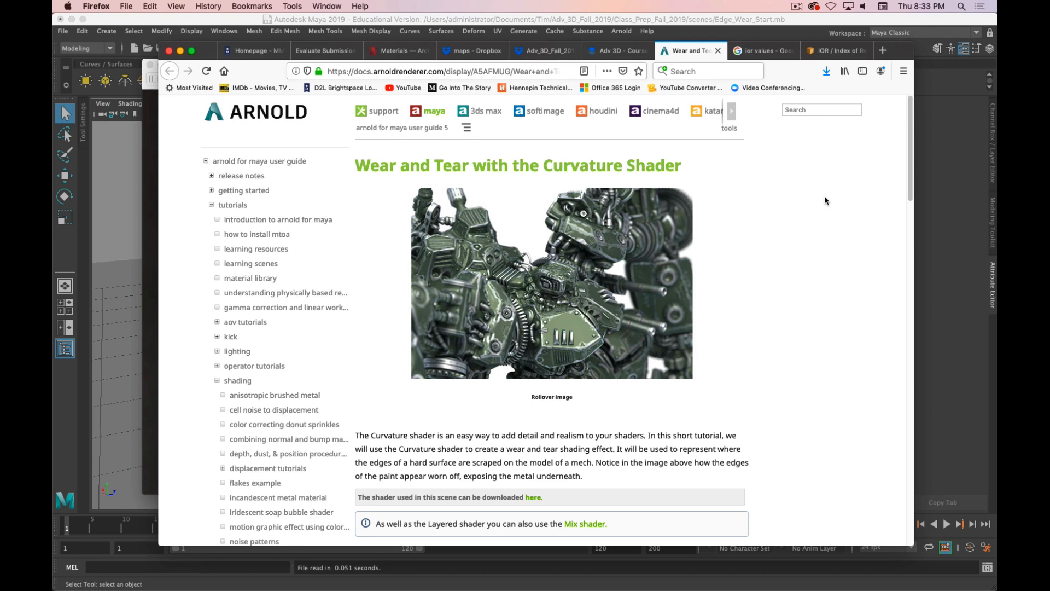
{"action": "mouse_move", "coordinate": [656, 215]}
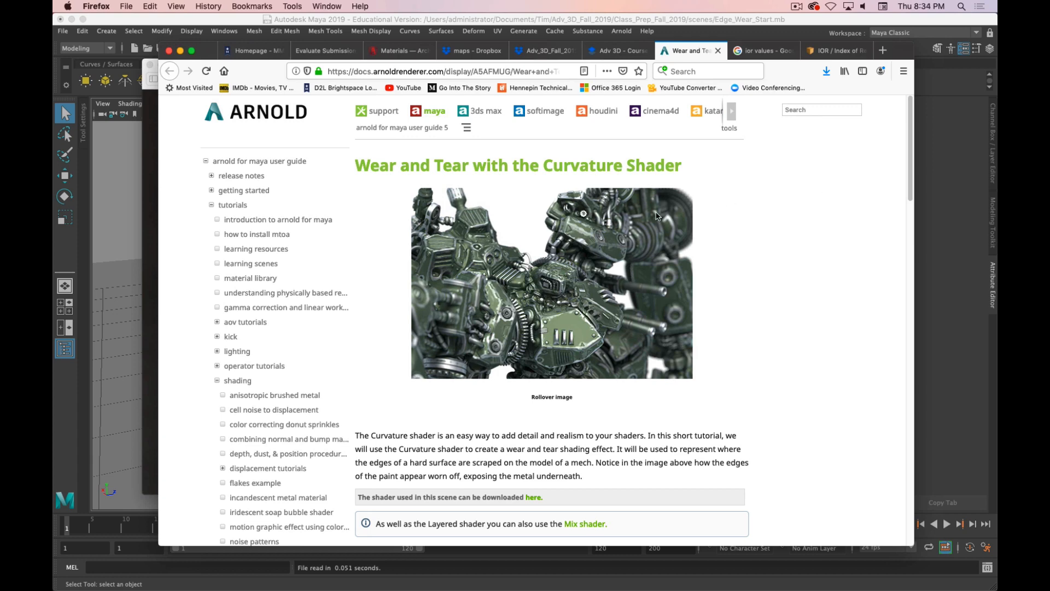
{"action": "mouse_move", "coordinate": [722, 313]}
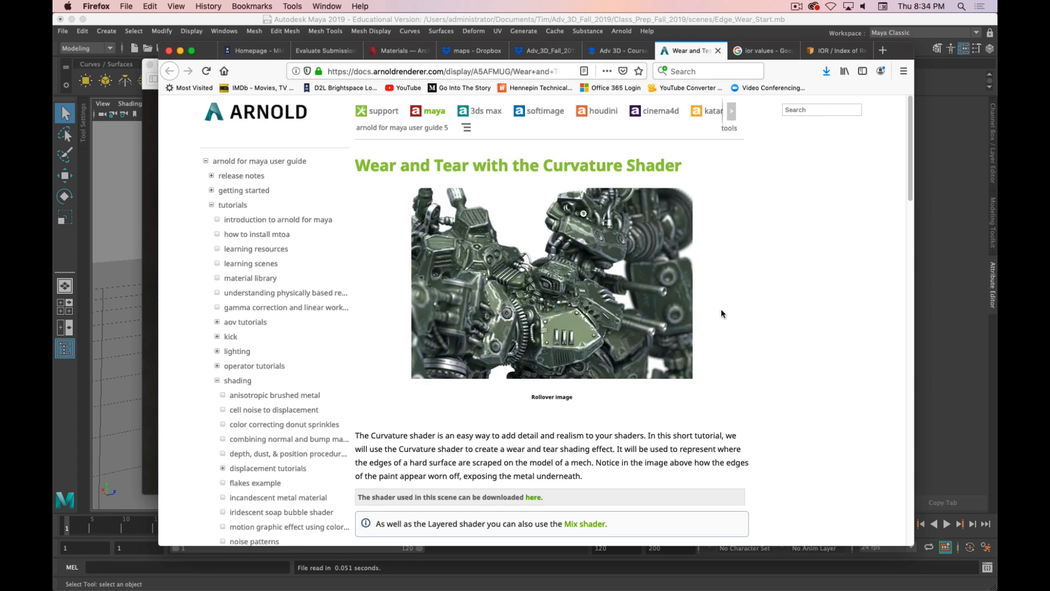
- Scroll through the Robot_Edge_Mid reference image in Preview to study the worn metal edges
{"action": "scroll", "scroll_direction": "down", "scroll_amount": 3}
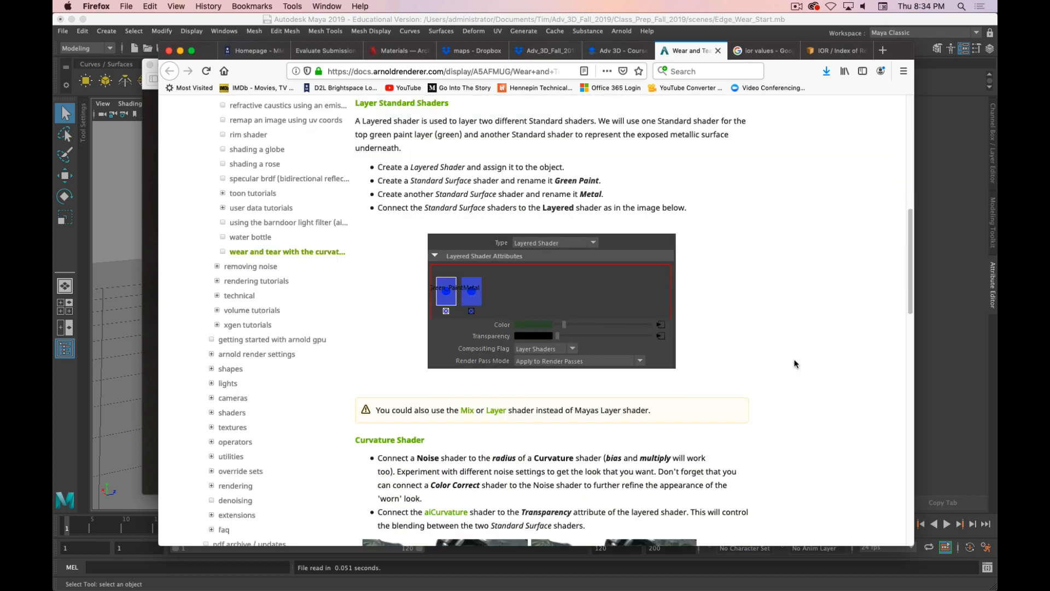
{"action": "scroll", "scroll_direction": "down", "scroll_amount": 3}
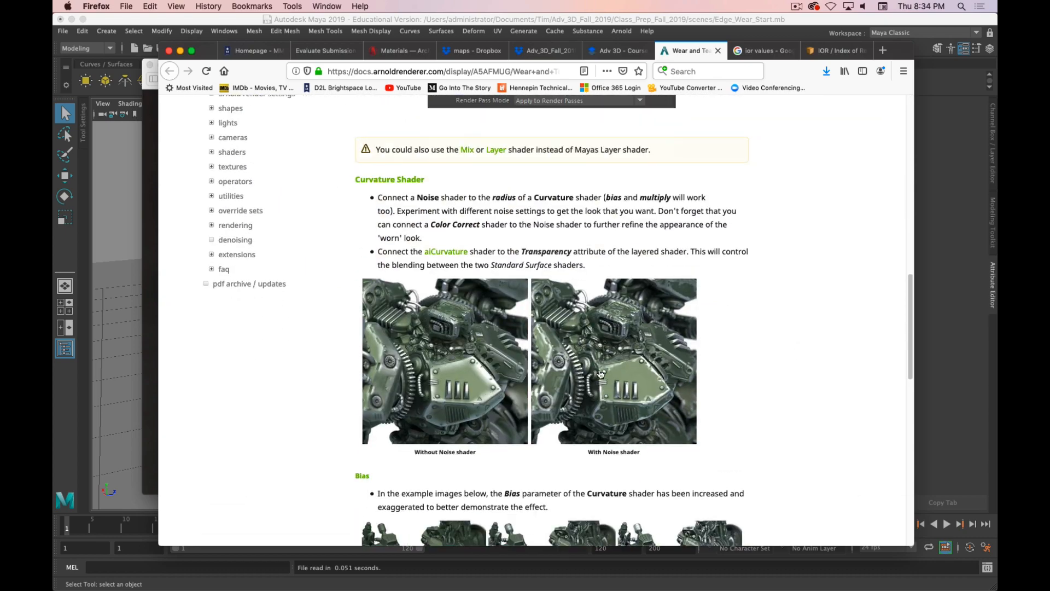
{"action": "scroll", "scroll_direction": "up", "scroll_amount": 3}
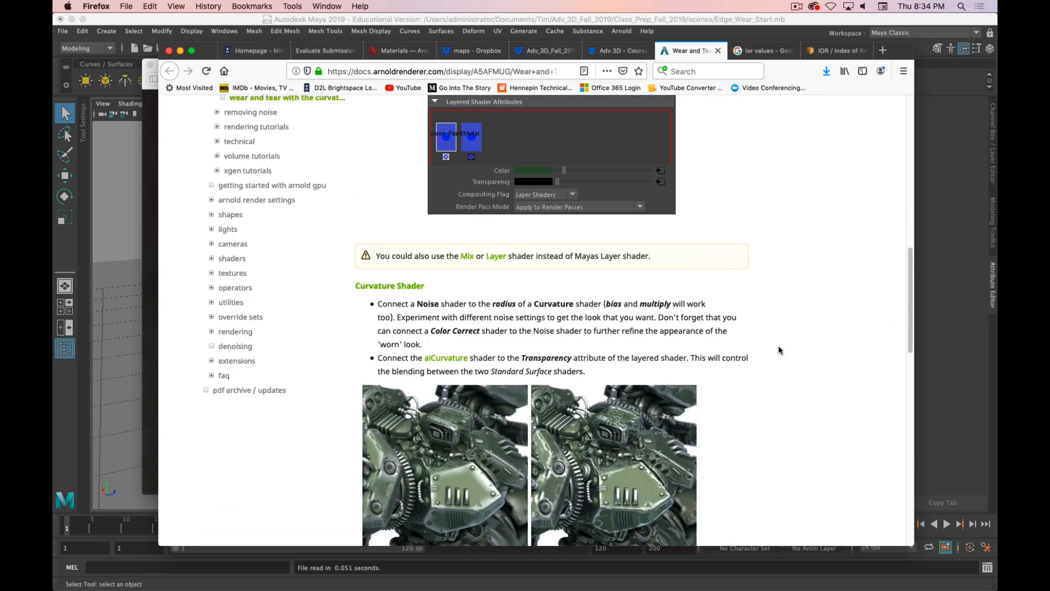
{"action": "scroll", "scroll_direction": "up", "scroll_amount": 3}
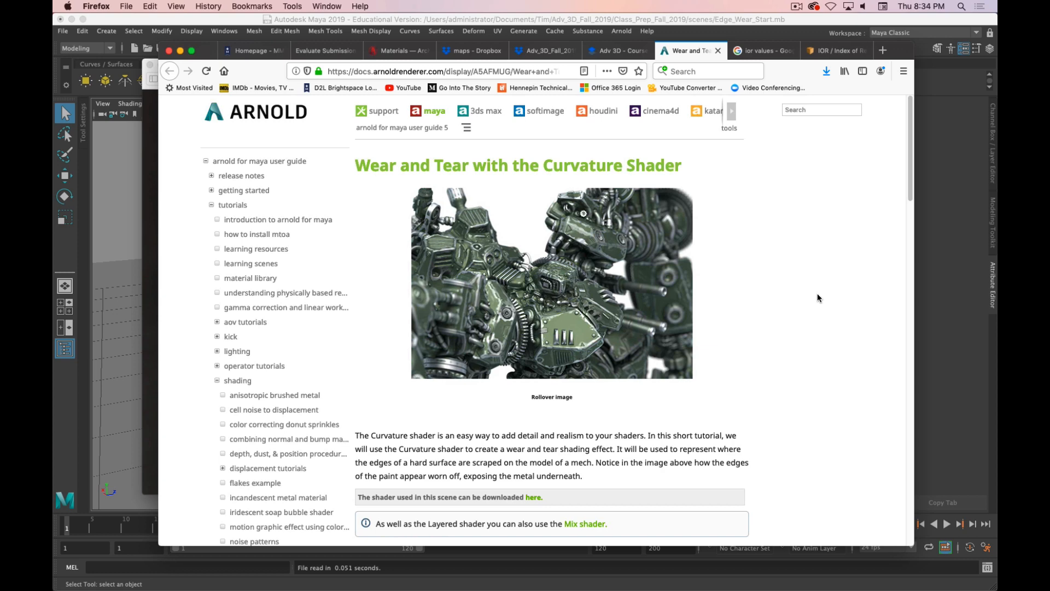
{"action": "scroll", "scroll_direction": "down", "scroll_amount": 3}
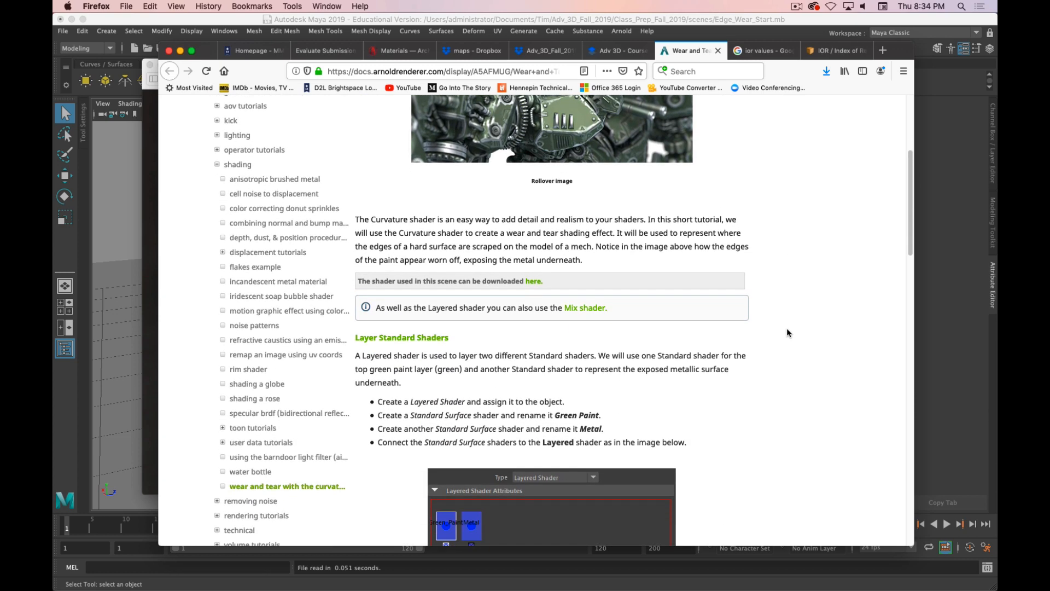
{"action": "scroll", "scroll_direction": "down", "scroll_amount": 3}
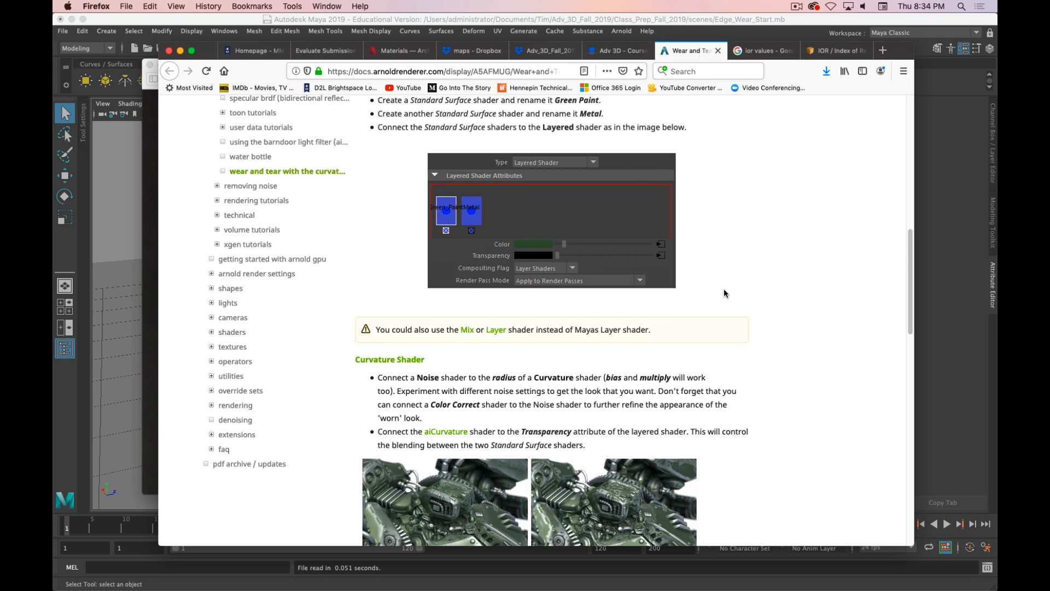
{"action": "scroll", "scroll_direction": "down", "scroll_amount": 3}
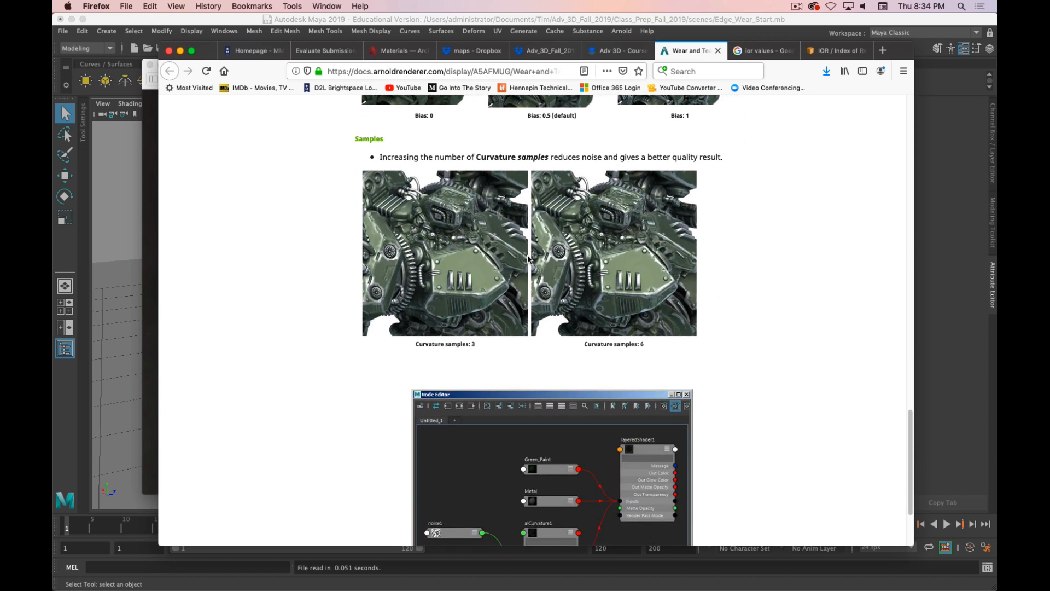
{"action": "mouse_move", "coordinate": [677, 303]}
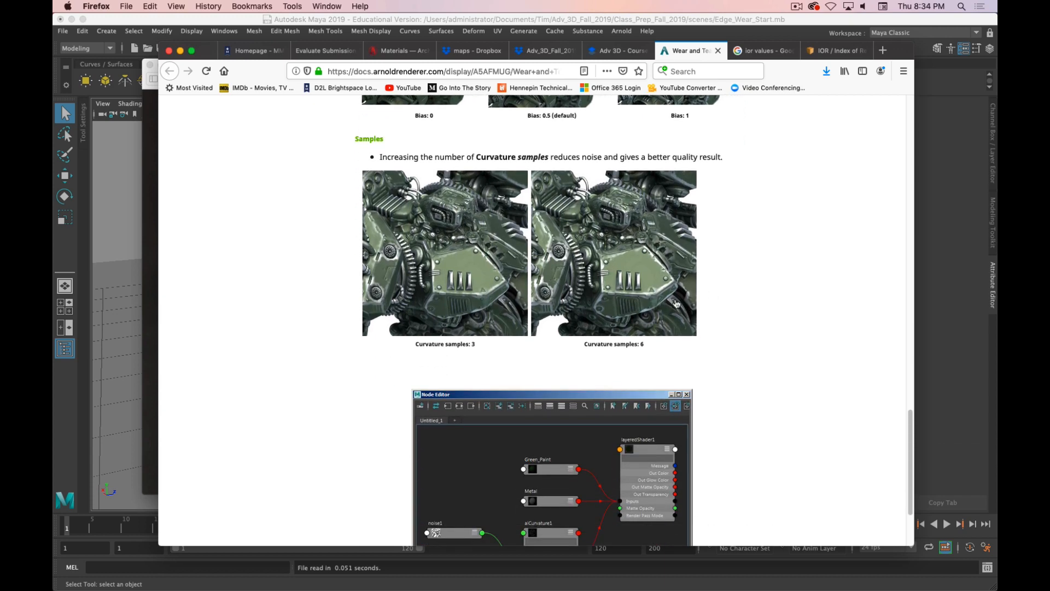
{"action": "scroll", "scroll_direction": "up", "scroll_amount": 3}
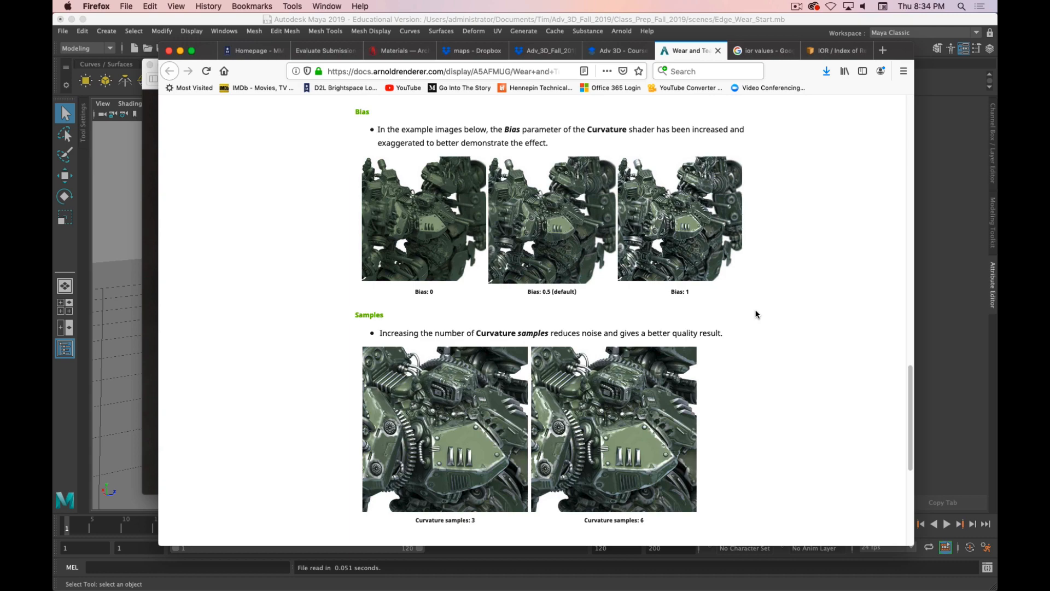
{"action": "mouse_move", "coordinate": [870, 129]}
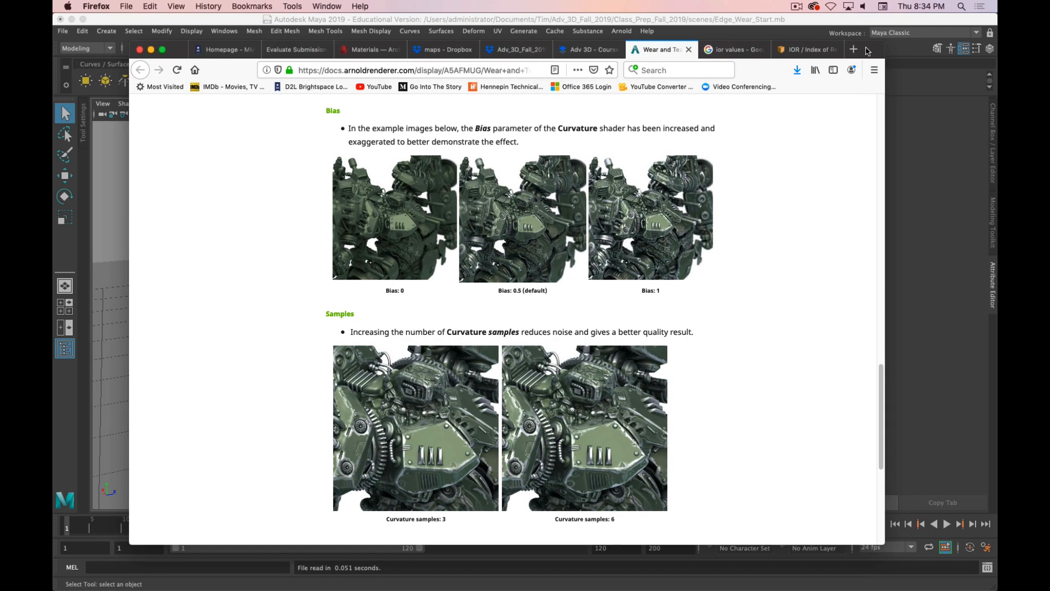
{"action": "scroll", "scroll_direction": "up", "scroll_amount": 3}
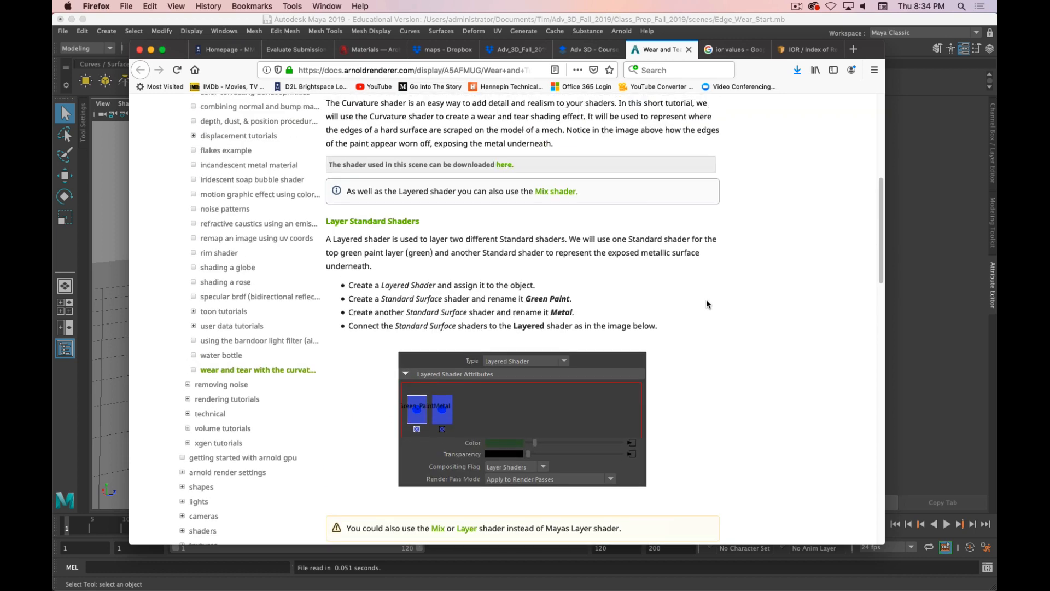
{"action": "scroll", "scroll_direction": "up", "scroll_amount": 3}
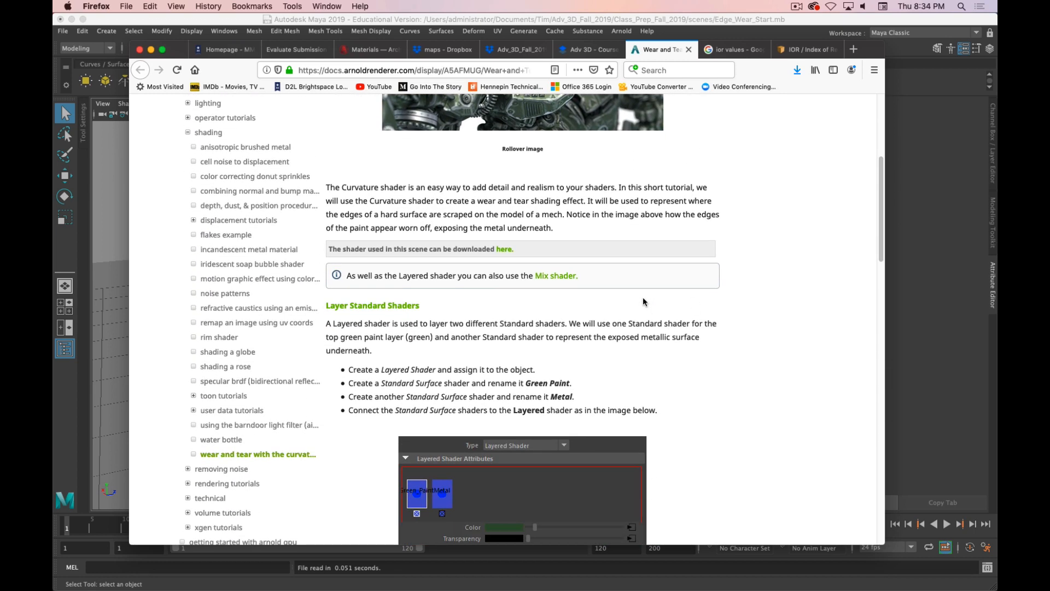
{"action": "mouse_move", "coordinate": [401, 322]}
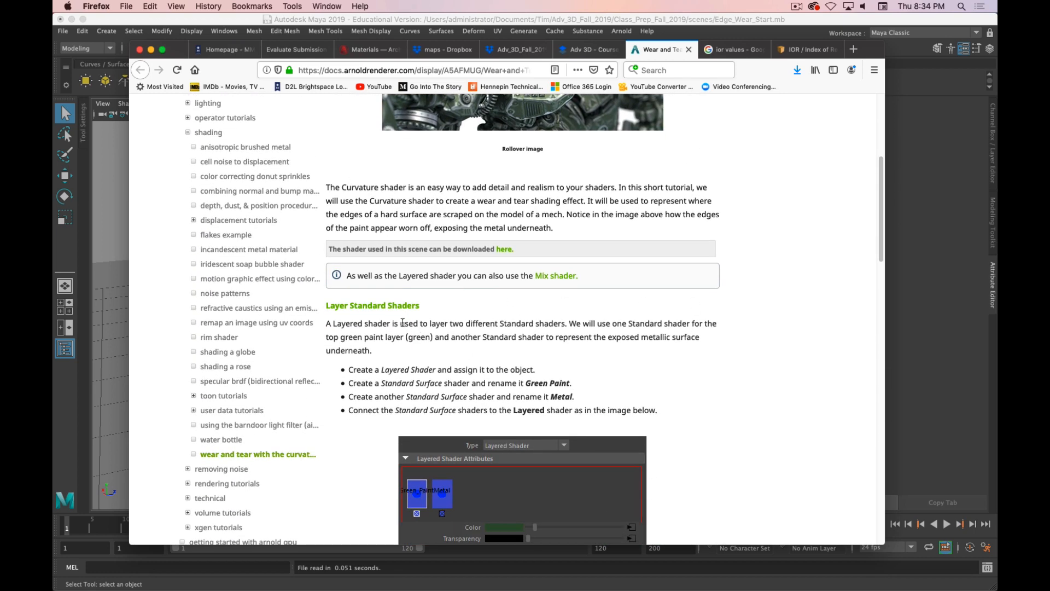
{"action": "mouse_move", "coordinate": [505, 299]}
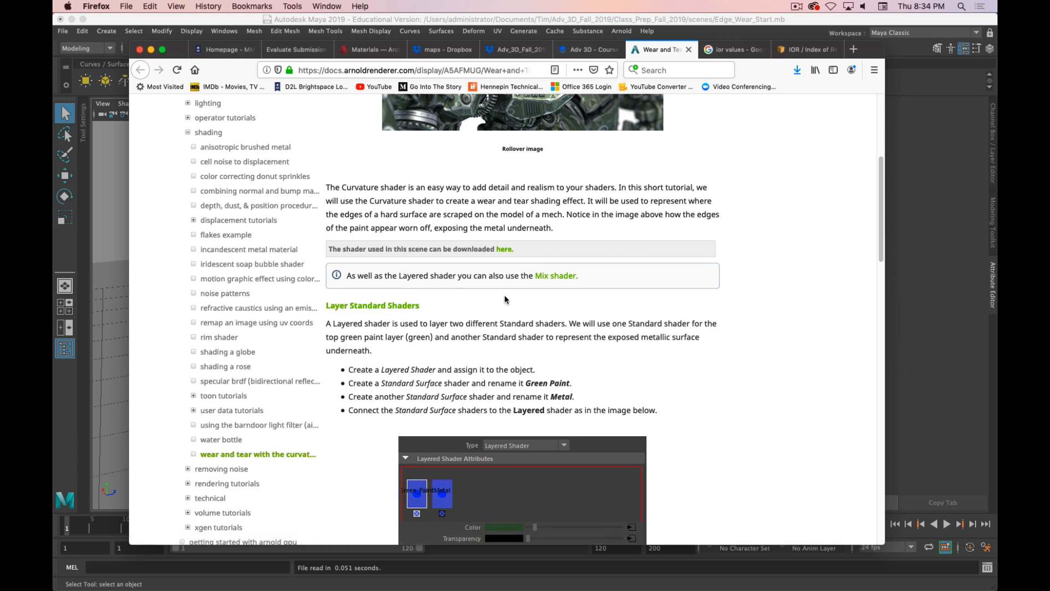
{"action": "mouse_move", "coordinate": [526, 280]}
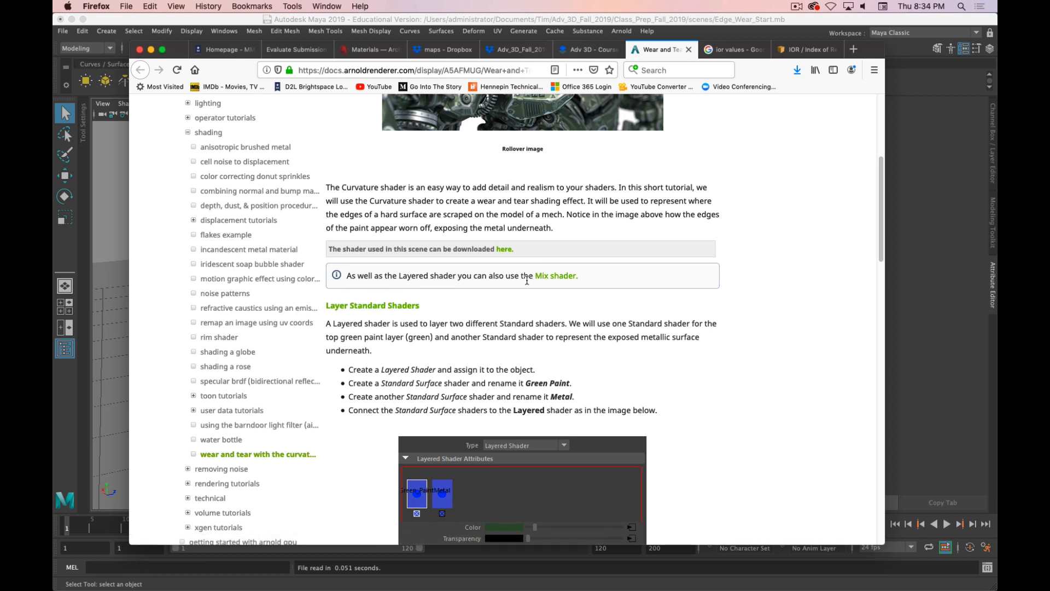
{"action": "mouse_move", "coordinate": [862, 220]}
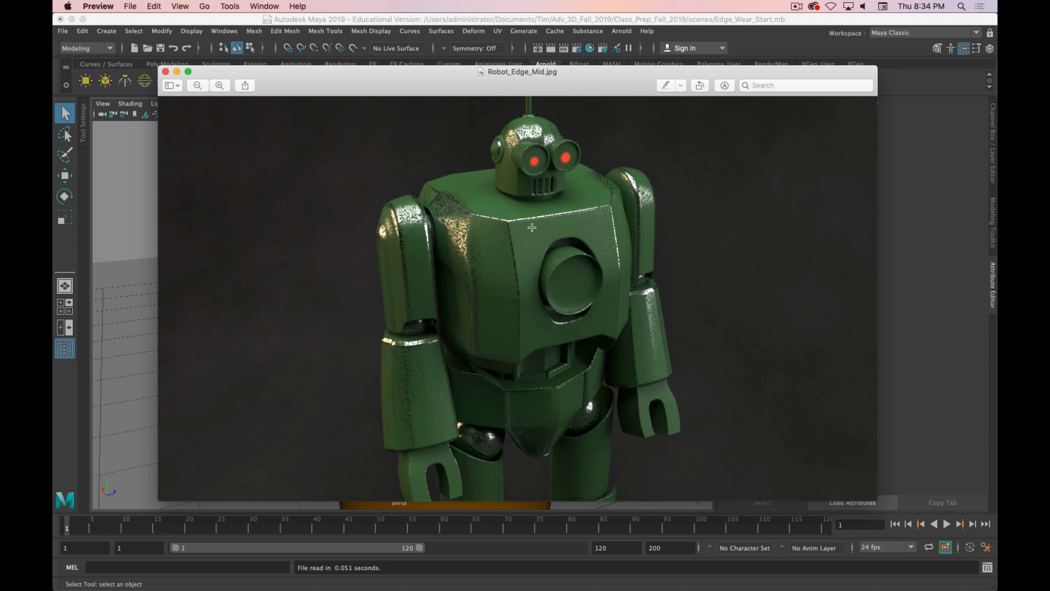
{"action": "mouse_move", "coordinate": [615, 248]}
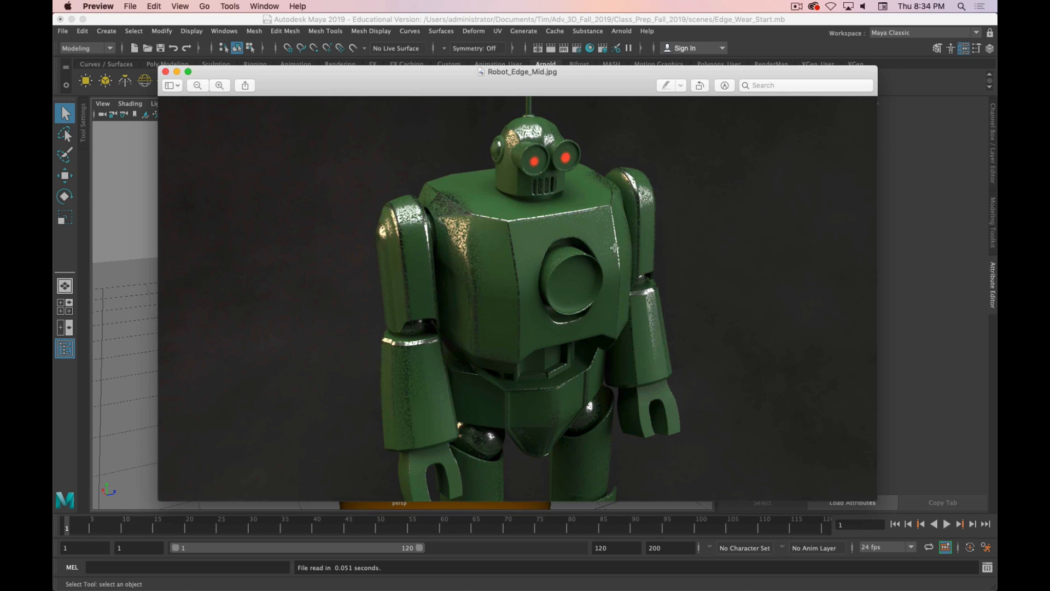
{"action": "mouse_move", "coordinate": [457, 268]}
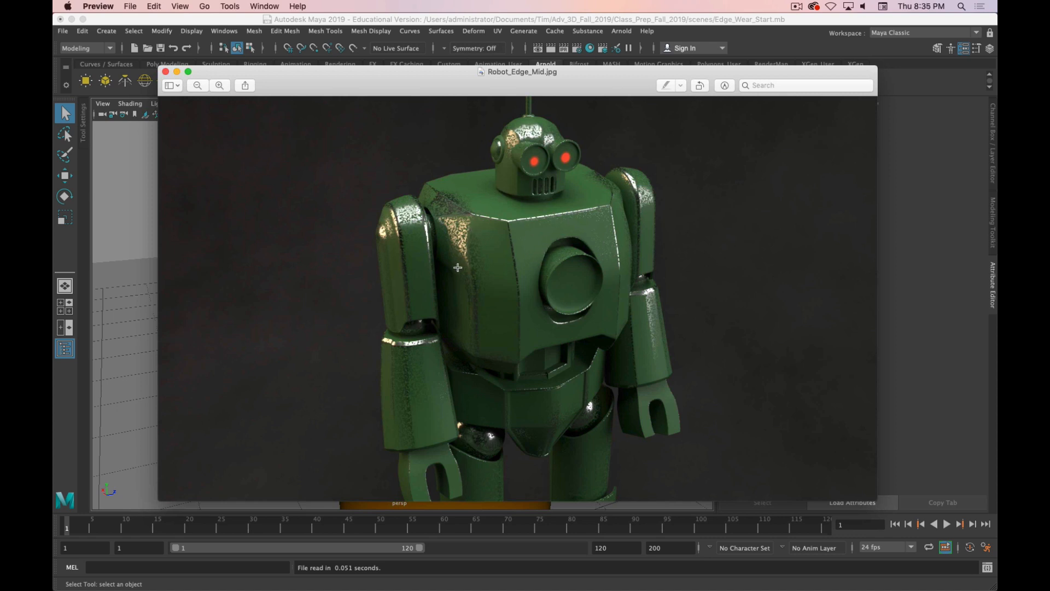
{"action": "mouse_move", "coordinate": [504, 307]}
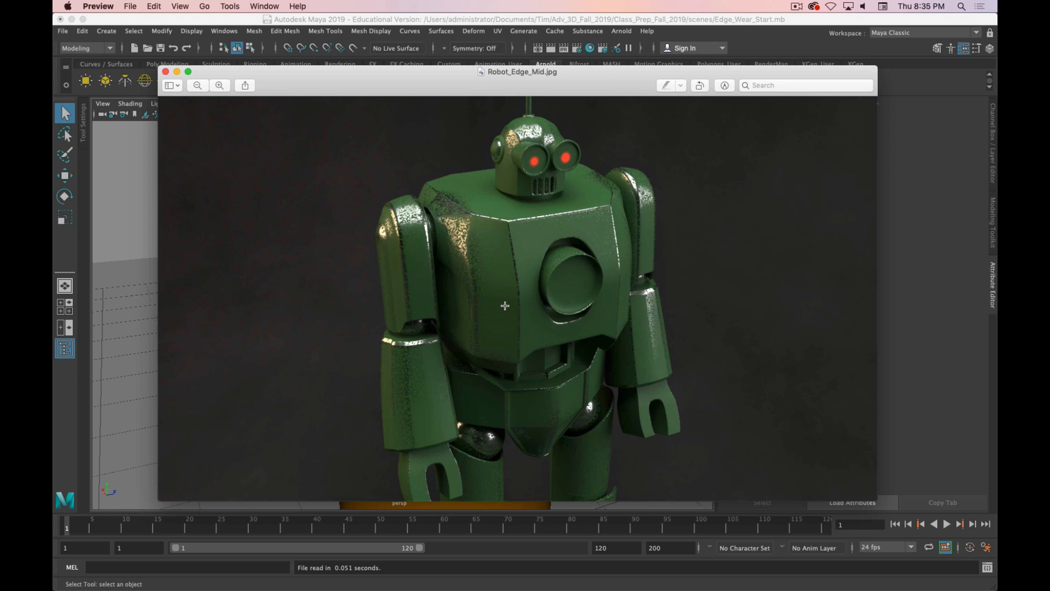
{"action": "mouse_move", "coordinate": [564, 191]}
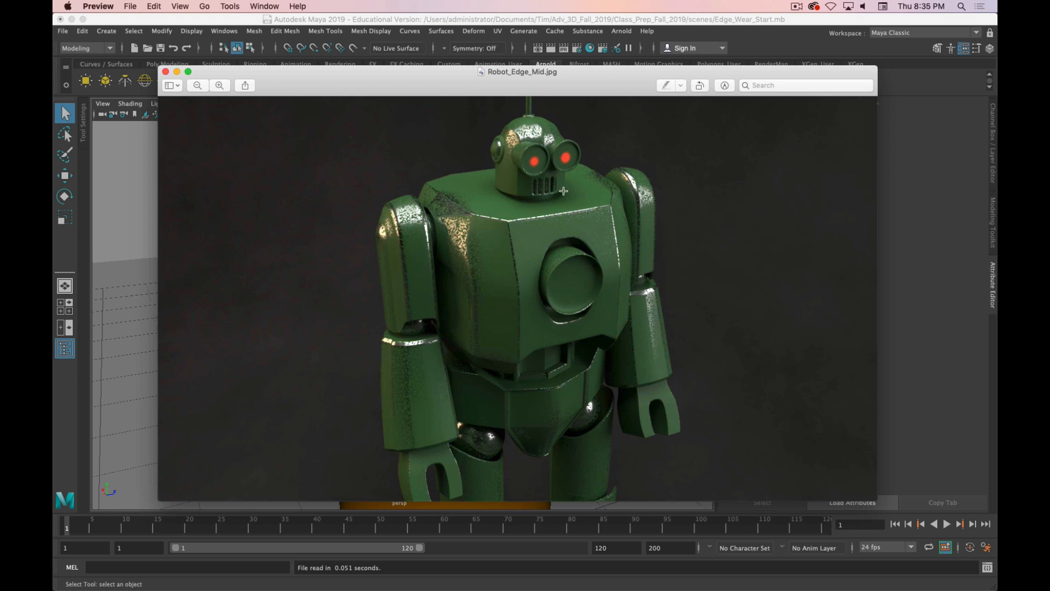
{"action": "mouse_move", "coordinate": [498, 235]}
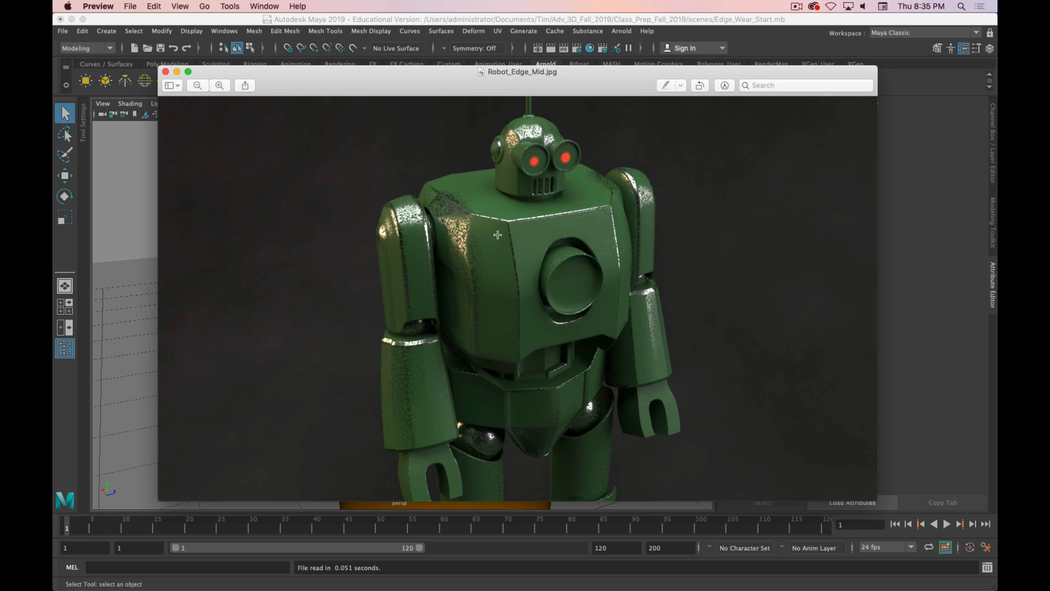
{"action": "mouse_move", "coordinate": [474, 236]}
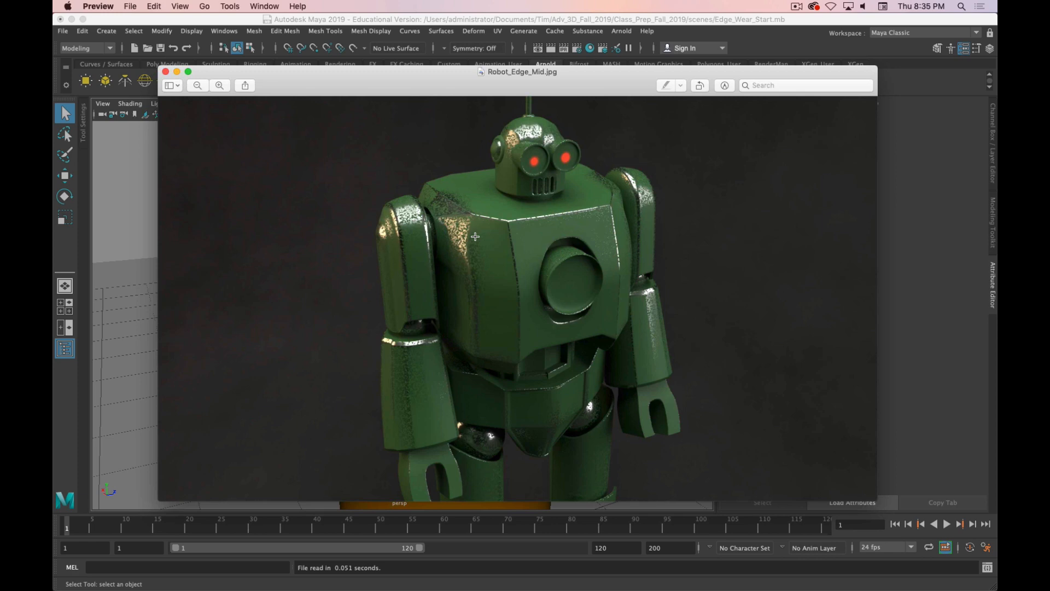
{"action": "mouse_move", "coordinate": [262, 118]}
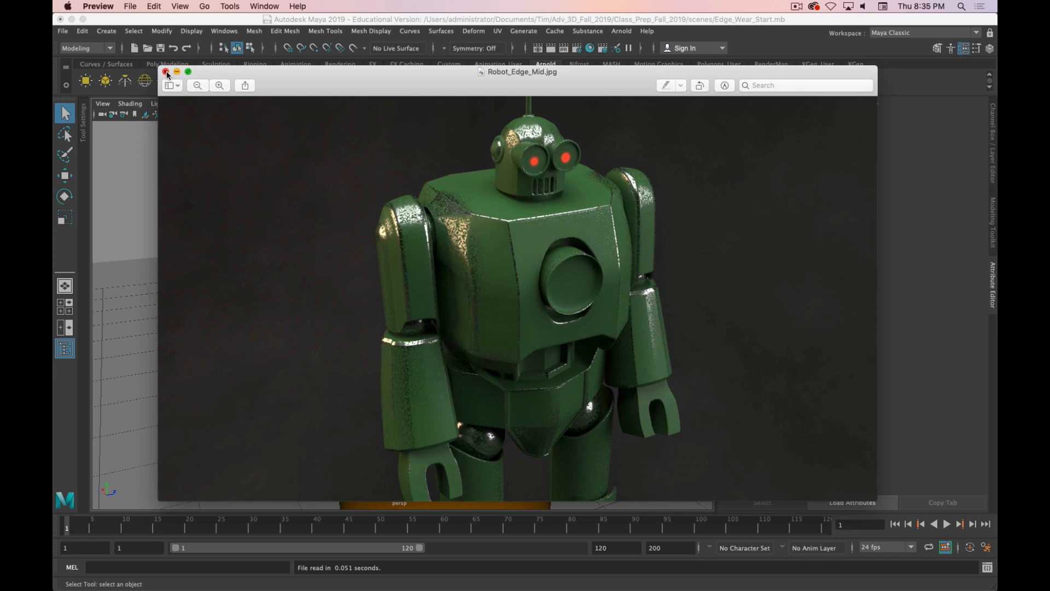
- Close the robot reference, select the orange cylinder, and start an Arnold render
{"action": "left_click", "coordinate": [165, 72]}
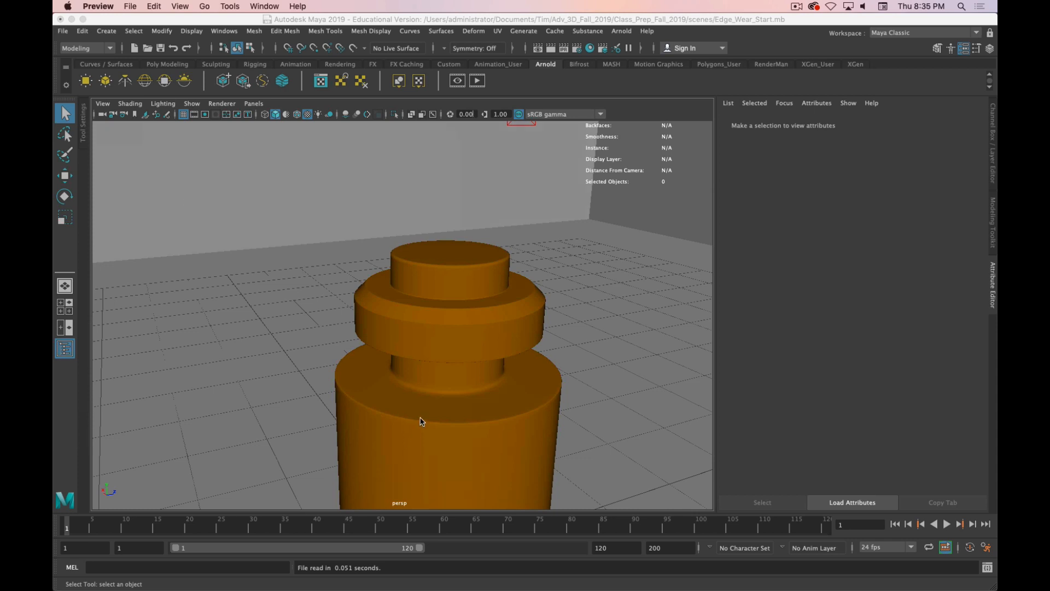
{"action": "left_click", "coordinate": [420, 421]}
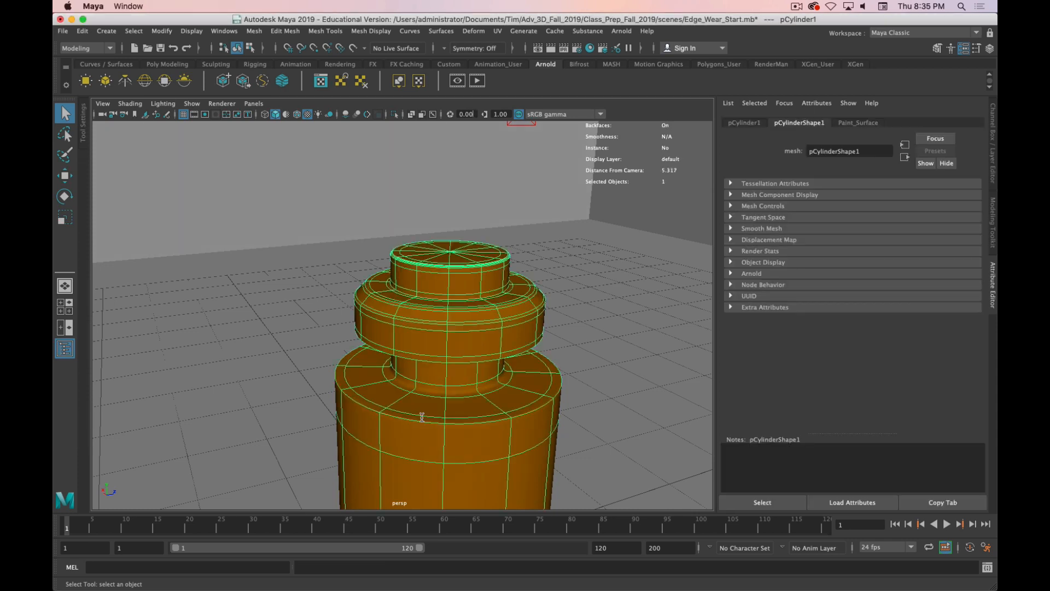
{"action": "mouse_move", "coordinate": [474, 420]}
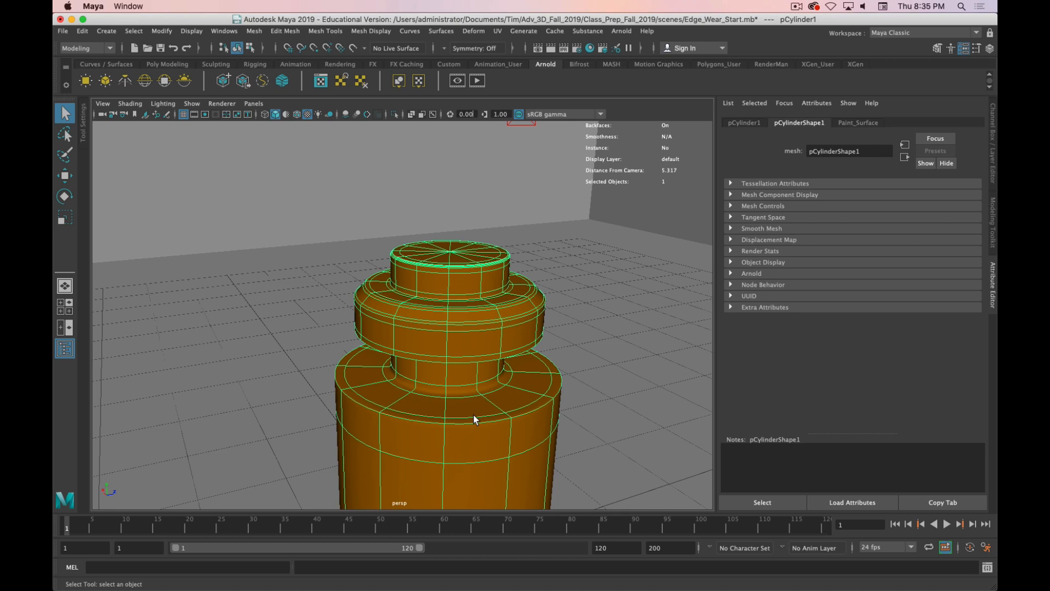
{"action": "mouse_move", "coordinate": [479, 417]}
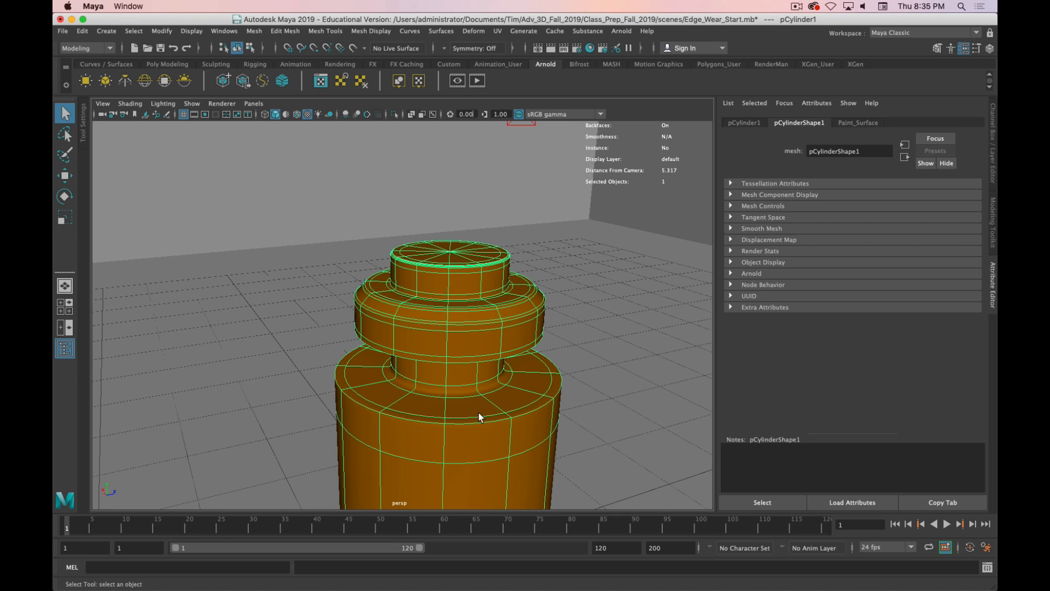
{"action": "mouse_move", "coordinate": [464, 315]}
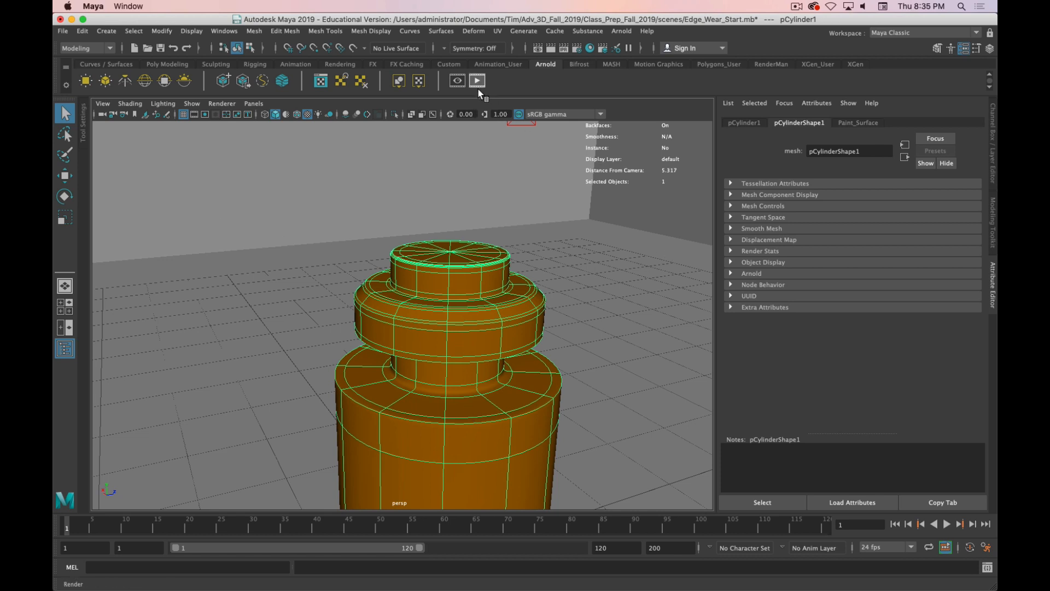
{"action": "left_click", "coordinate": [477, 81]}
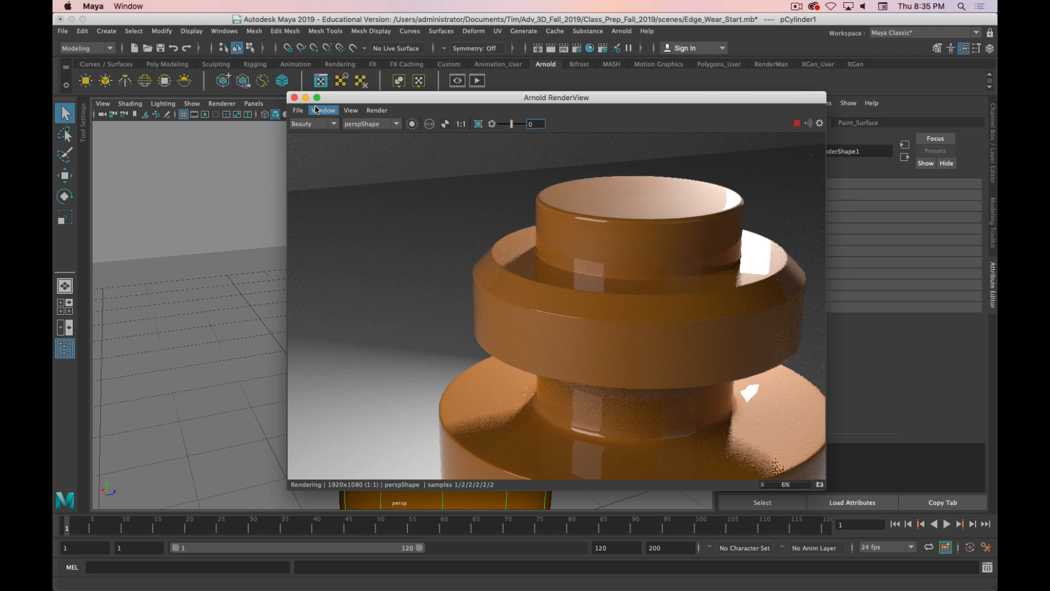
- Close Arnold RenderView and show the Paint_Surface aiStandardSurface attributes
{"action": "left_click", "coordinate": [295, 98]}
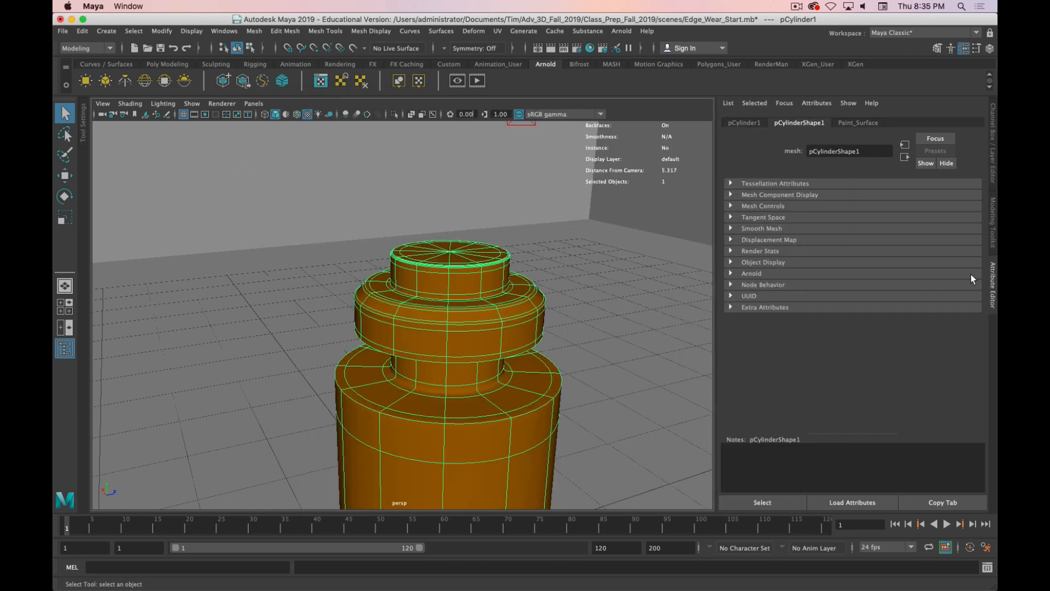
{"action": "mouse_move", "coordinate": [859, 125]}
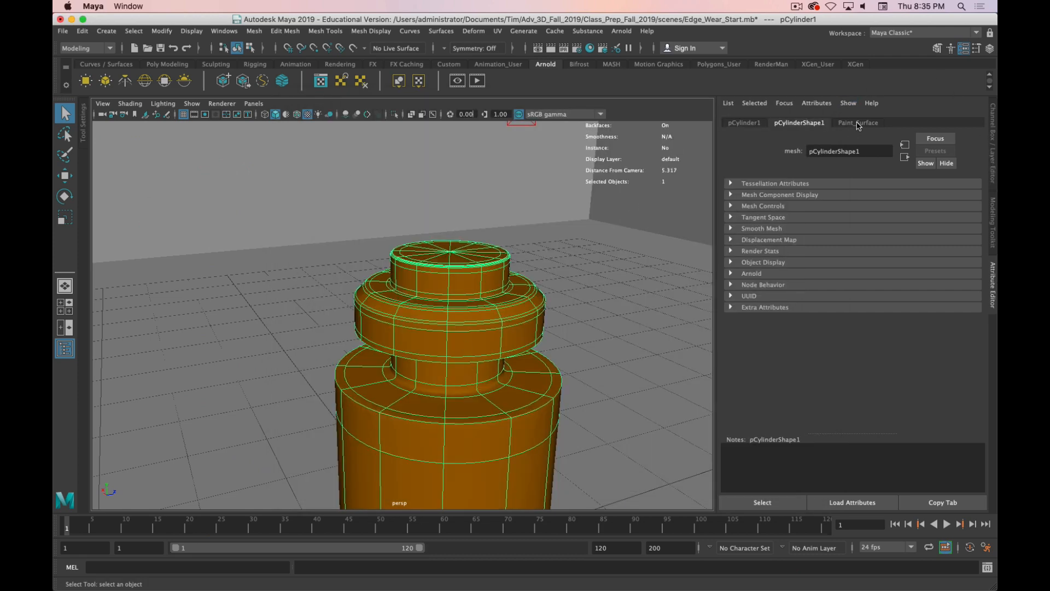
{"action": "left_click", "coordinate": [858, 122]}
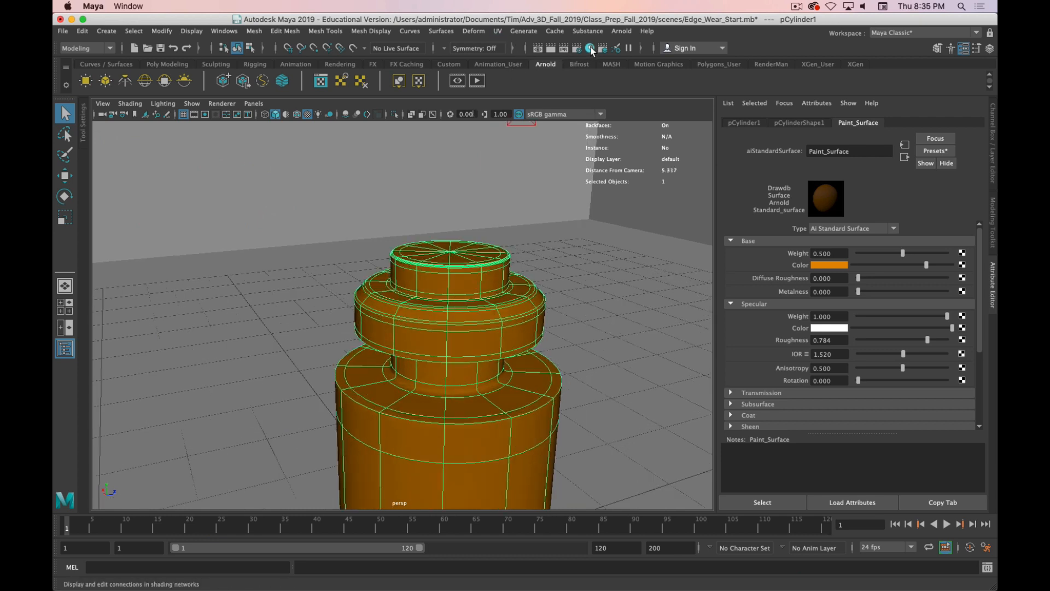
- Open Hypershade and preview the Metal_Surface, then Paint_Surface, material swatches
{"action": "left_click", "coordinate": [590, 48]}
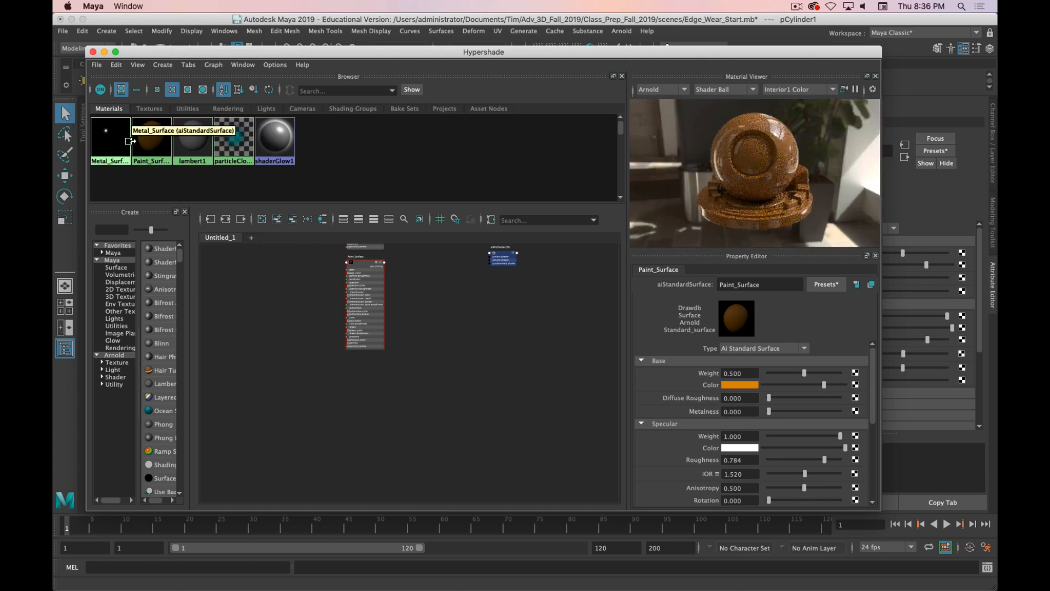
{"action": "left_click", "coordinate": [110, 138]}
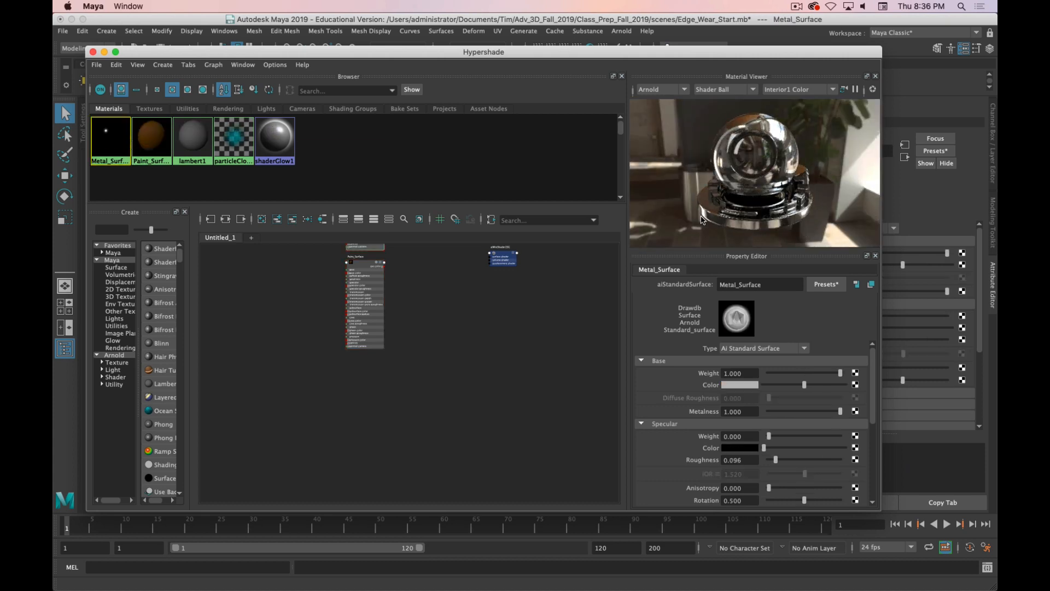
{"action": "left_click", "coordinate": [151, 137]}
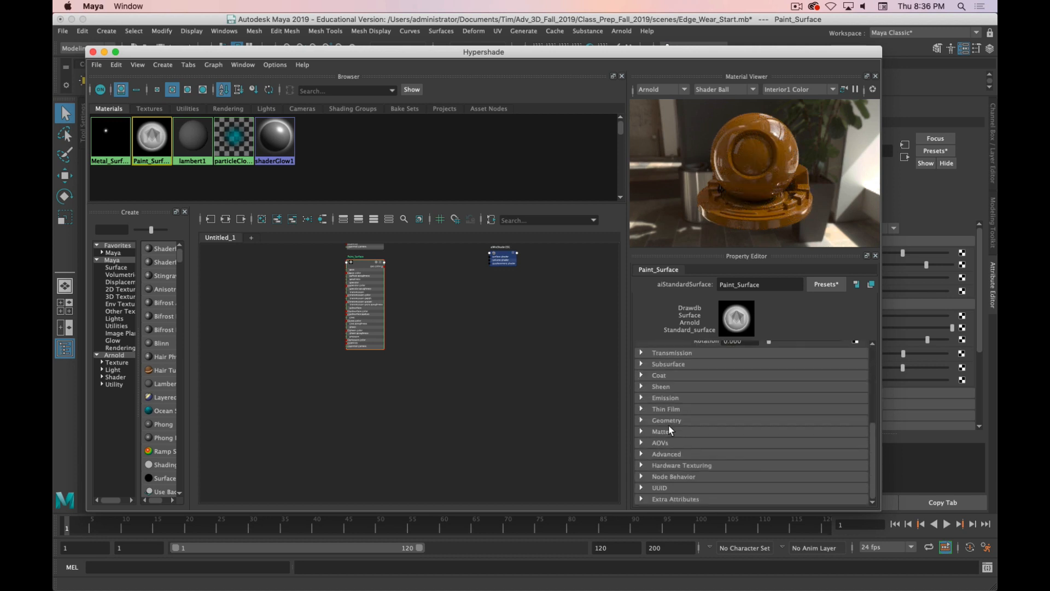
- Expand Paint_Surface's Sheen section, then select the Metal_Surface material
{"action": "left_click", "coordinate": [660, 387]}
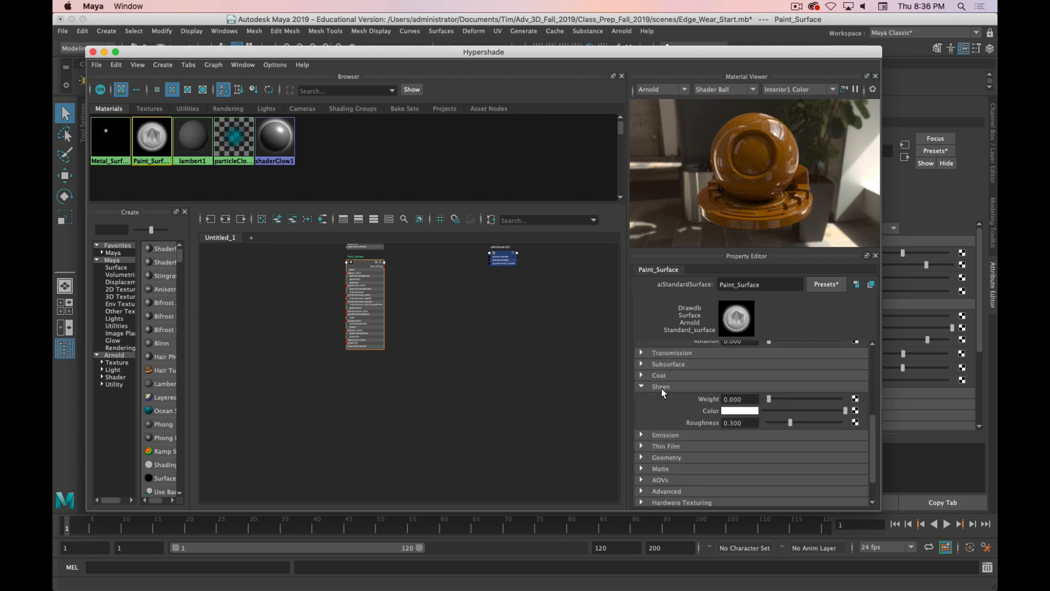
{"action": "left_click", "coordinate": [658, 375]}
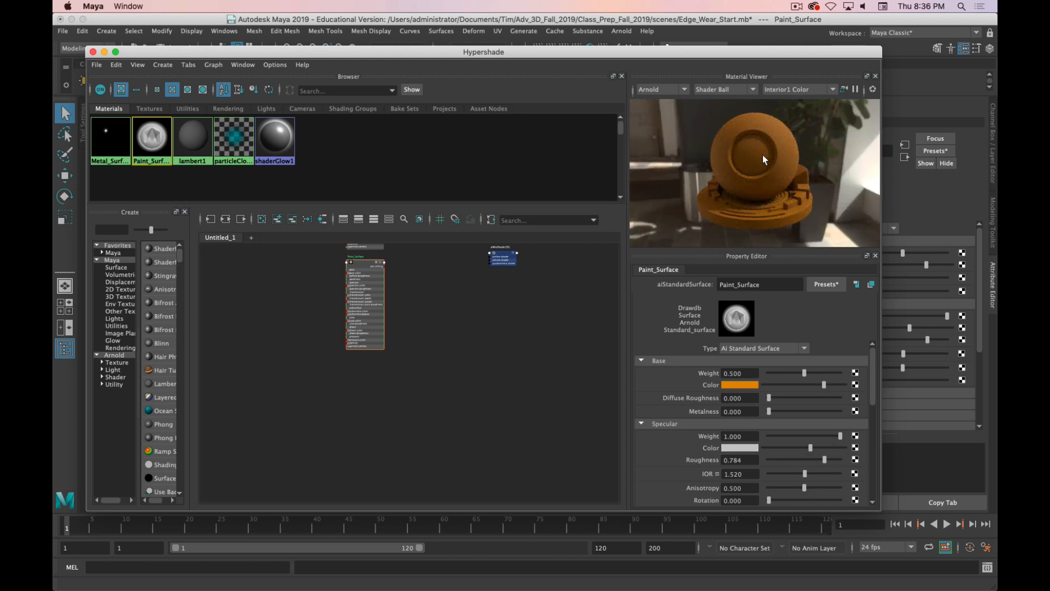
{"action": "left_click", "coordinate": [110, 138]}
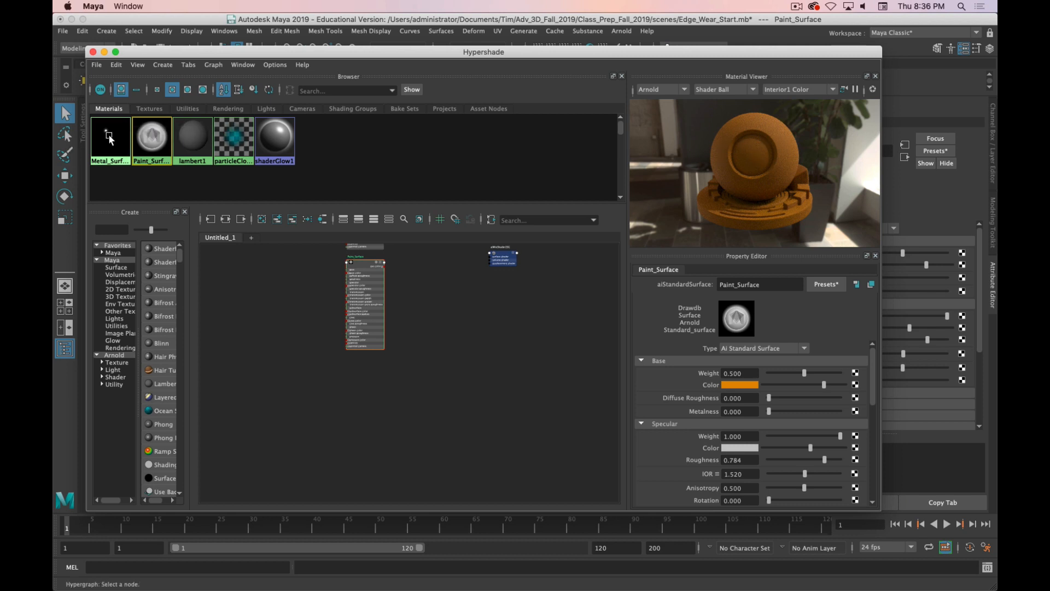
{"action": "left_click", "coordinate": [110, 139]}
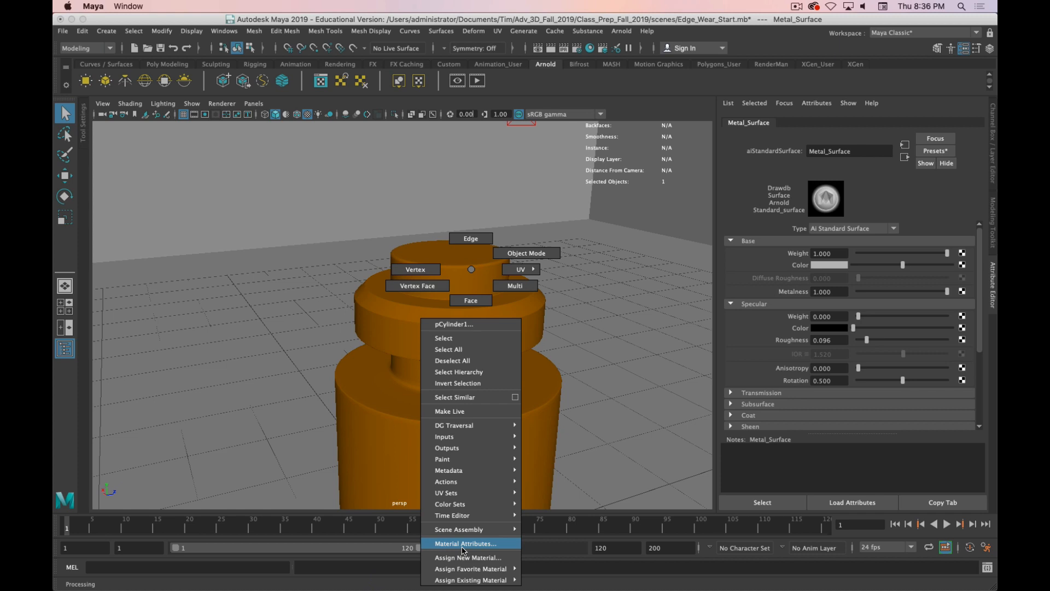
- Assign a new Arnold aiMixShader to the cylinder and reopen Hypershade
{"action": "left_click", "coordinate": [470, 558]}
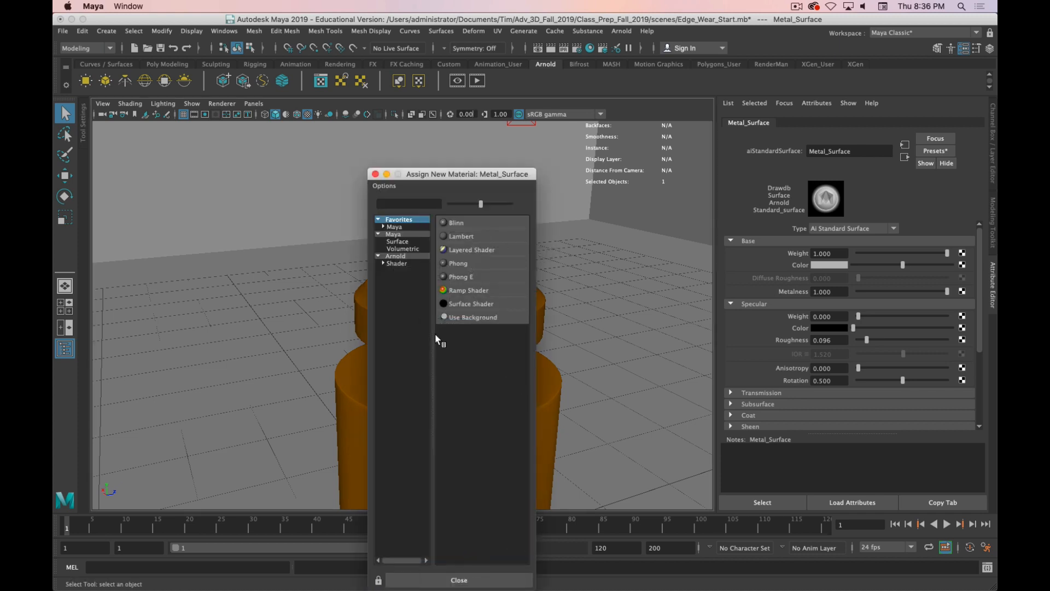
{"action": "left_click", "coordinate": [397, 263]}
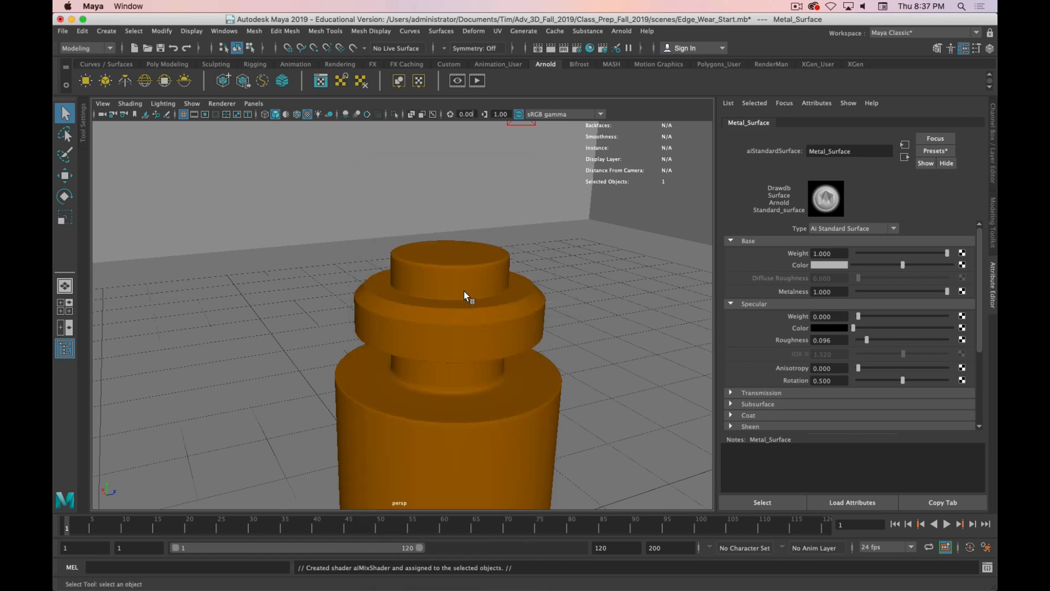
{"action": "left_click", "coordinate": [458, 80]}
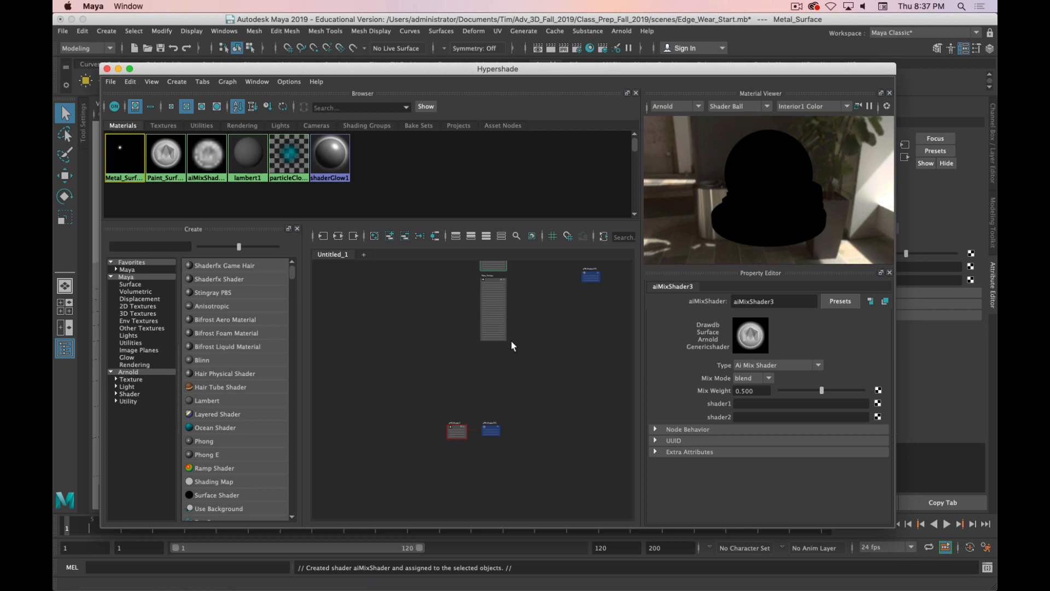
{"action": "mouse_move", "coordinate": [786, 214]}
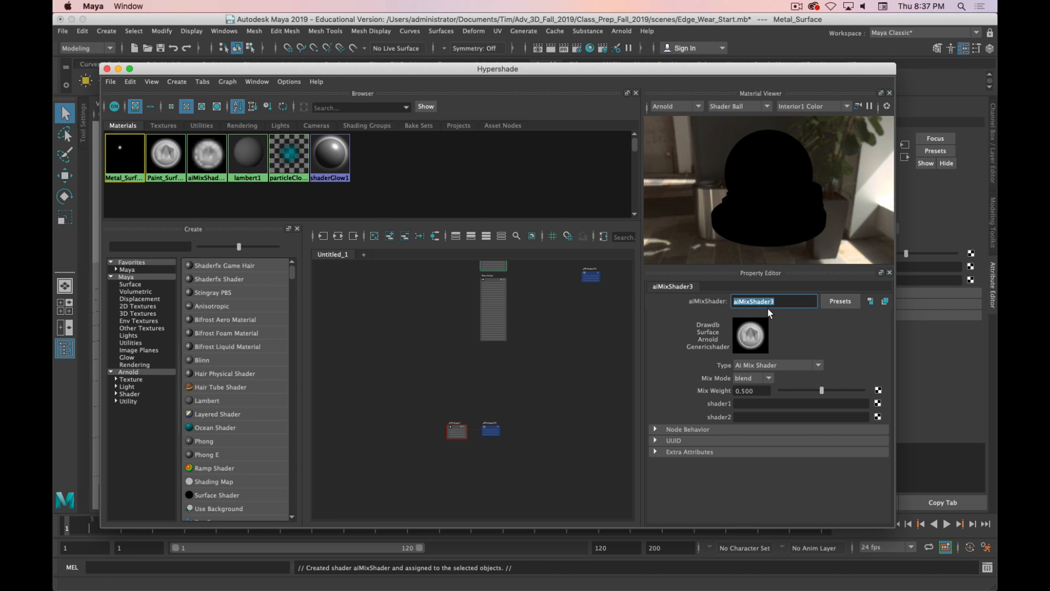
{"action": "mouse_move", "coordinate": [770, 319]}
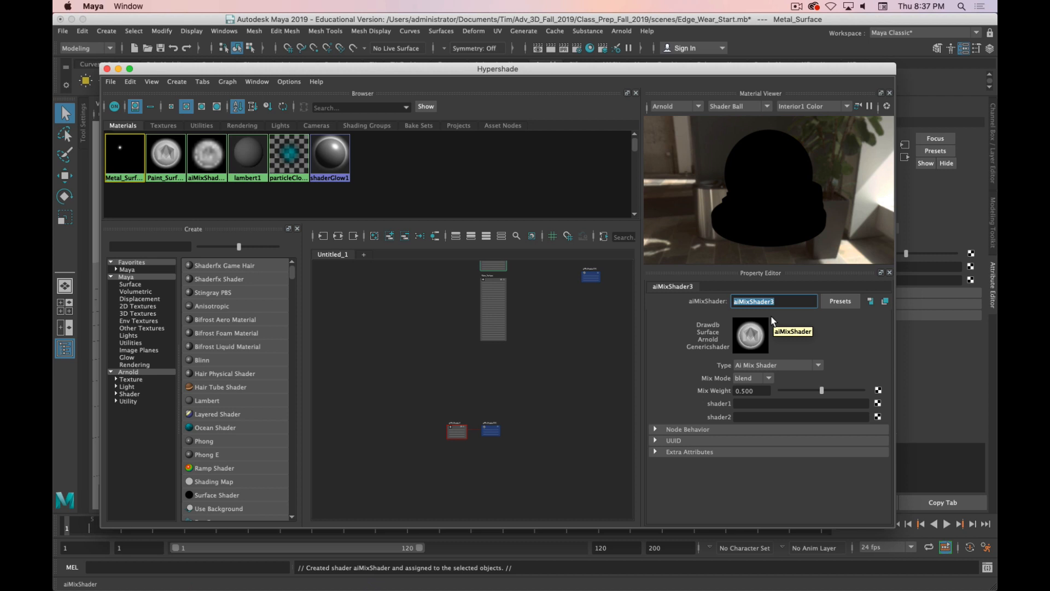
{"action": "mouse_move", "coordinate": [705, 374]}
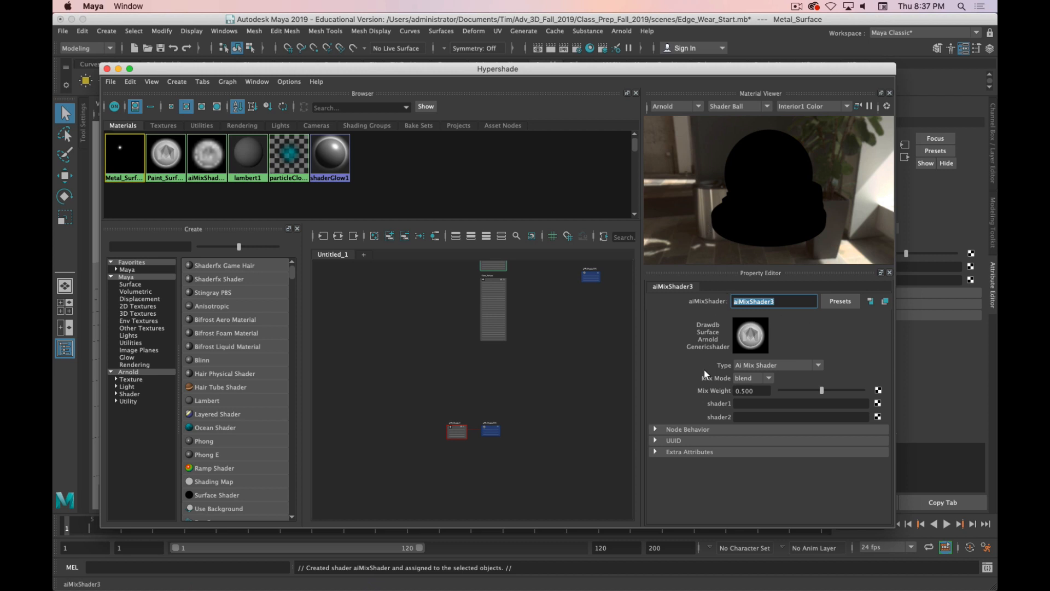
{"action": "mouse_move", "coordinate": [796, 387]}
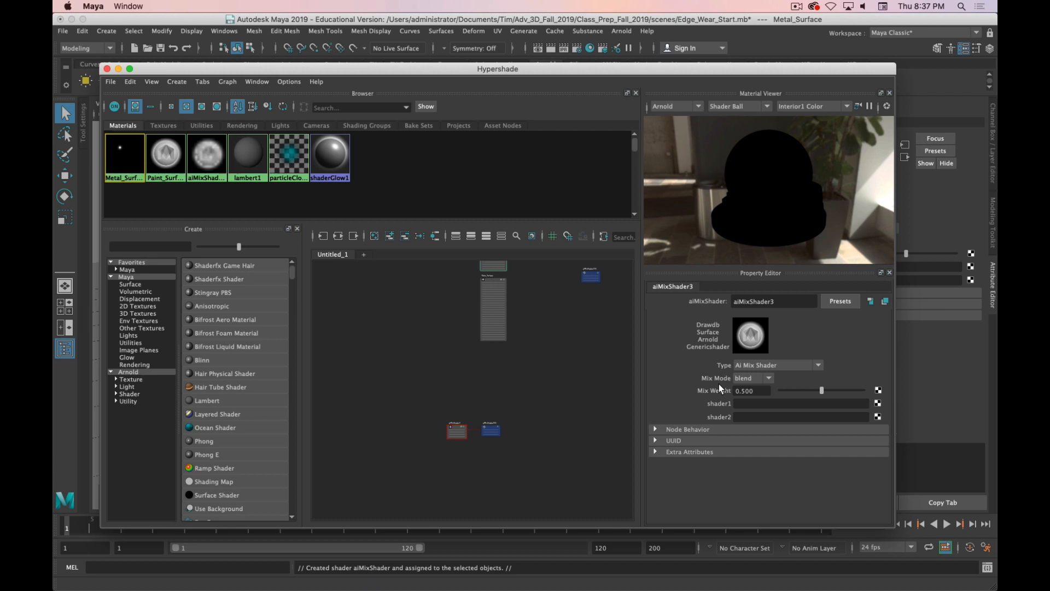
{"action": "mouse_move", "coordinate": [718, 423]}
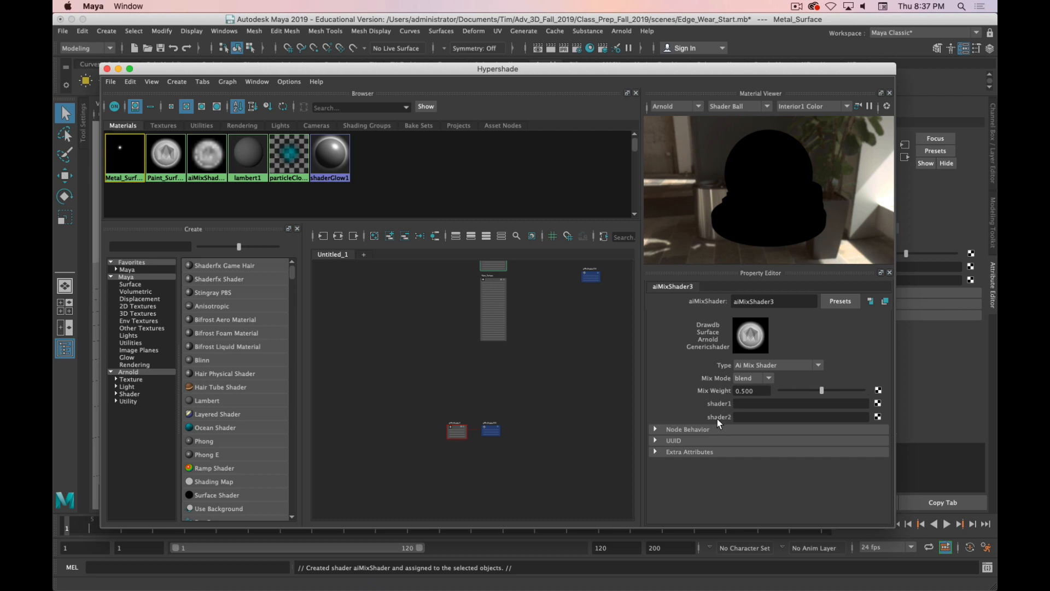
{"action": "mouse_move", "coordinate": [720, 417]}
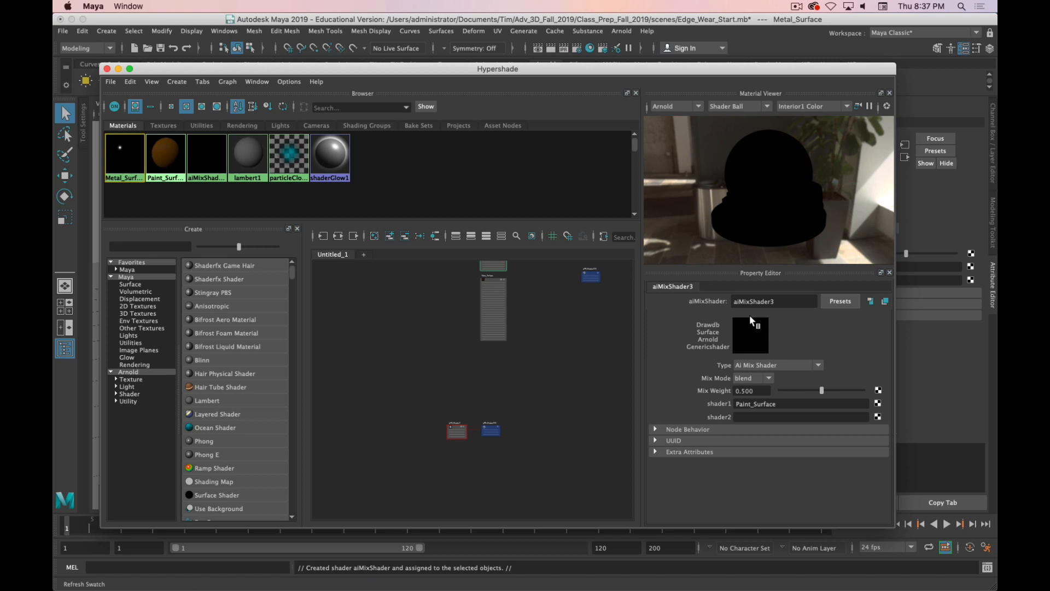
{"action": "mouse_move", "coordinate": [636, 304]}
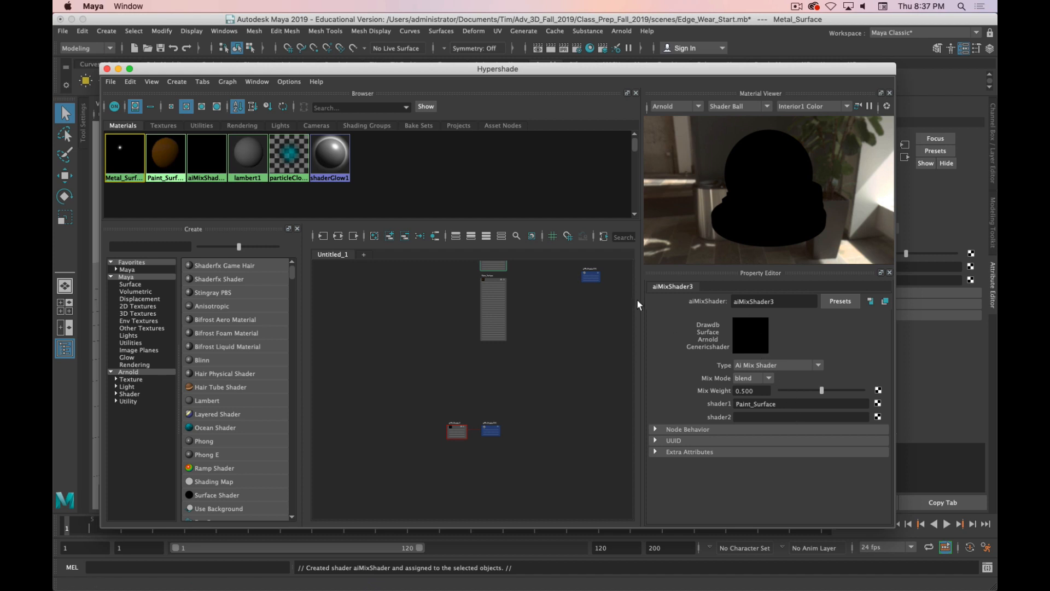
{"action": "mouse_move", "coordinate": [126, 159]}
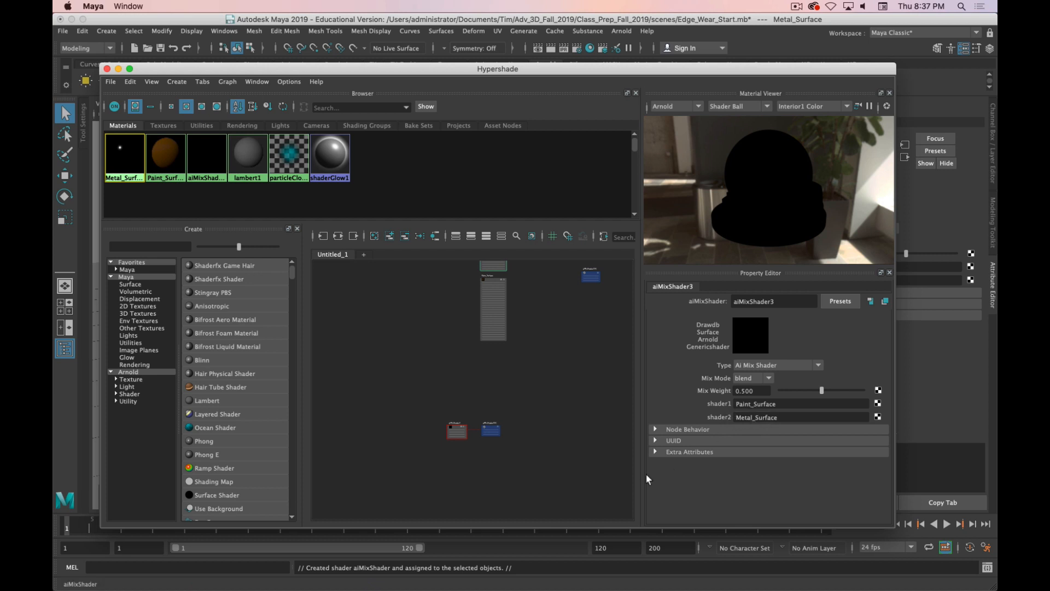
{"action": "mouse_move", "coordinate": [721, 109]}
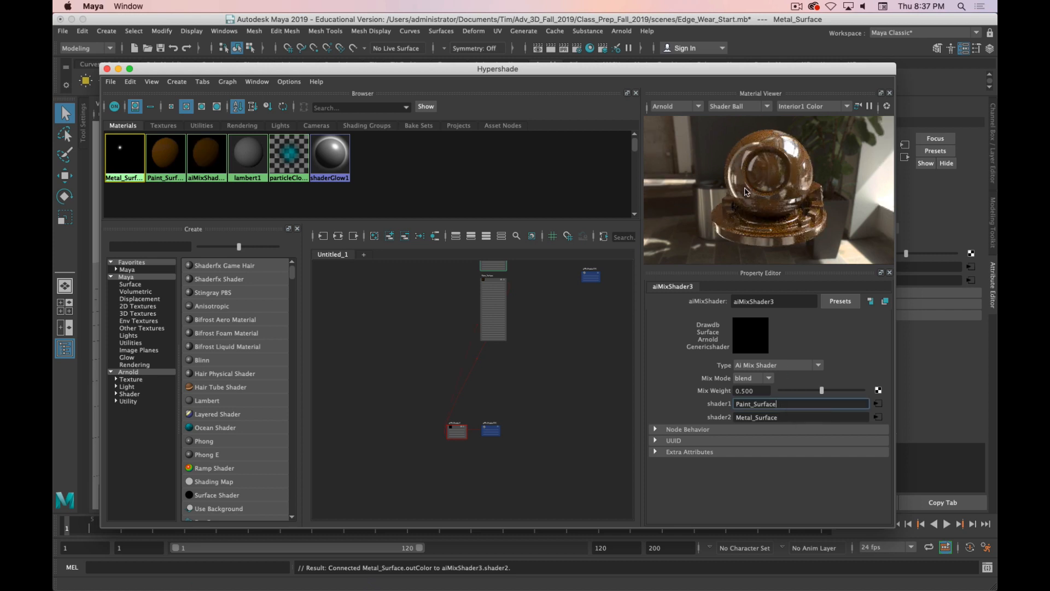
{"action": "mouse_move", "coordinate": [796, 387]}
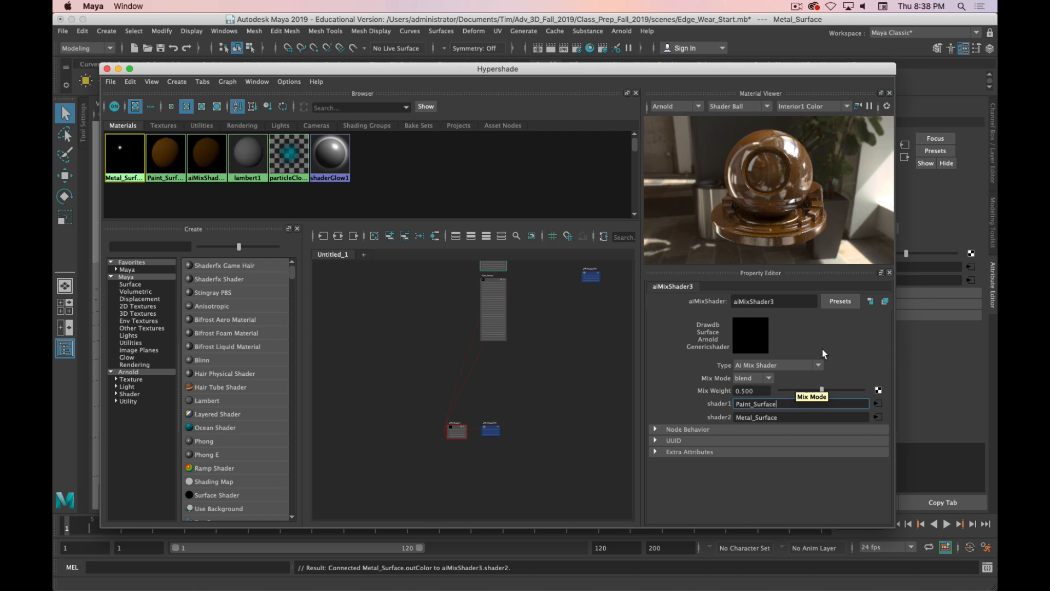
{"action": "mouse_move", "coordinate": [626, 71]}
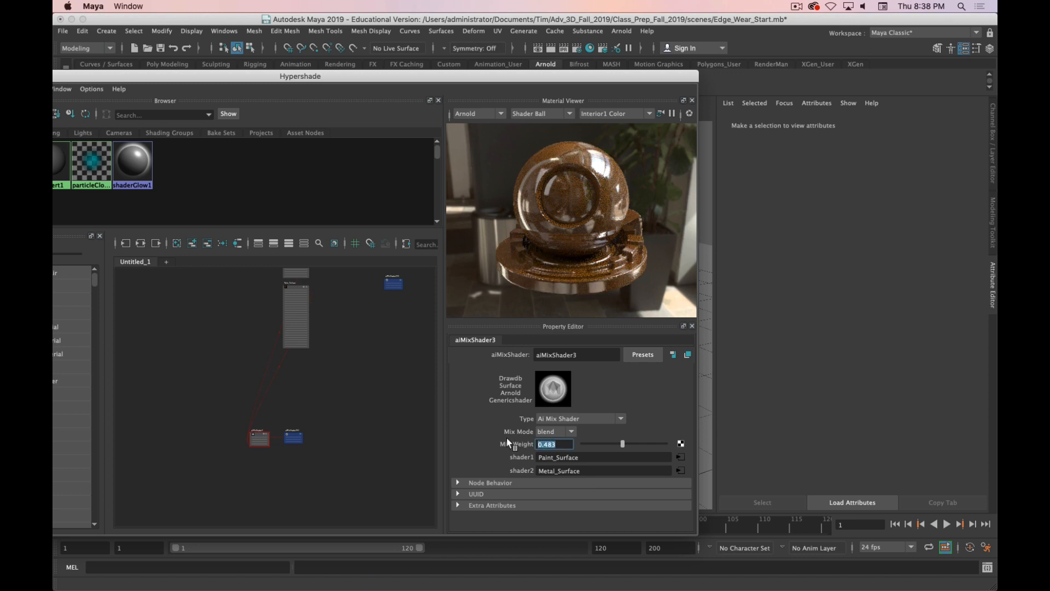
- Enter 0.5 as aiMixShader3's Mix Weight for an even blend
{"action": "type", "text": "500"}
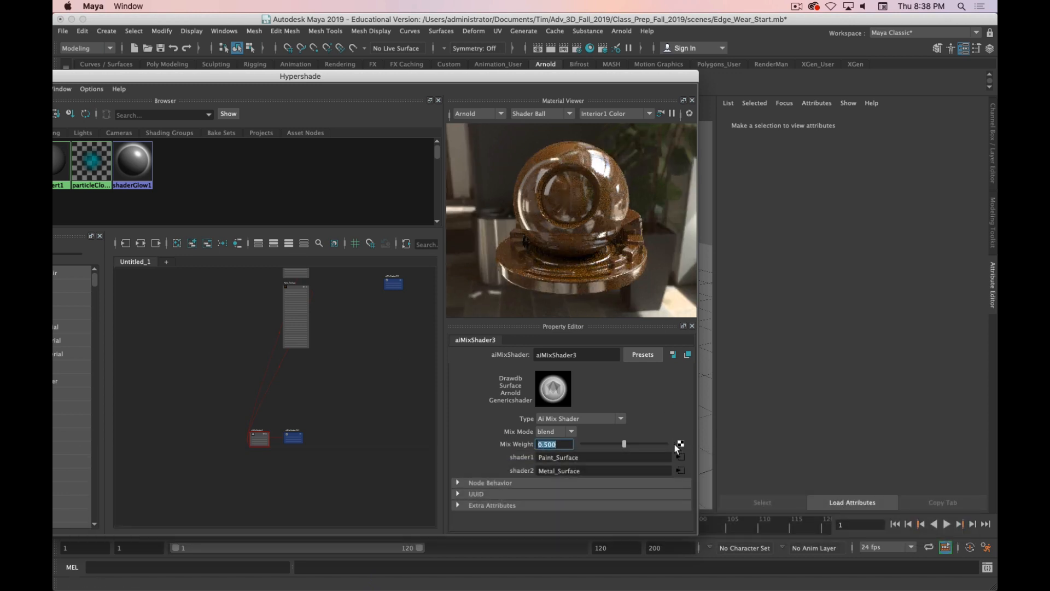
{"action": "mouse_move", "coordinate": [676, 446]}
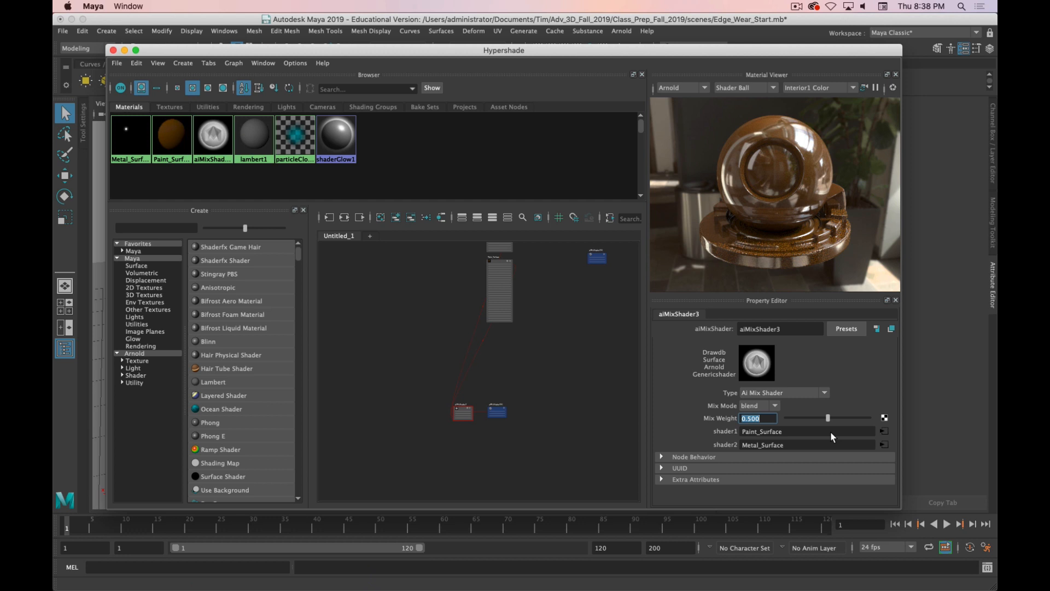
{"action": "mouse_move", "coordinate": [884, 420]}
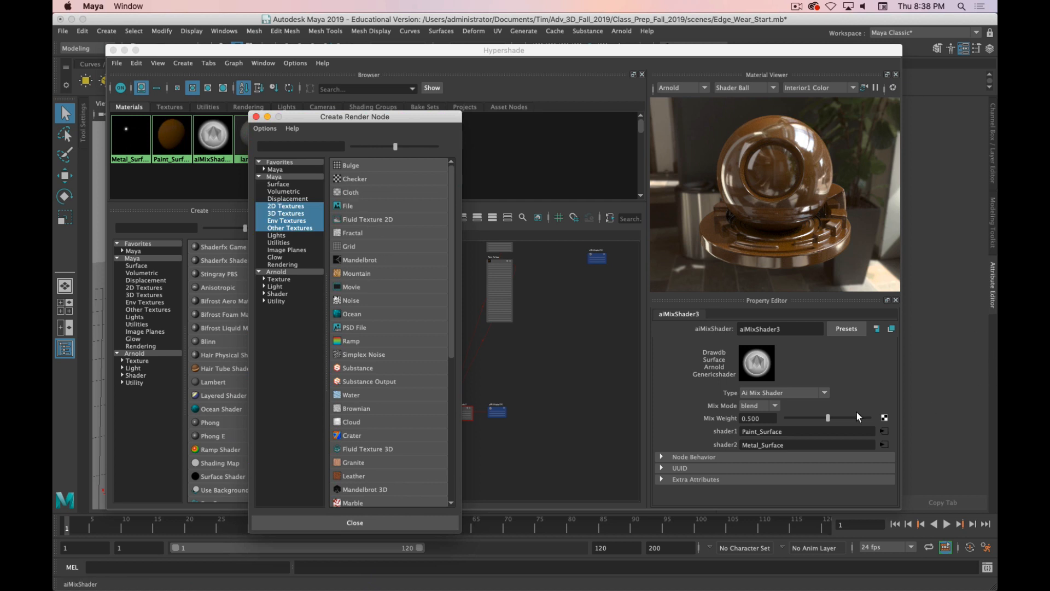
- Connect a Checker texture to aiMixShader3's Mix Weight
{"action": "left_click", "coordinate": [354, 179]}
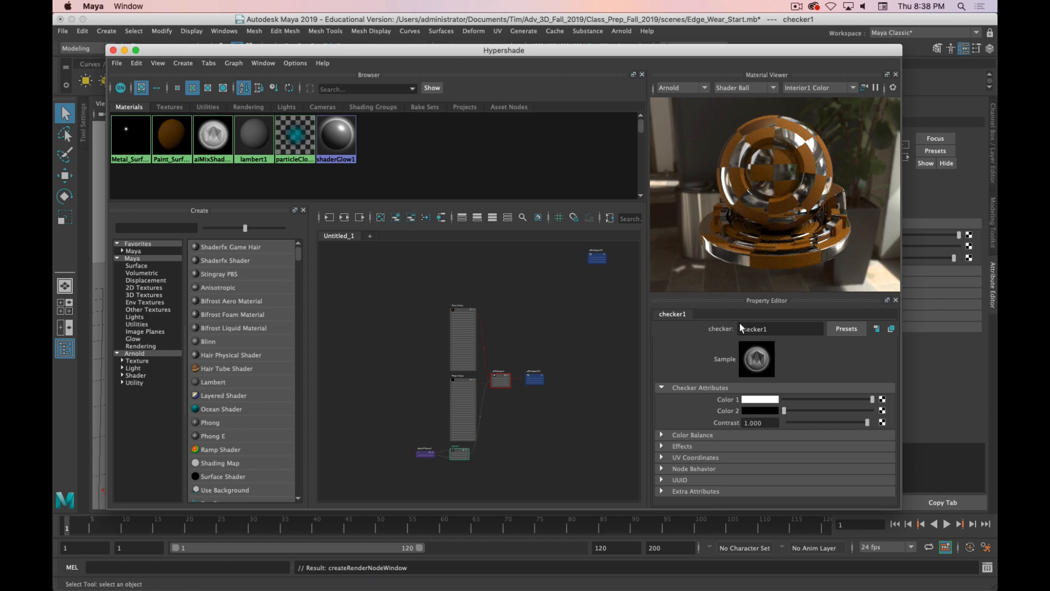
{"action": "mouse_move", "coordinate": [785, 435]}
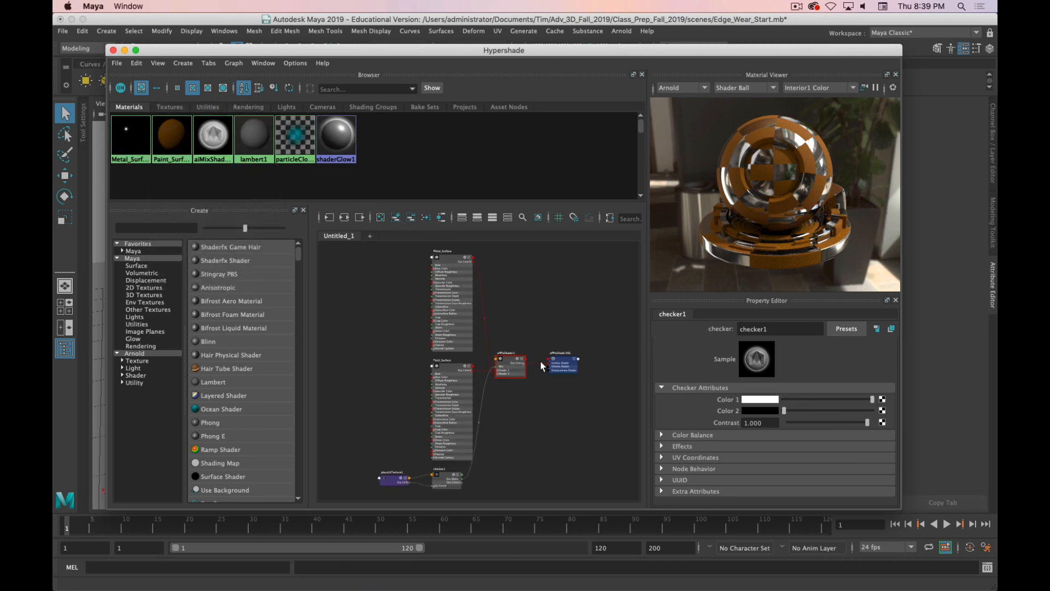
{"action": "mouse_move", "coordinate": [438, 387]}
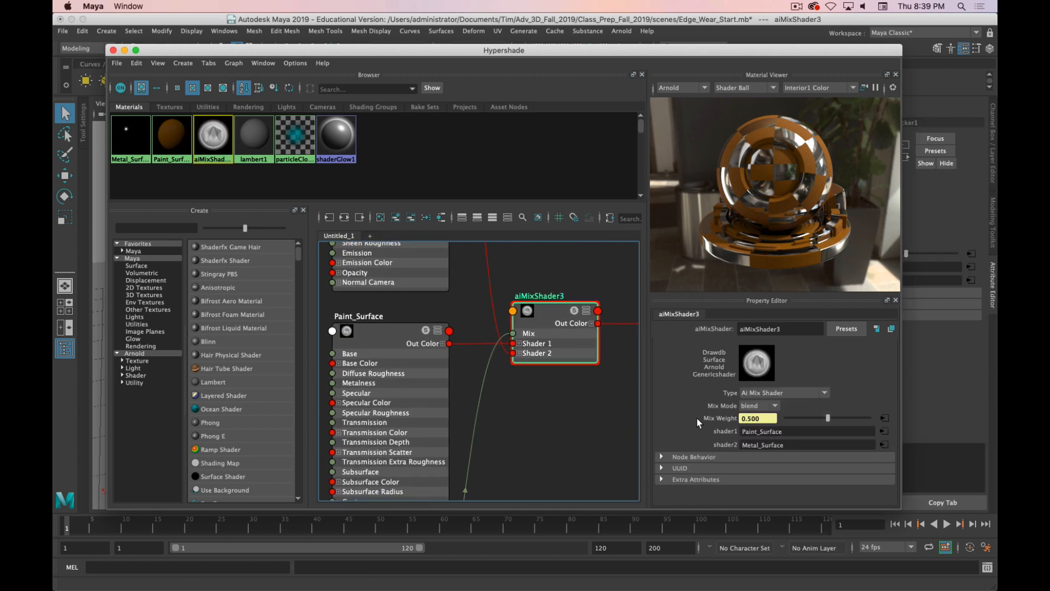
{"action": "mouse_move", "coordinate": [871, 418]}
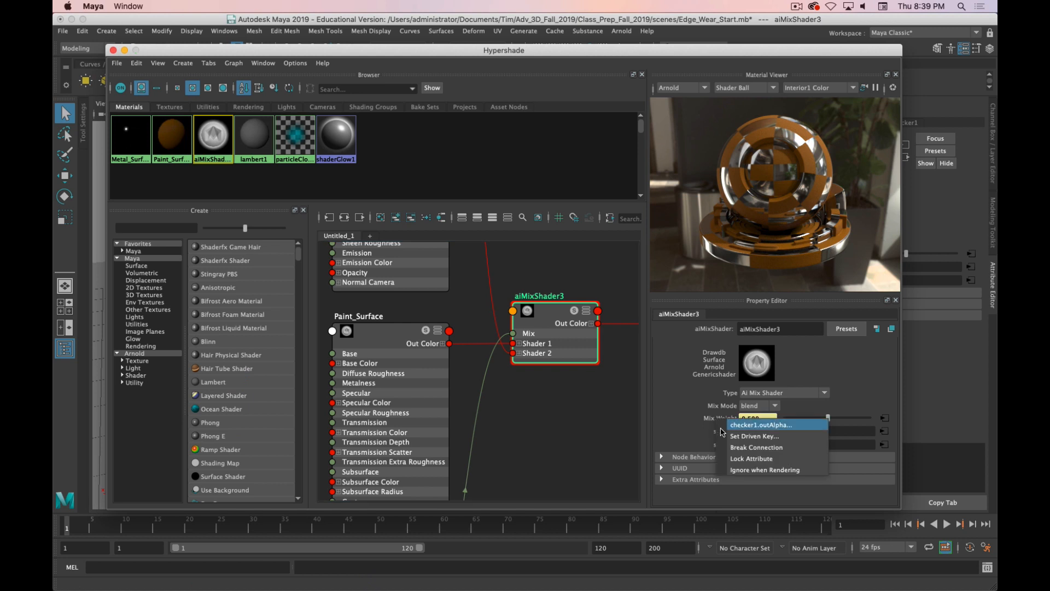
- Break the checker1 connection on aiMixShader3's Mix Weight
{"action": "left_click", "coordinate": [757, 447]}
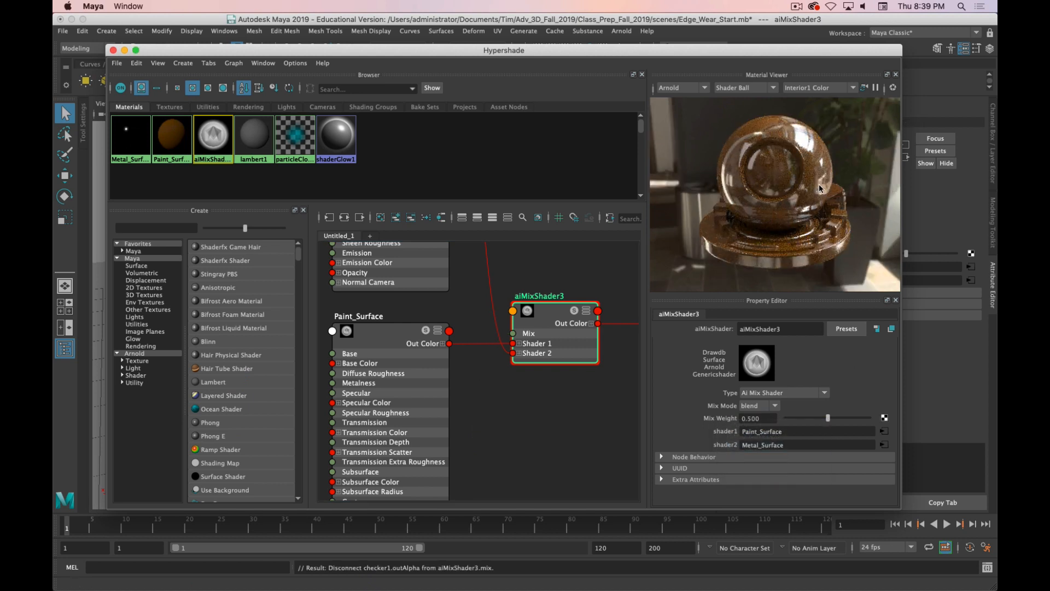
{"action": "mouse_move", "coordinate": [532, 414]}
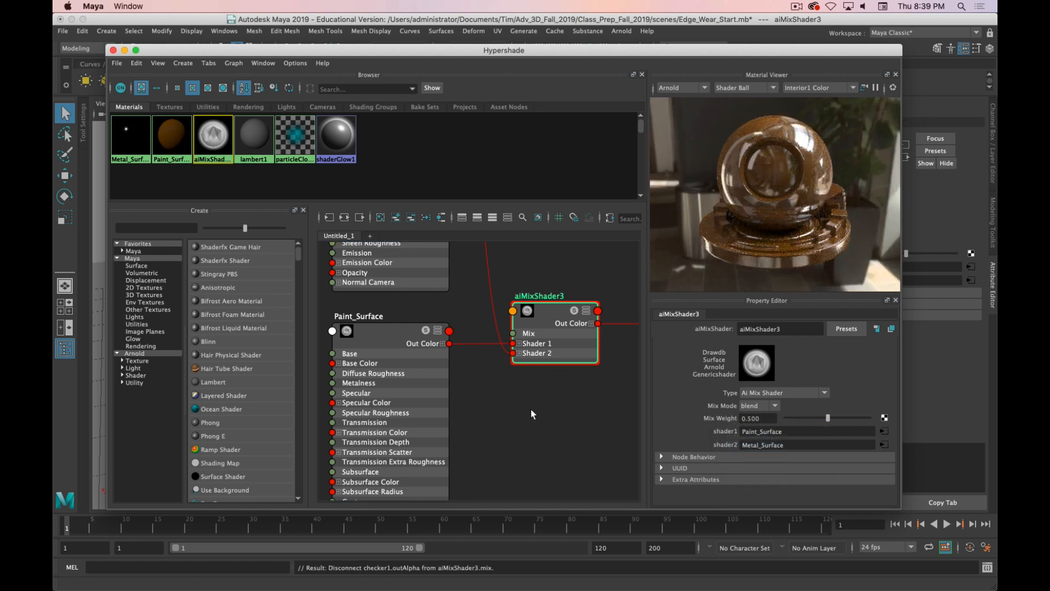
- Graph the aiMixShader3 network from its Hypershade Browser swatch
{"action": "right_click", "coordinate": [213, 134]}
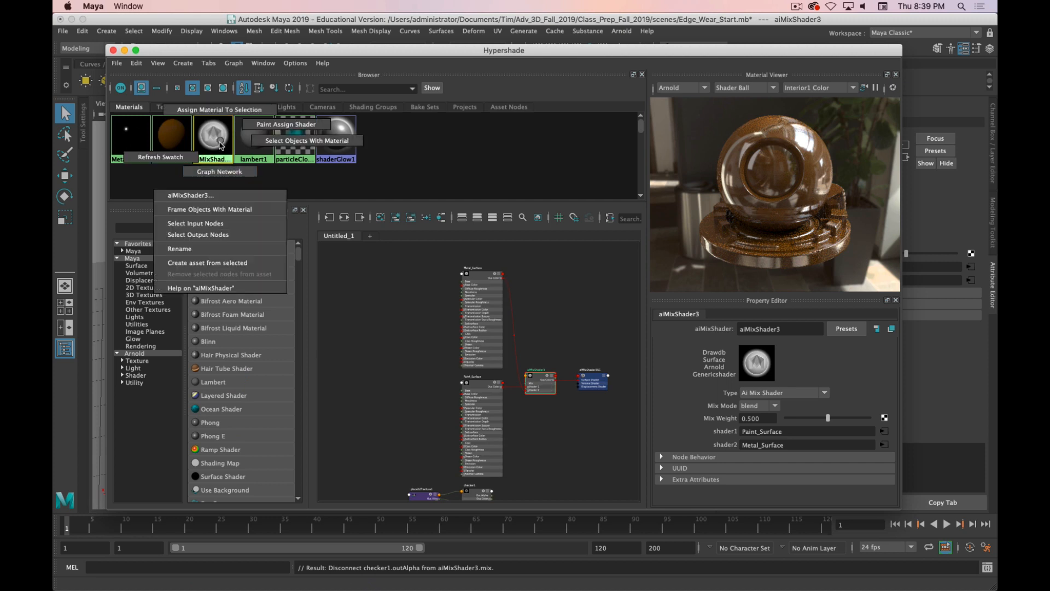
{"action": "left_click", "coordinate": [209, 209]}
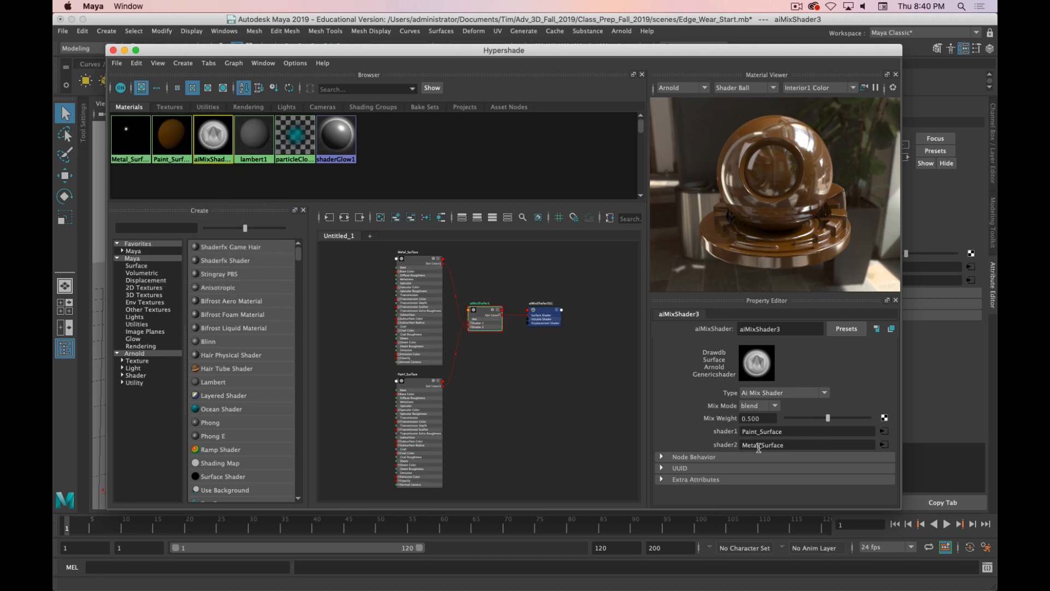
{"action": "mouse_move", "coordinate": [462, 338]}
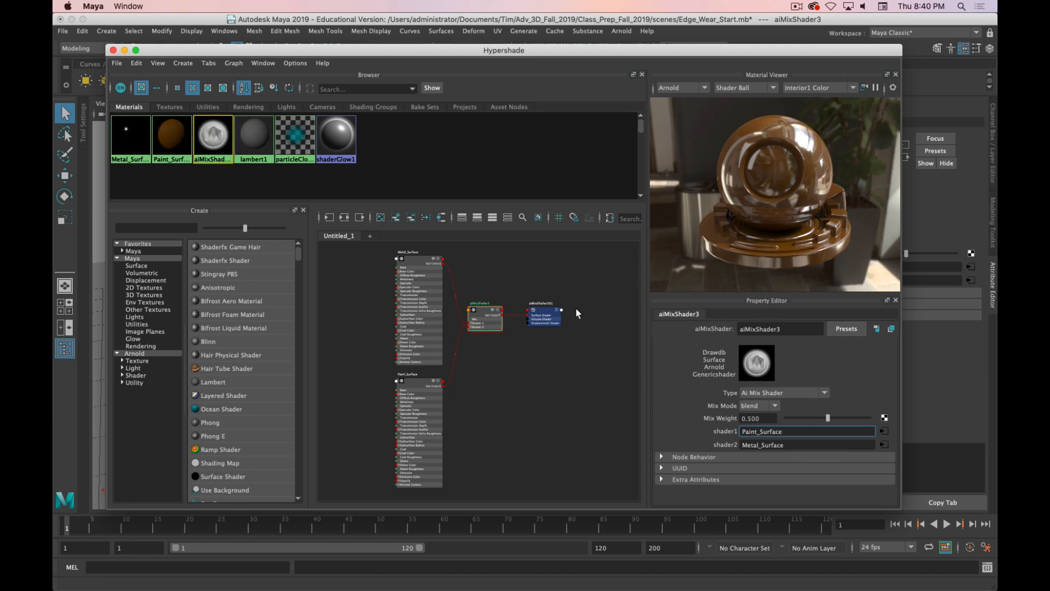
{"action": "mouse_move", "coordinate": [518, 346]}
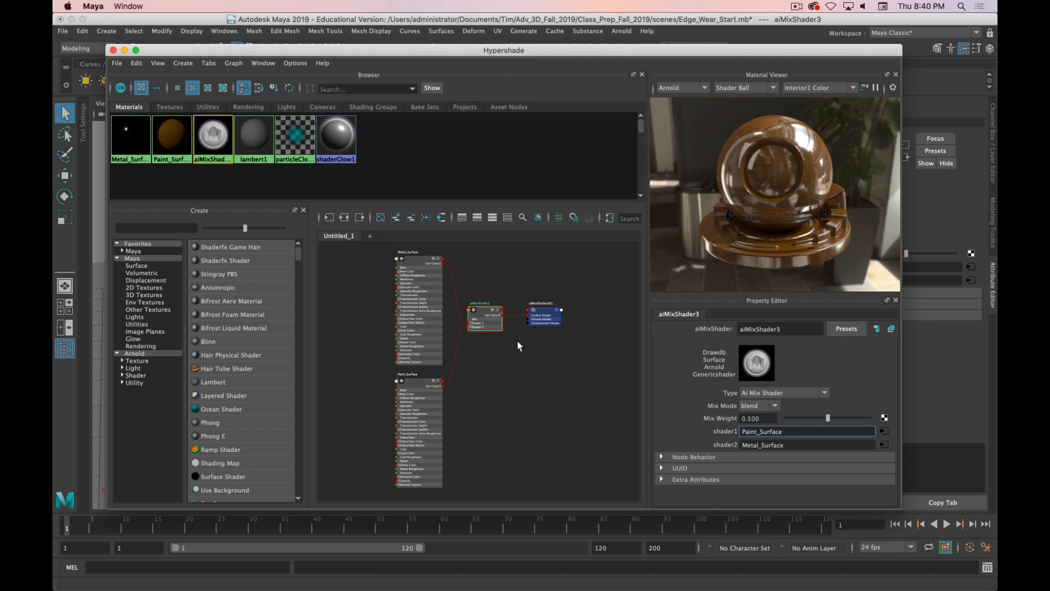
{"action": "mouse_move", "coordinate": [213, 138]}
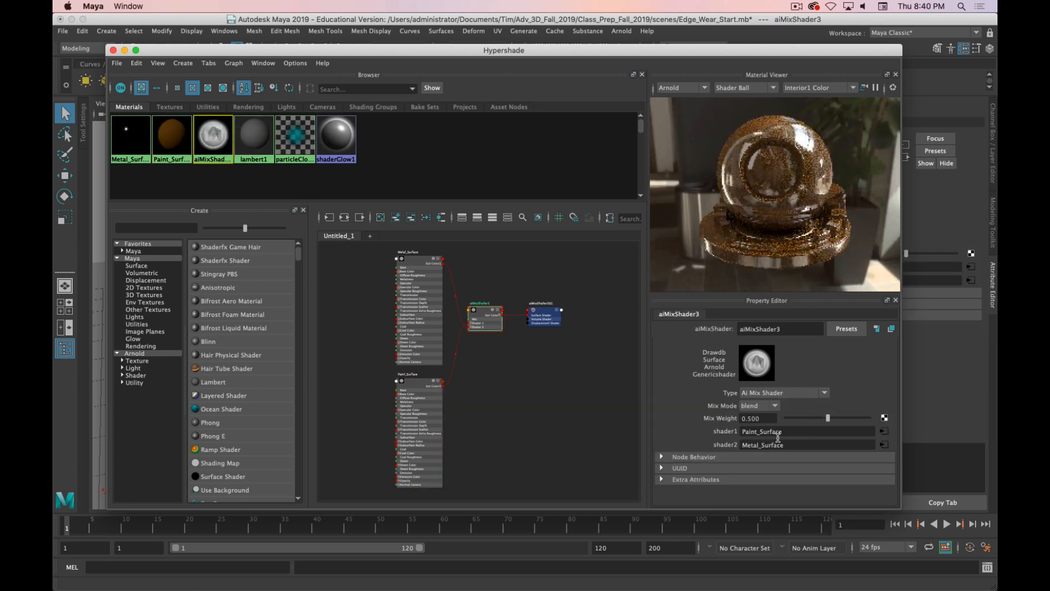
- Open the Create Render Node window from aiMixShader3's Mix Weight map button
{"action": "key", "text": "cmd"}
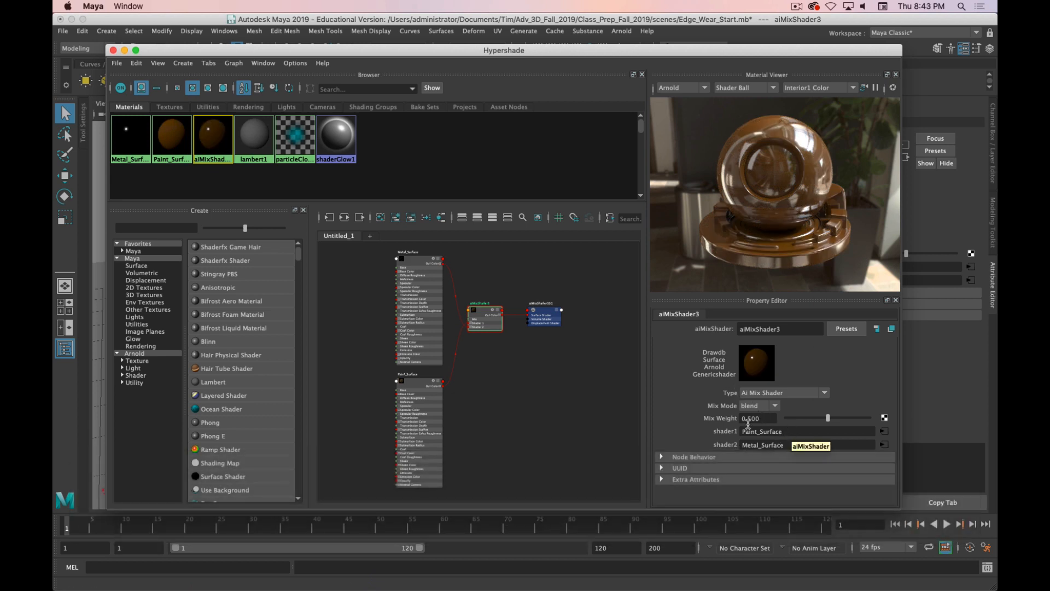
{"action": "left_click", "coordinate": [807, 444]}
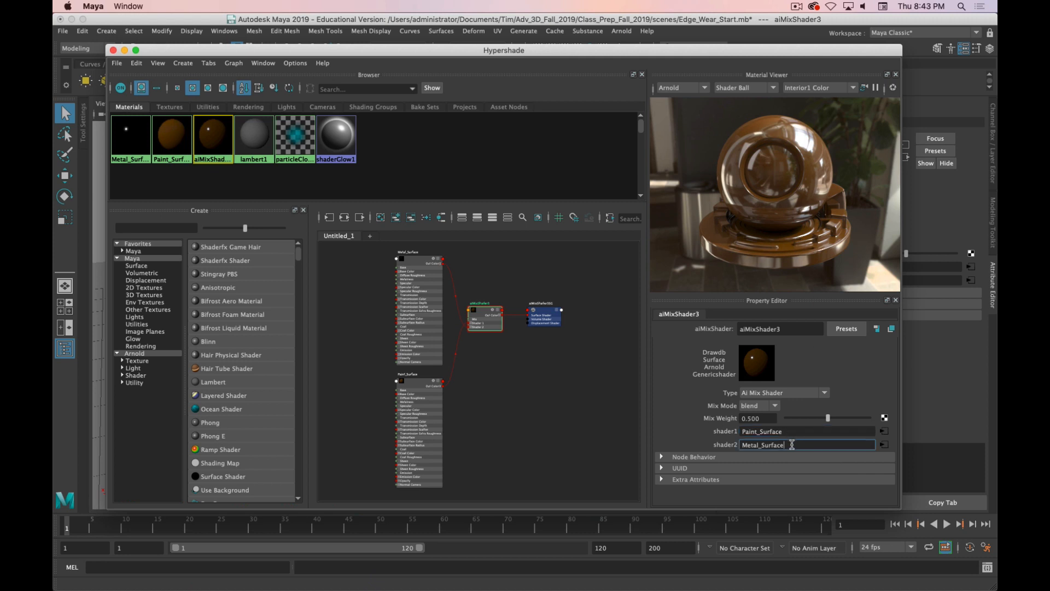
{"action": "left_click", "coordinate": [808, 431]}
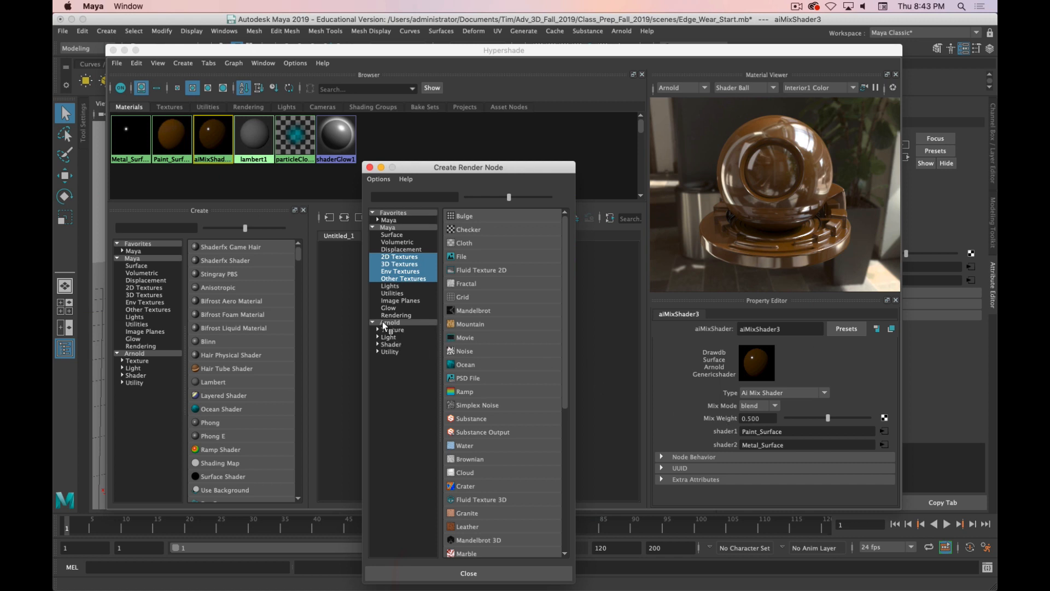
- Create an aiCurvature1 node from the Arnold textures and close the Connection Editor
{"action": "left_click", "coordinate": [393, 329]}
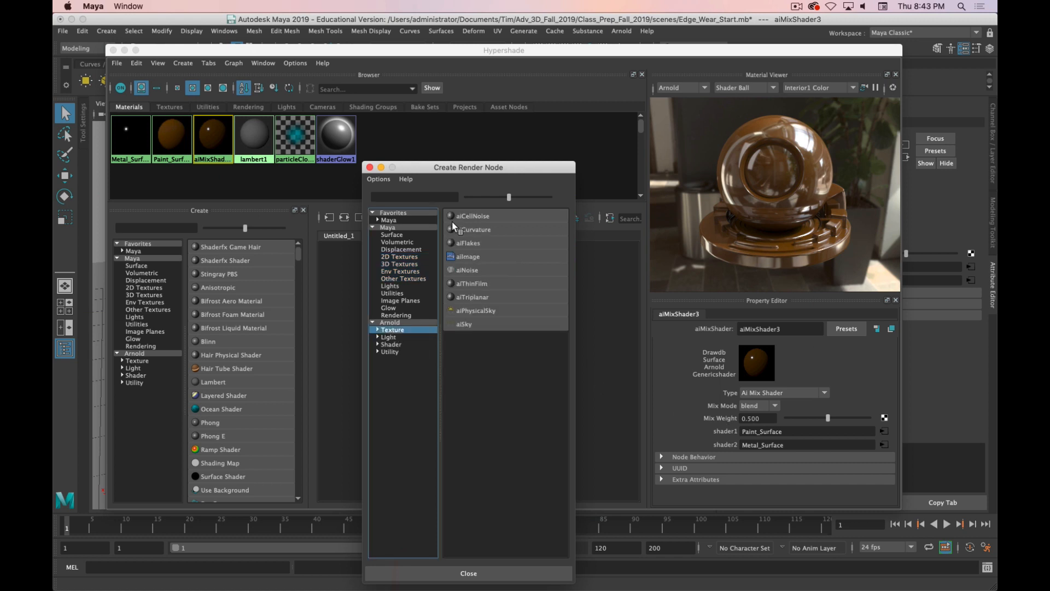
{"action": "mouse_move", "coordinate": [475, 229]}
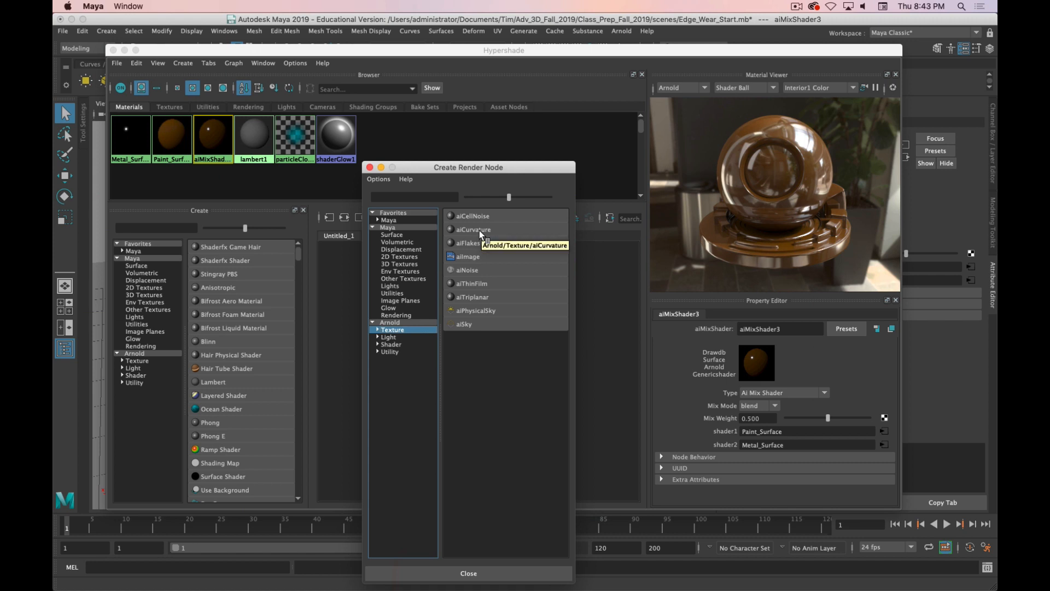
{"action": "double_click", "coordinate": [474, 229]}
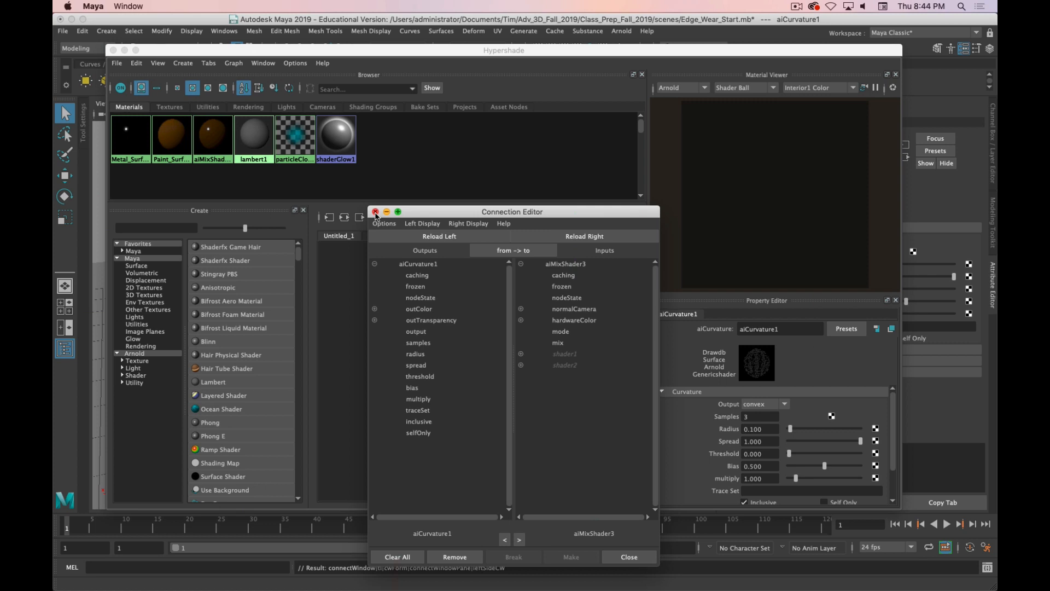
{"action": "left_click", "coordinate": [376, 212]}
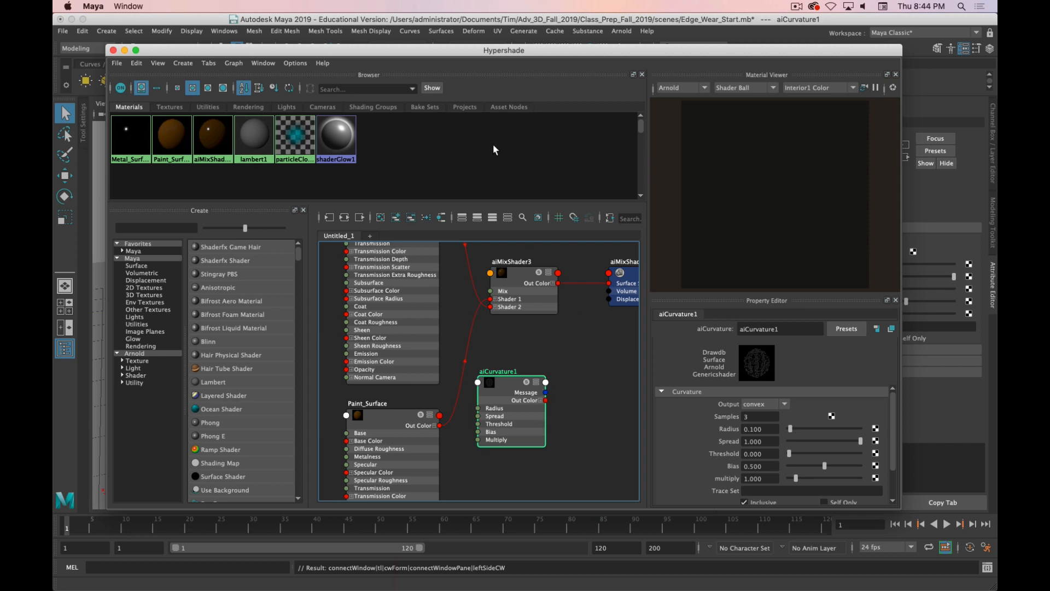
{"action": "mouse_move", "coordinate": [492, 328]}
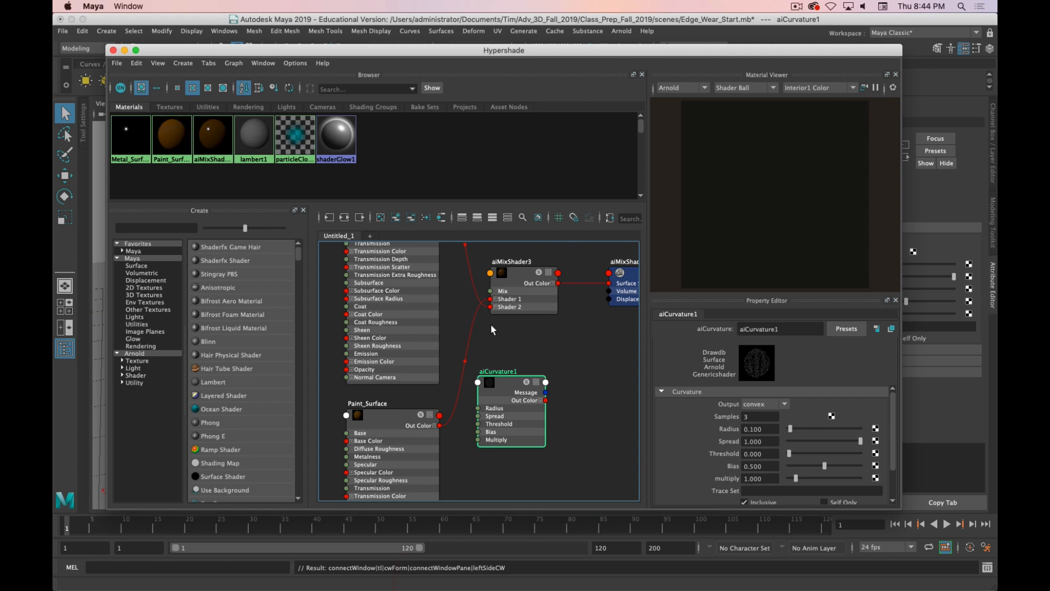
{"action": "mouse_move", "coordinate": [535, 406]}
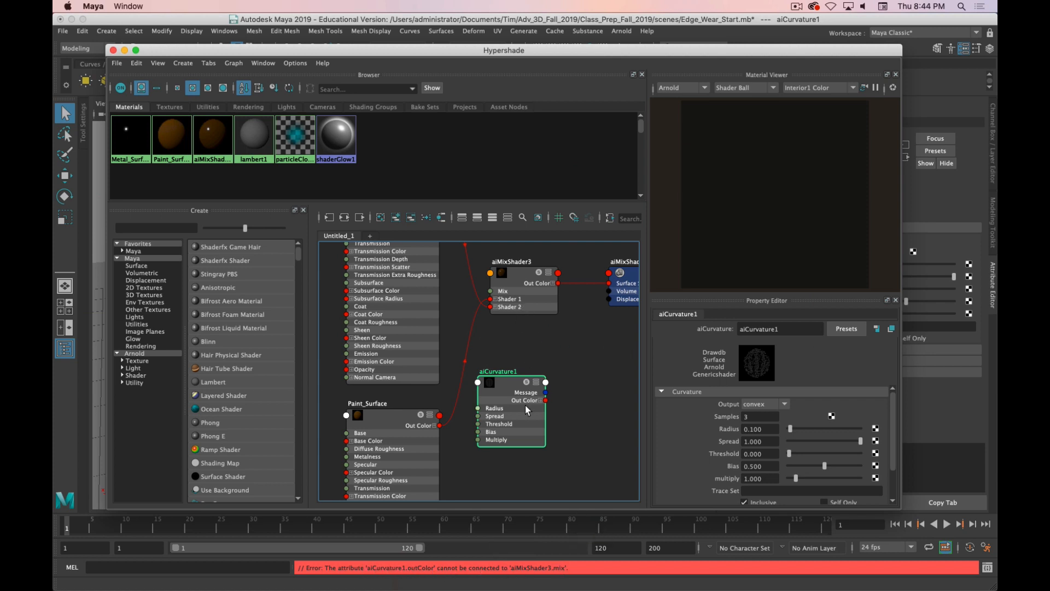
{"action": "mouse_move", "coordinate": [543, 407]}
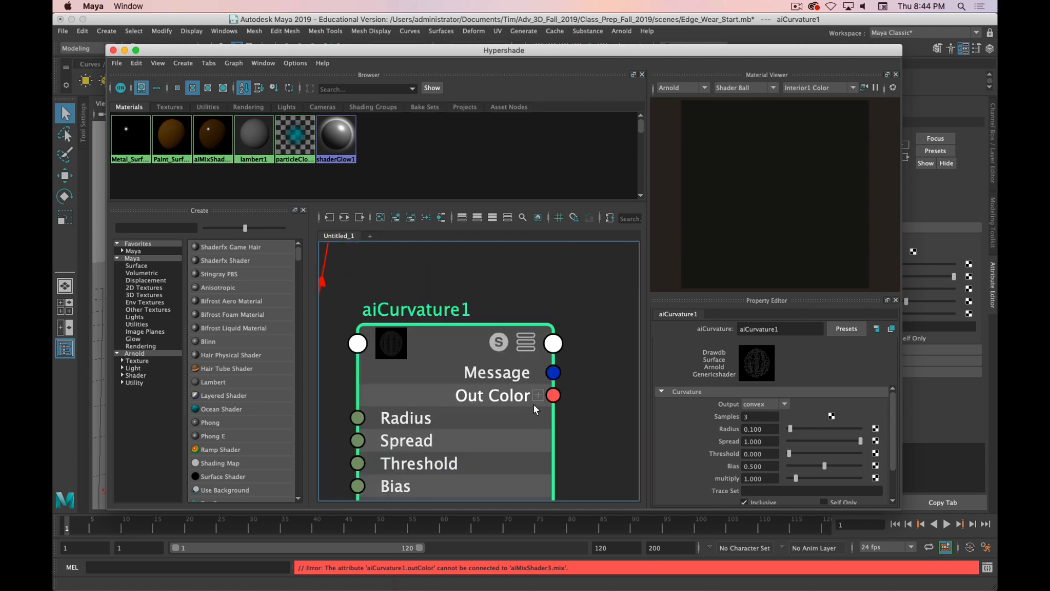
- Expand aiCurvature1's Out Color into channels and move it beside aiMixShader3
{"action": "left_click", "coordinate": [538, 395]}
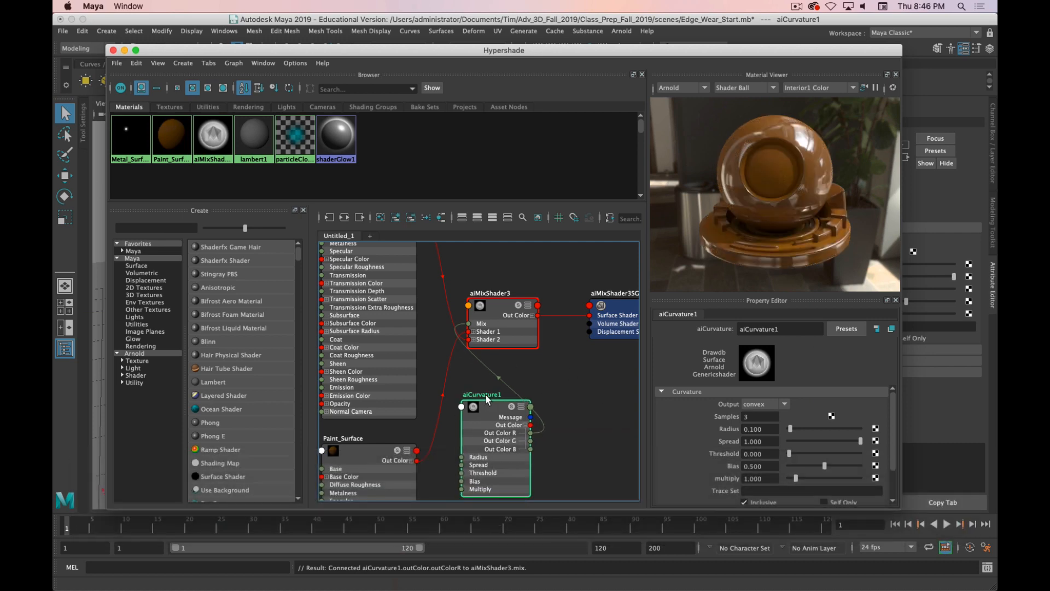
{"action": "left_click_drag", "start_coordinate": [481, 394], "coordinate": [474, 374]}
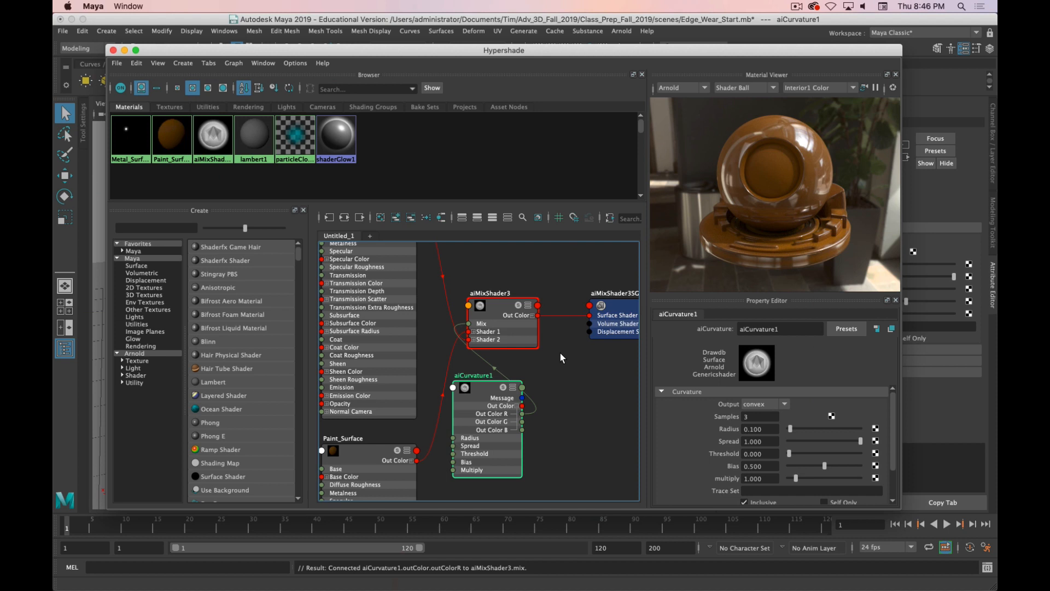
{"action": "mouse_move", "coordinate": [253, 137]}
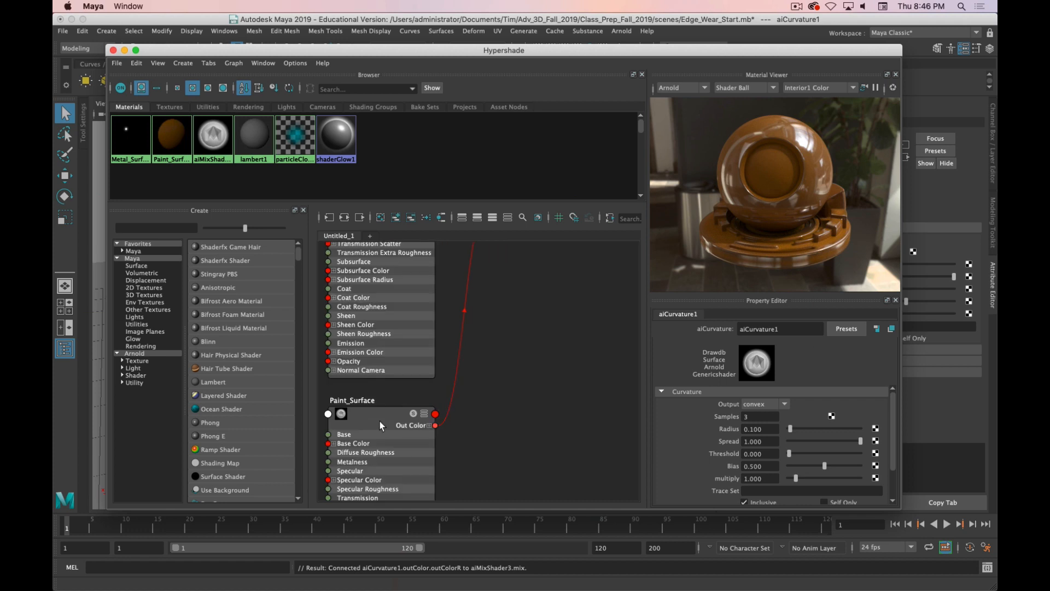
{"action": "mouse_move", "coordinate": [405, 426]}
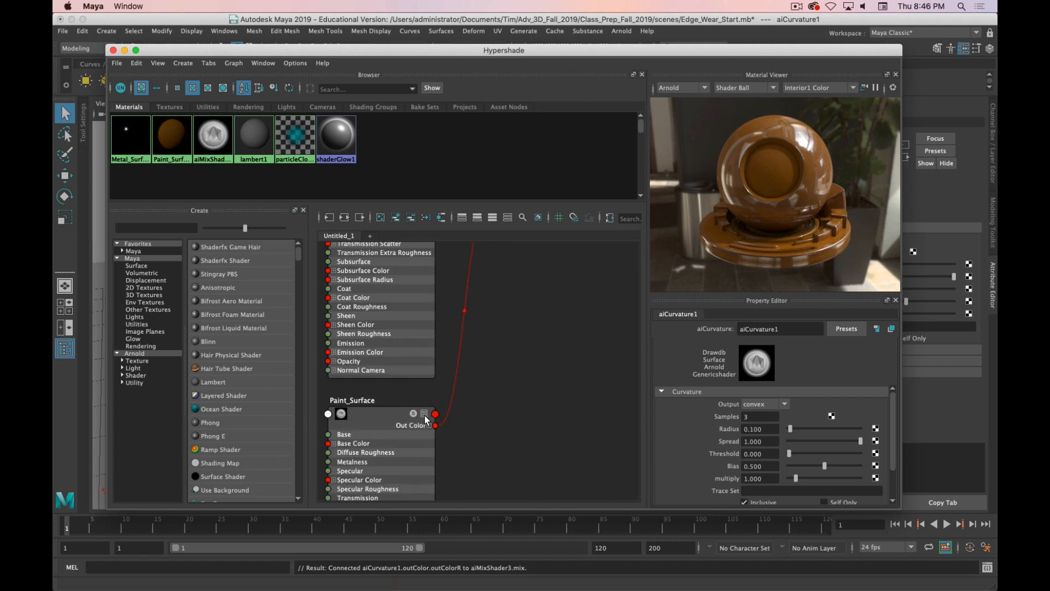
- Cycle Paint_Surface's port display modes and collapse it back to a compact node
{"action": "left_click", "coordinate": [353, 399]}
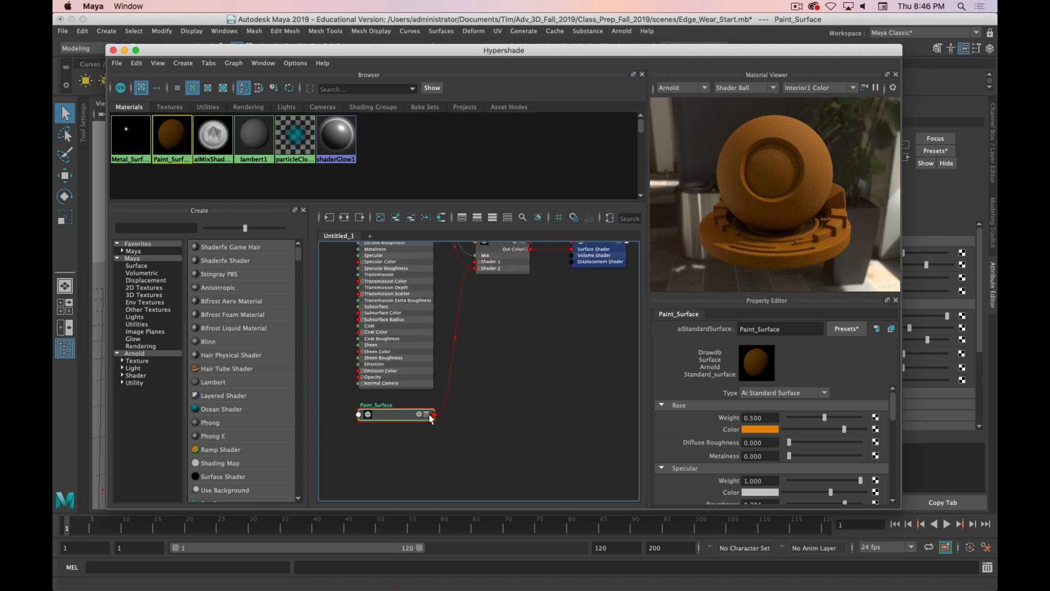
{"action": "left_click", "coordinate": [431, 414]}
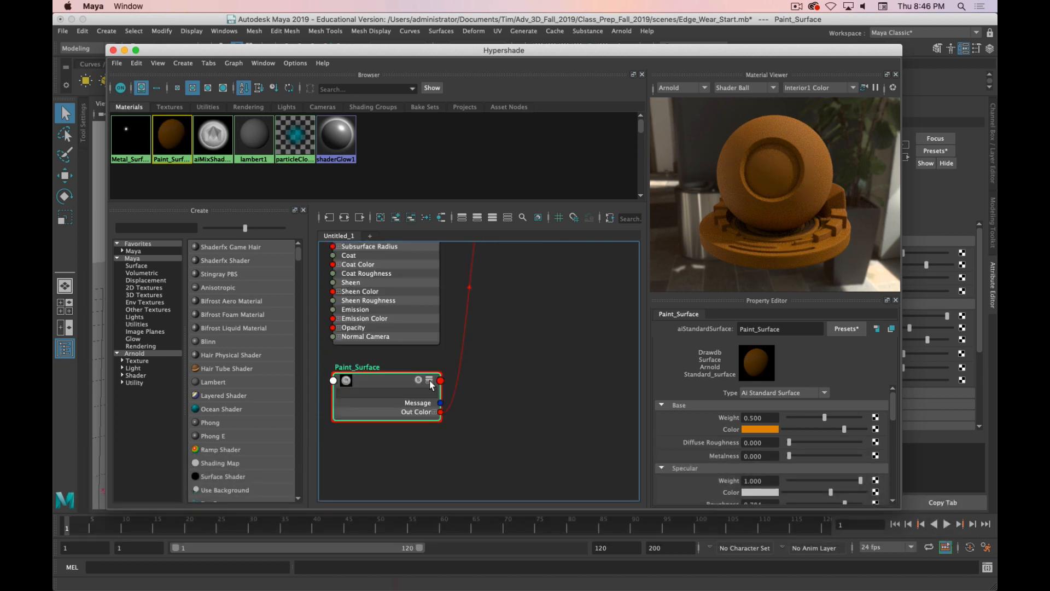
{"action": "left_click", "coordinate": [432, 381]}
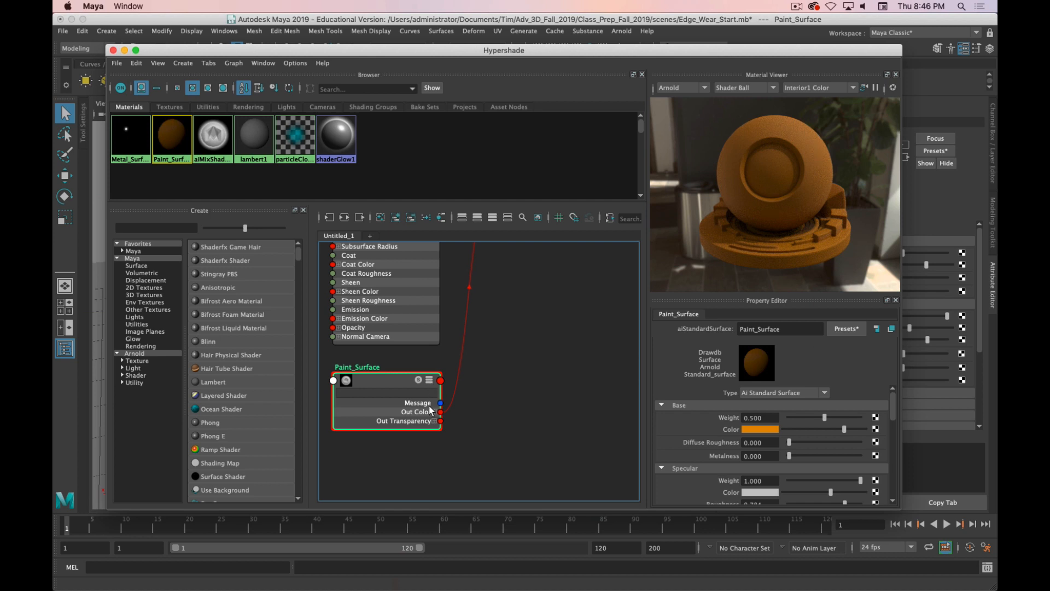
{"action": "left_click", "coordinate": [428, 380]}
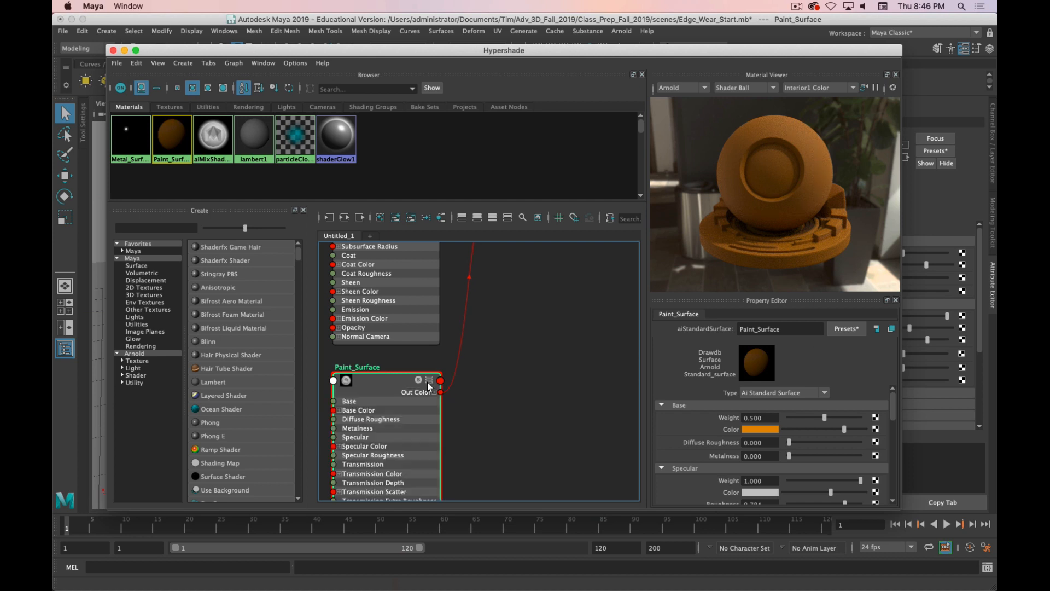
{"action": "left_click", "coordinate": [430, 379]}
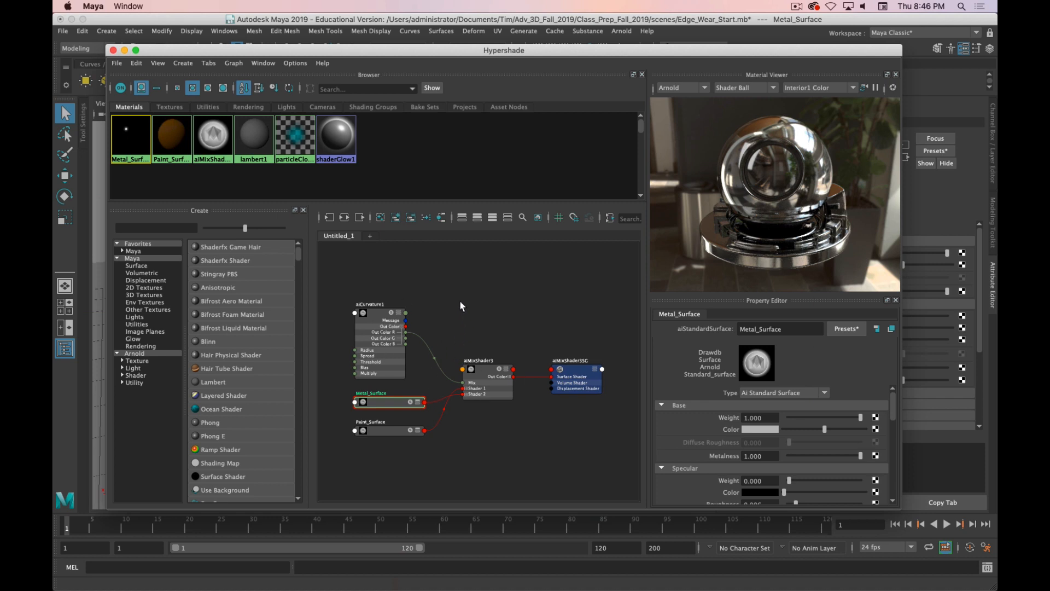
{"action": "left_click", "coordinate": [379, 313]}
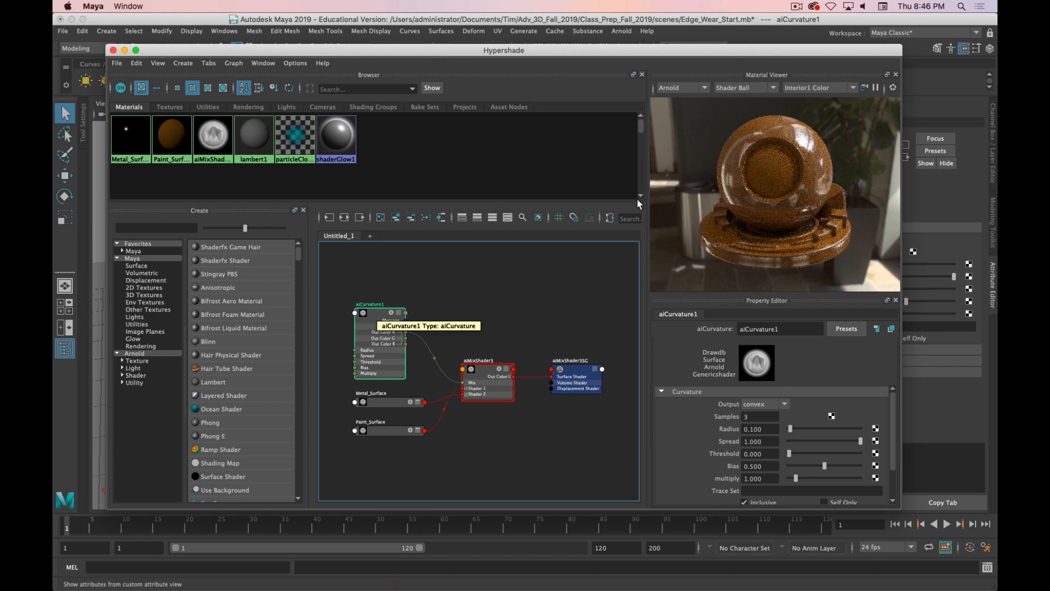
{"action": "mouse_move", "coordinate": [625, 57]}
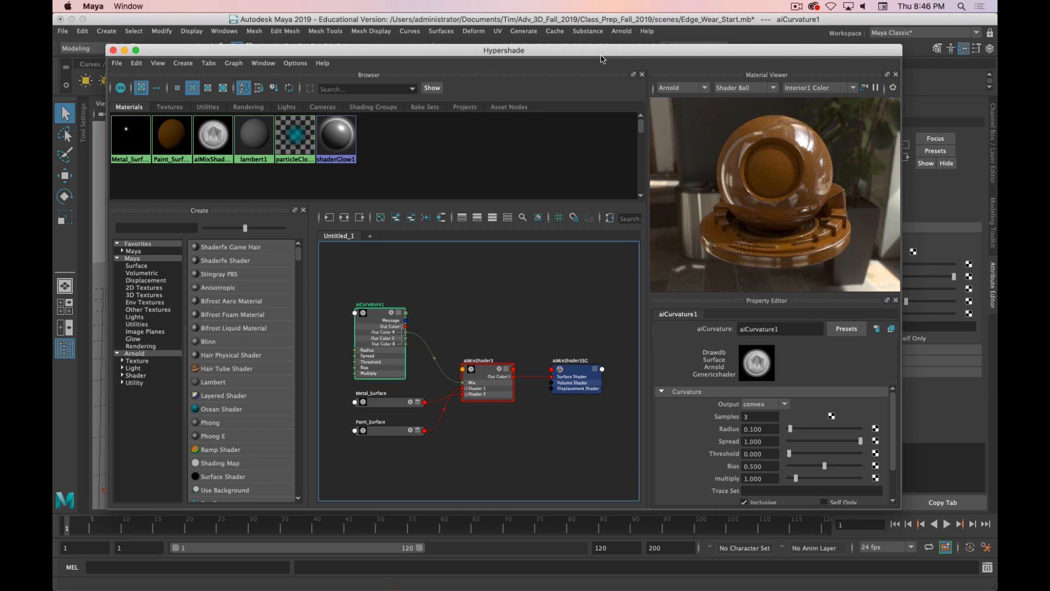
{"action": "mouse_move", "coordinate": [558, 63]}
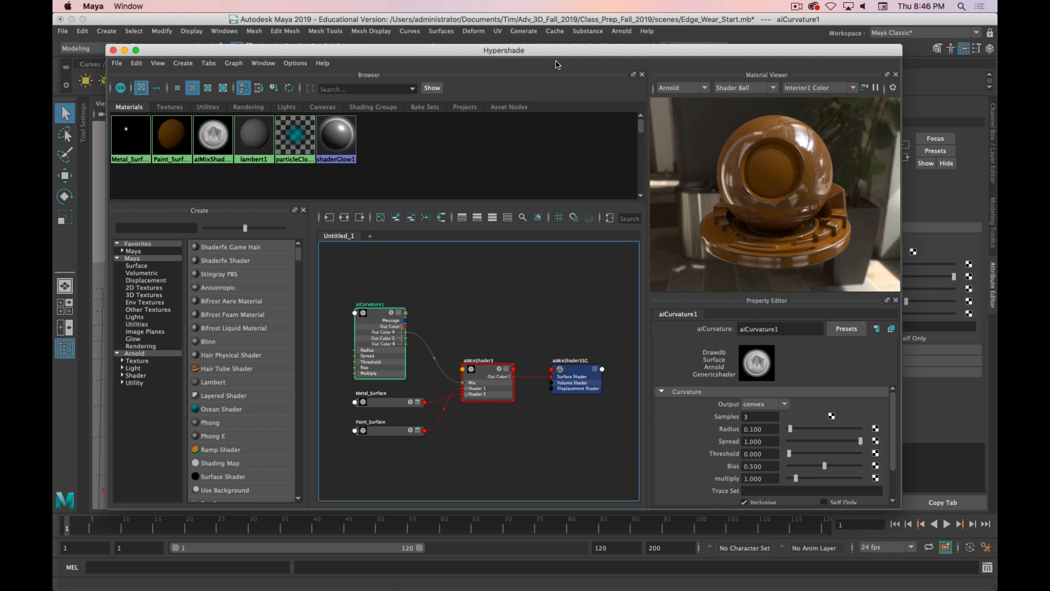
{"action": "mouse_move", "coordinate": [522, 56]}
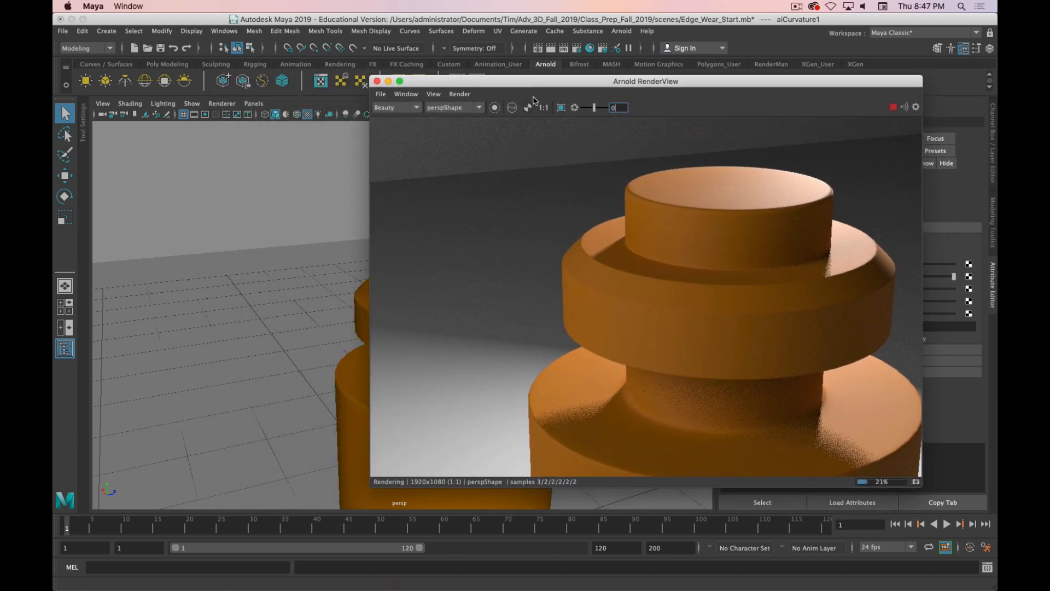
{"action": "mouse_move", "coordinate": [494, 107]}
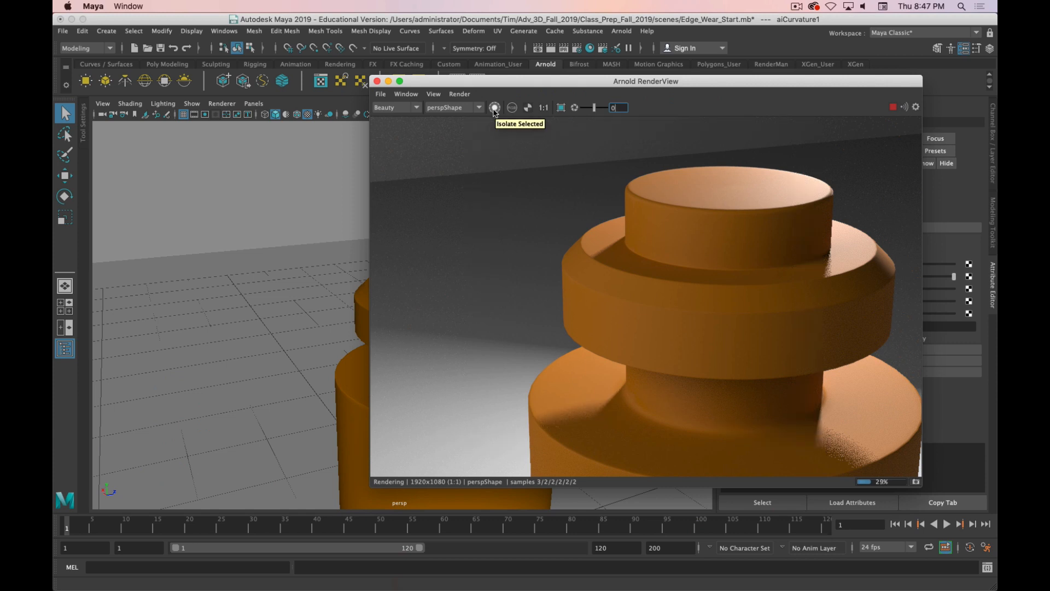
- Turn on Isolate Selected in RenderView and pick a surface shader to preview
{"action": "left_click", "coordinate": [494, 107]}
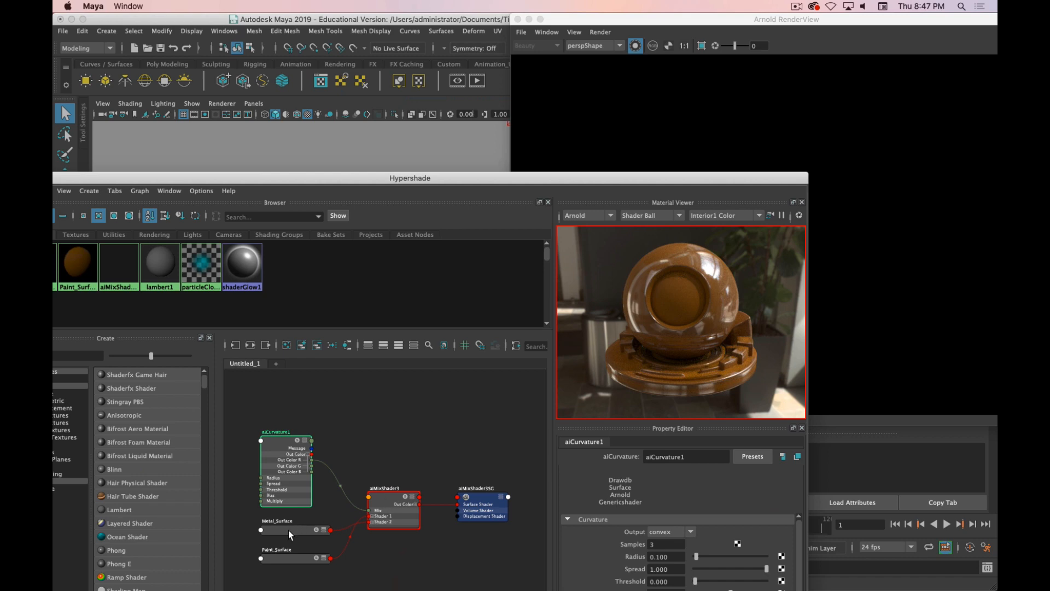
{"action": "left_click", "coordinate": [295, 530]}
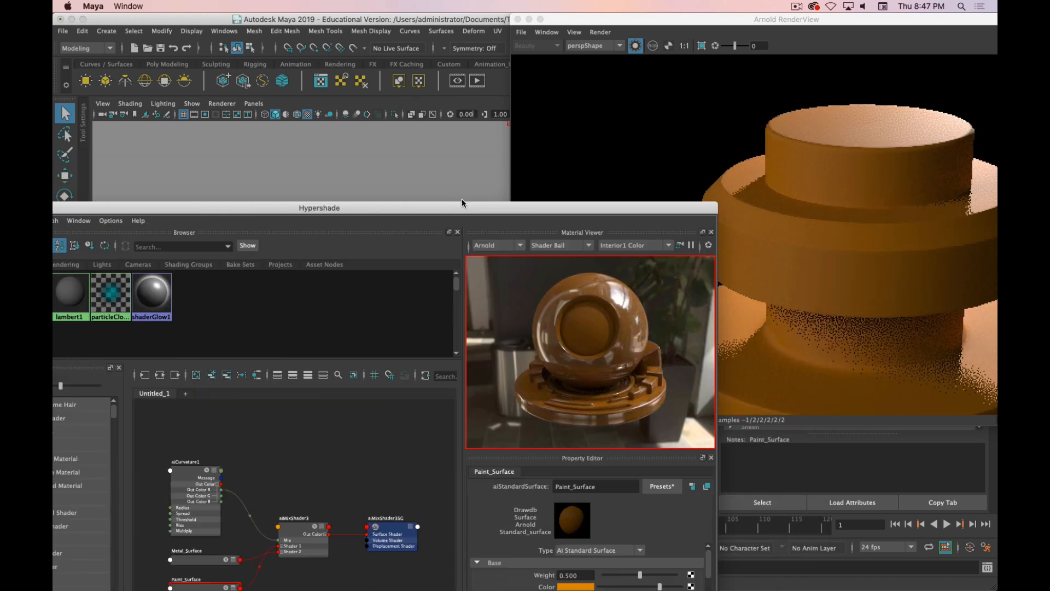
- Preview Metal_Surface, then Paint_Surface, alone in the isolated render
{"action": "left_click", "coordinate": [194, 458]}
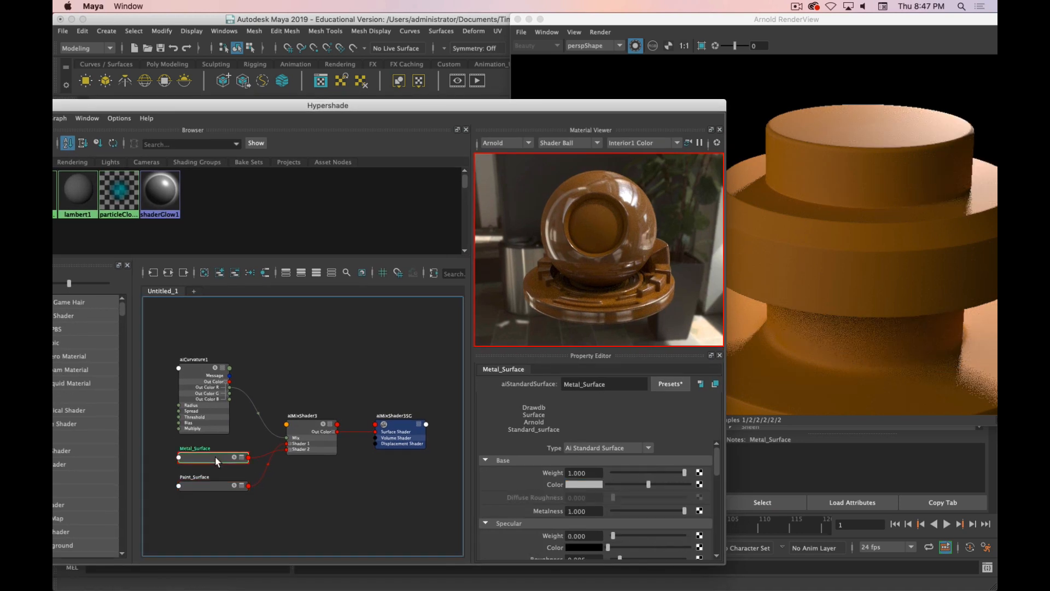
{"action": "mouse_move", "coordinate": [306, 417]}
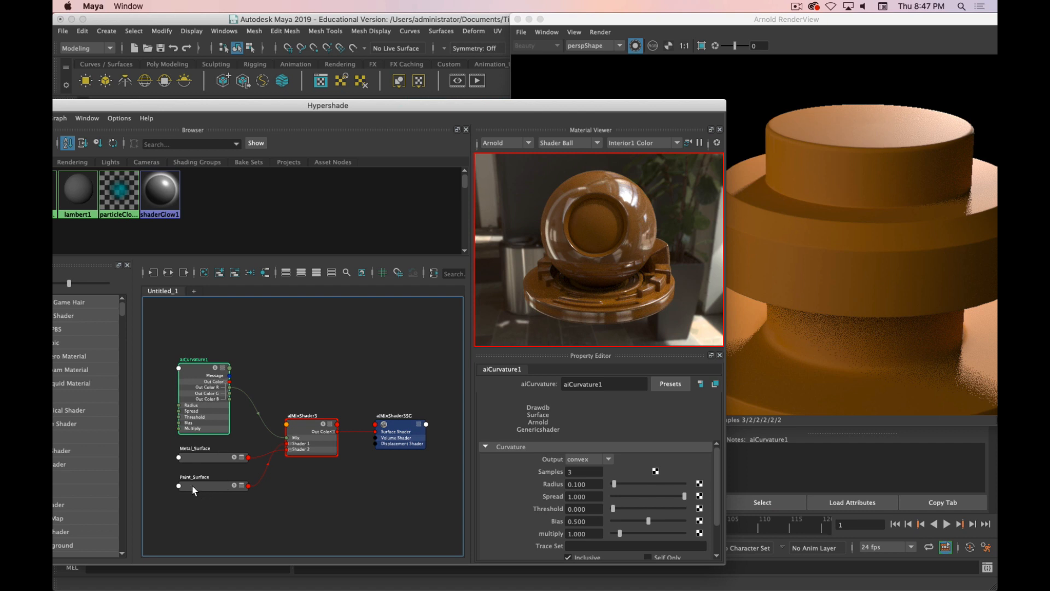
{"action": "left_click", "coordinate": [195, 485]}
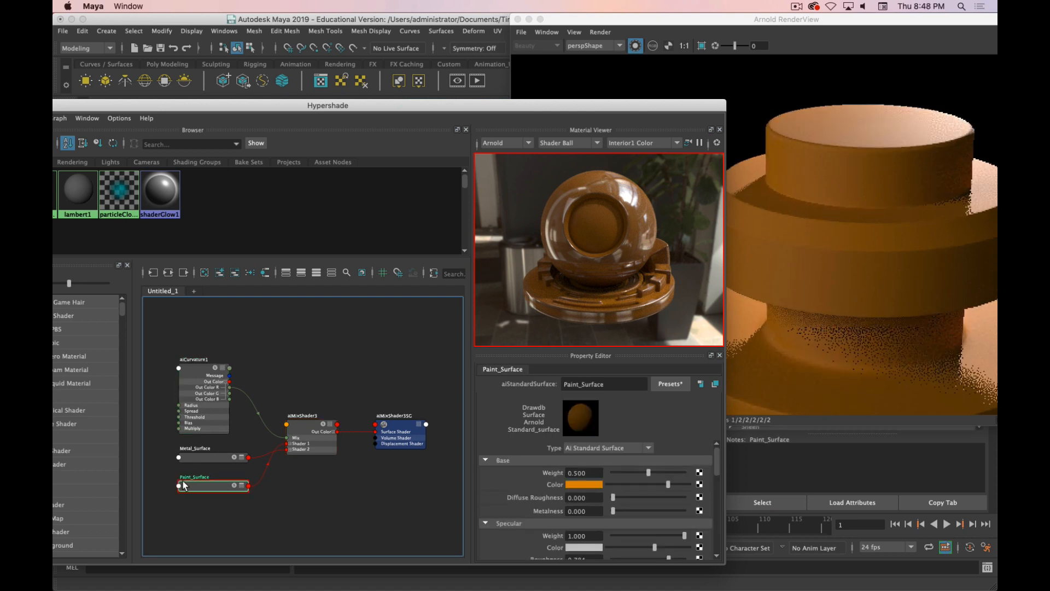
{"action": "mouse_move", "coordinate": [235, 483]}
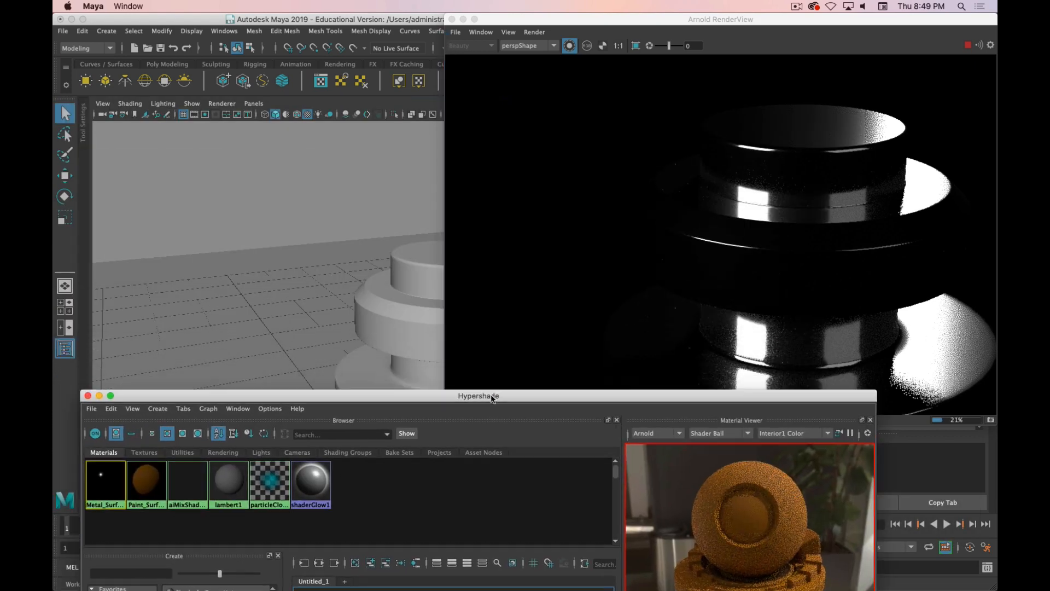
- Select the aiMixShader3 node so the render shows the blended shader
{"action": "right_click", "coordinate": [404, 269]}
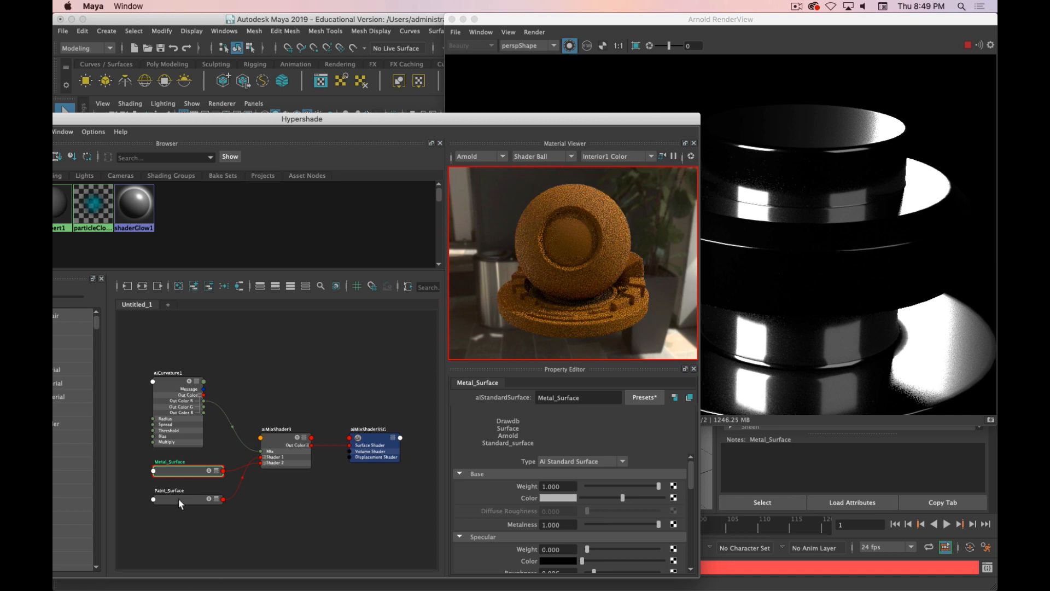
{"action": "left_click", "coordinate": [169, 496]}
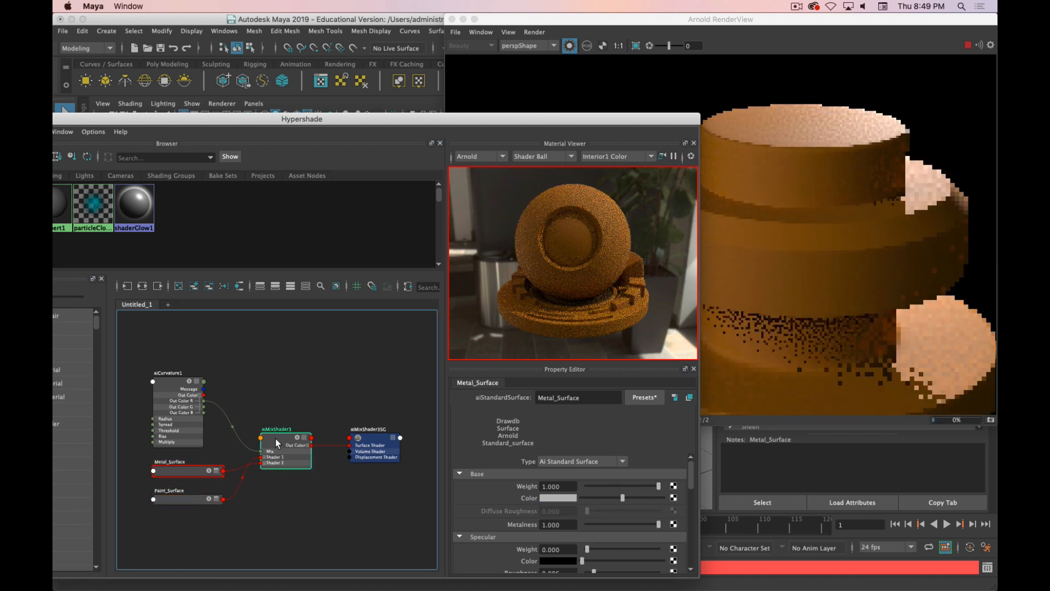
- Set aiCurvature1 Spread 0.816, Threshold 0.512, Bias 0.568, then select aiMixShader3
{"action": "left_click", "coordinate": [284, 430]}
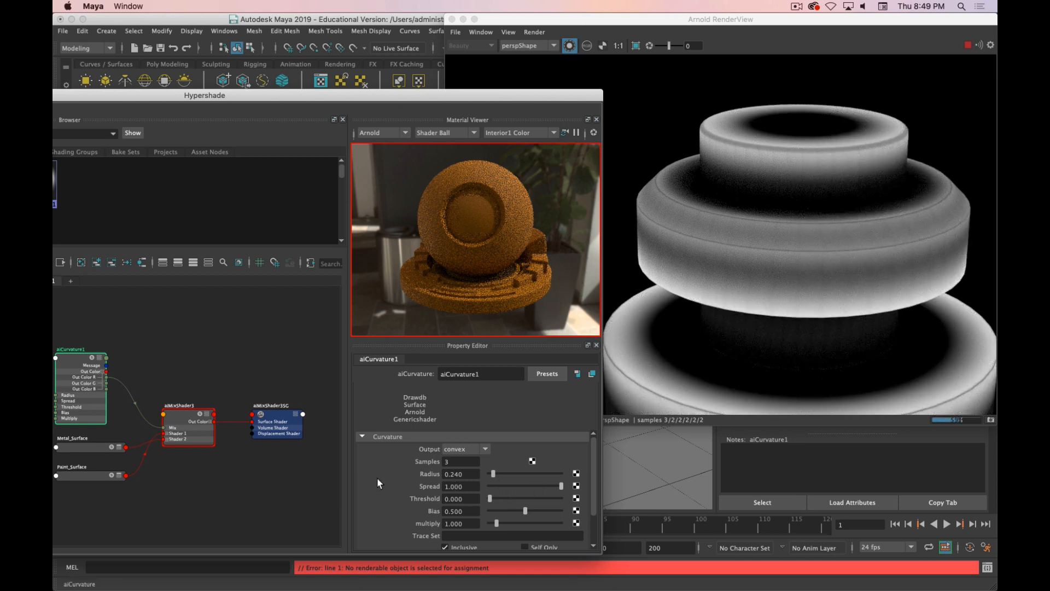
{"action": "left_click", "coordinate": [186, 415]}
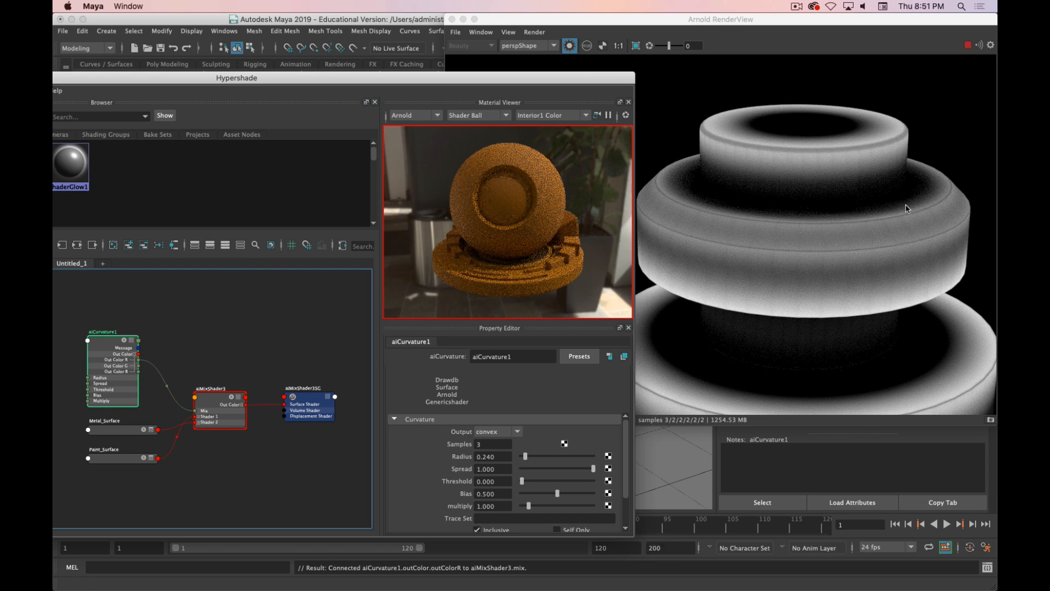
{"action": "mouse_move", "coordinate": [863, 223]}
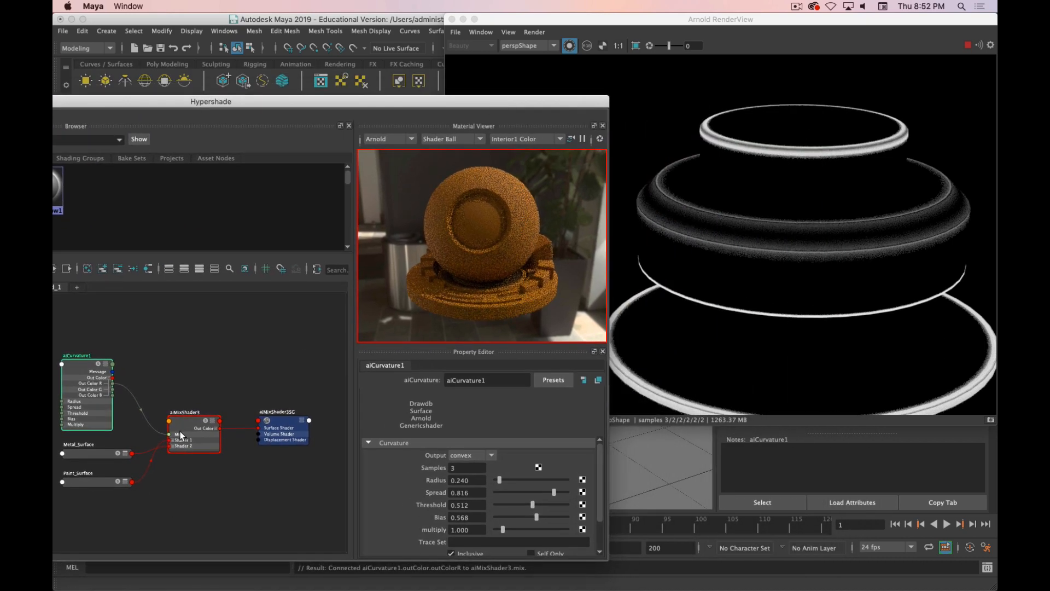
{"action": "left_click", "coordinate": [191, 412]}
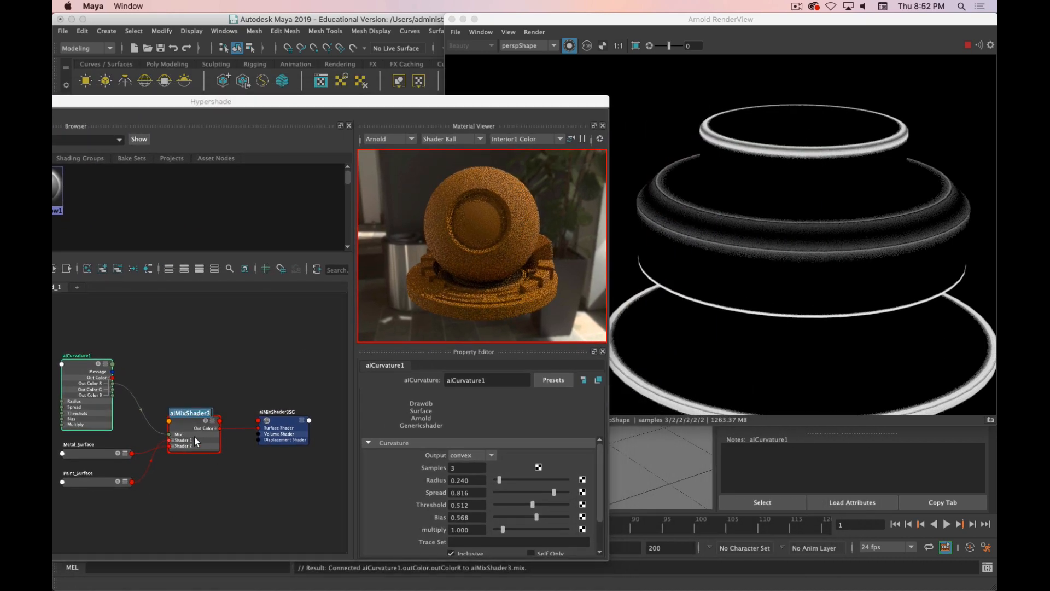
{"action": "left_click", "coordinate": [190, 425]}
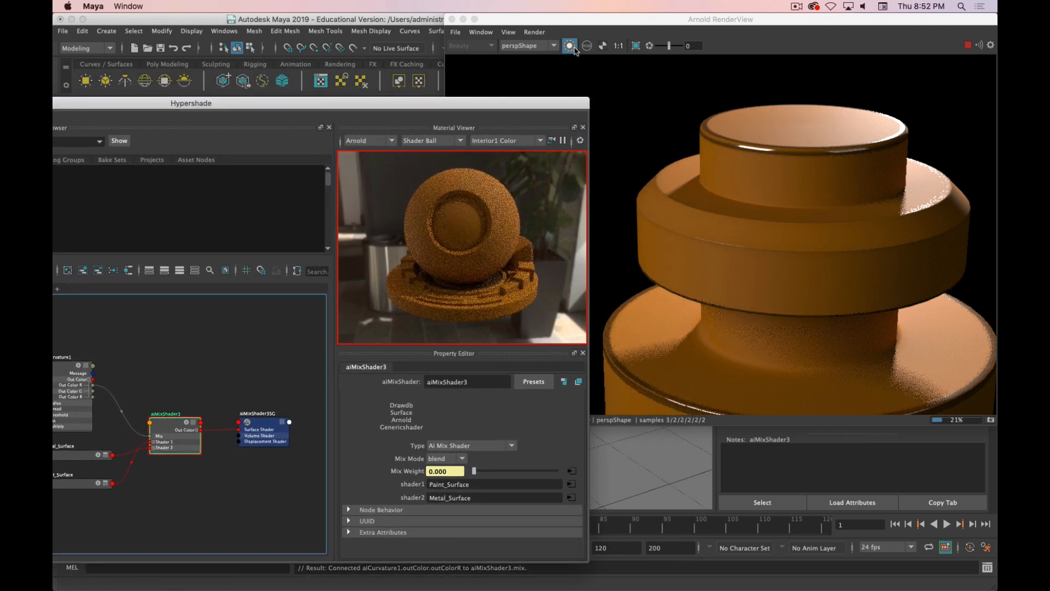
- Refresh the IPR and tweak aiCurvature1 to spread 0.824 and threshold 0.504
{"action": "left_click", "coordinate": [568, 45]}
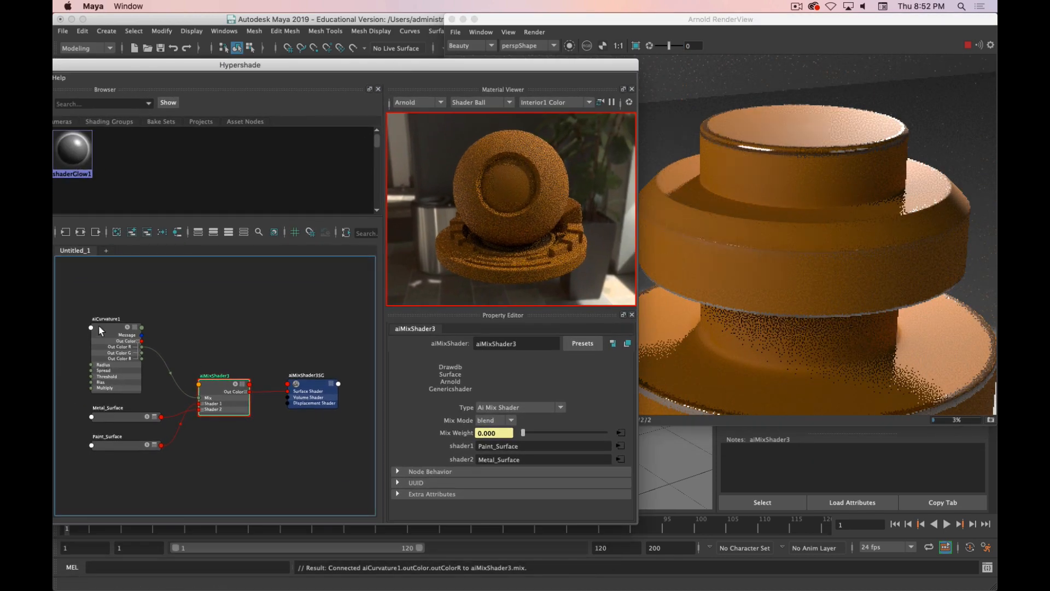
{"action": "left_click", "coordinate": [115, 319]}
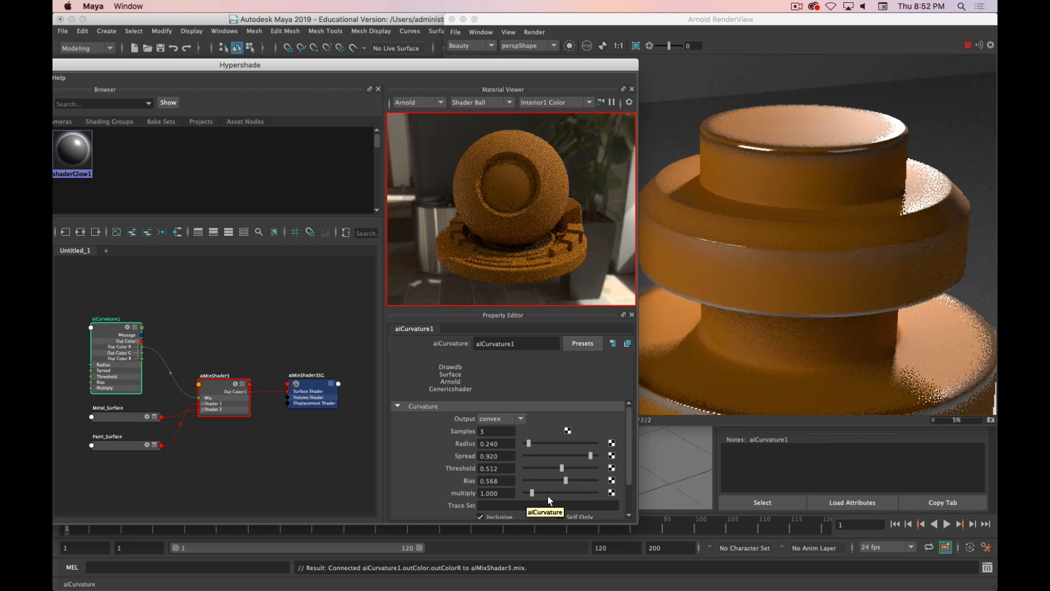
{"action": "mouse_move", "coordinate": [579, 460]}
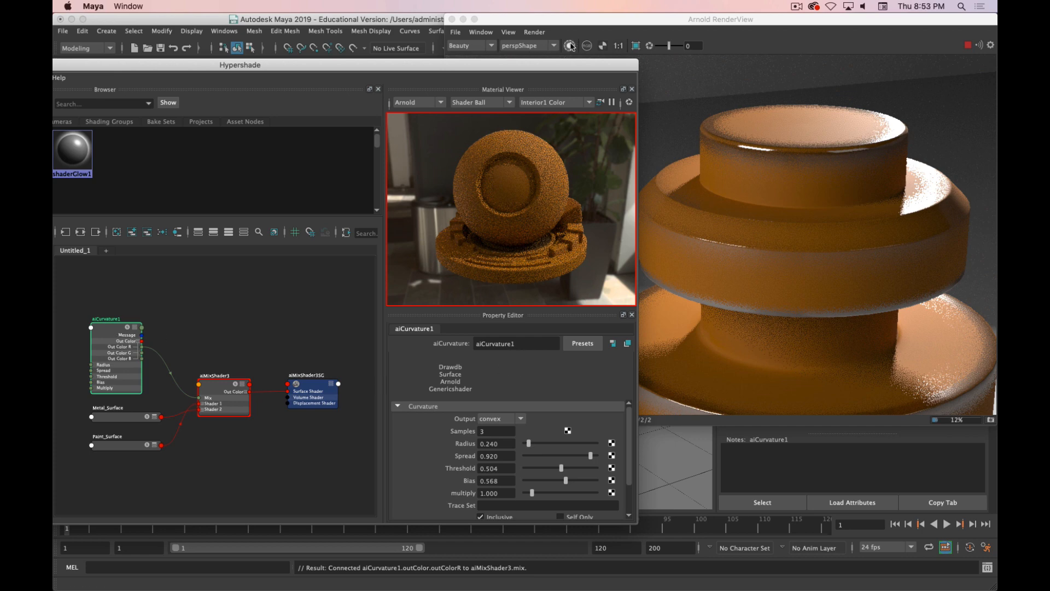
{"action": "left_click", "coordinate": [569, 46]}
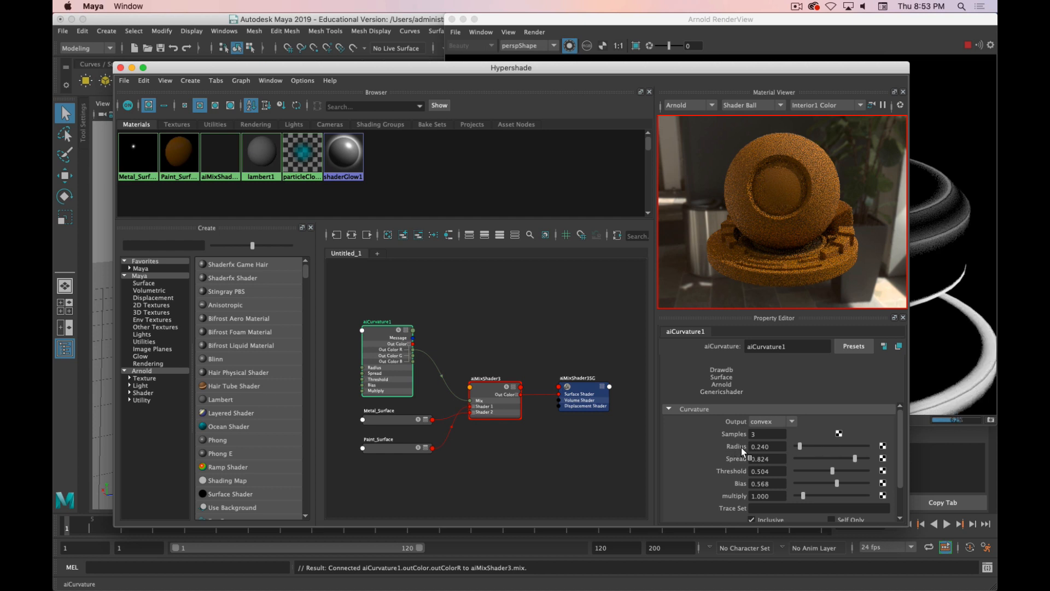
{"action": "mouse_move", "coordinate": [883, 450]}
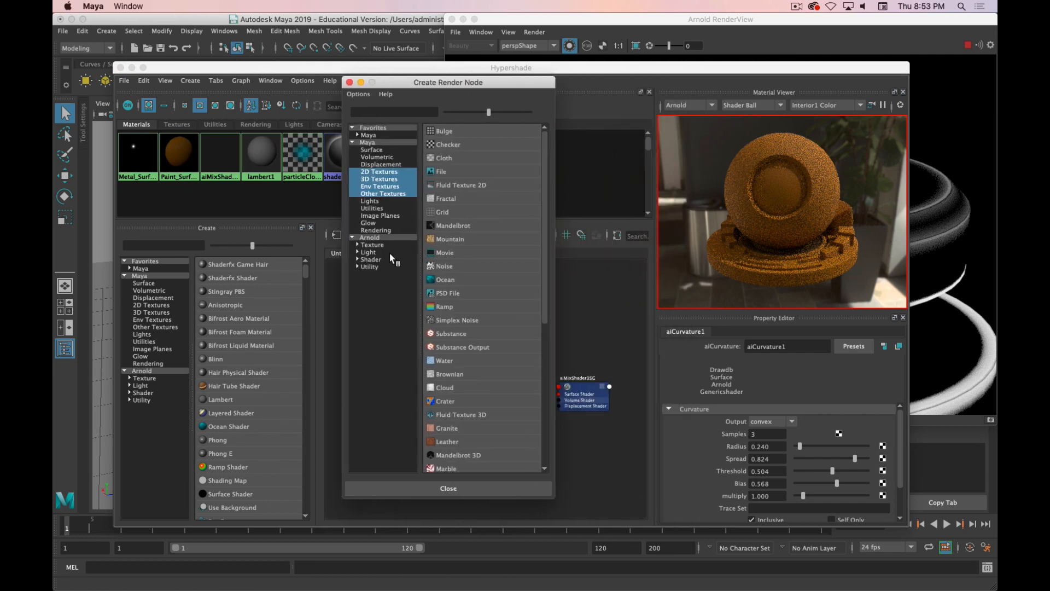
- Create an Arnold aiNoise1 texture to drive aiCurvature1's radius
{"action": "left_click", "coordinate": [372, 245]}
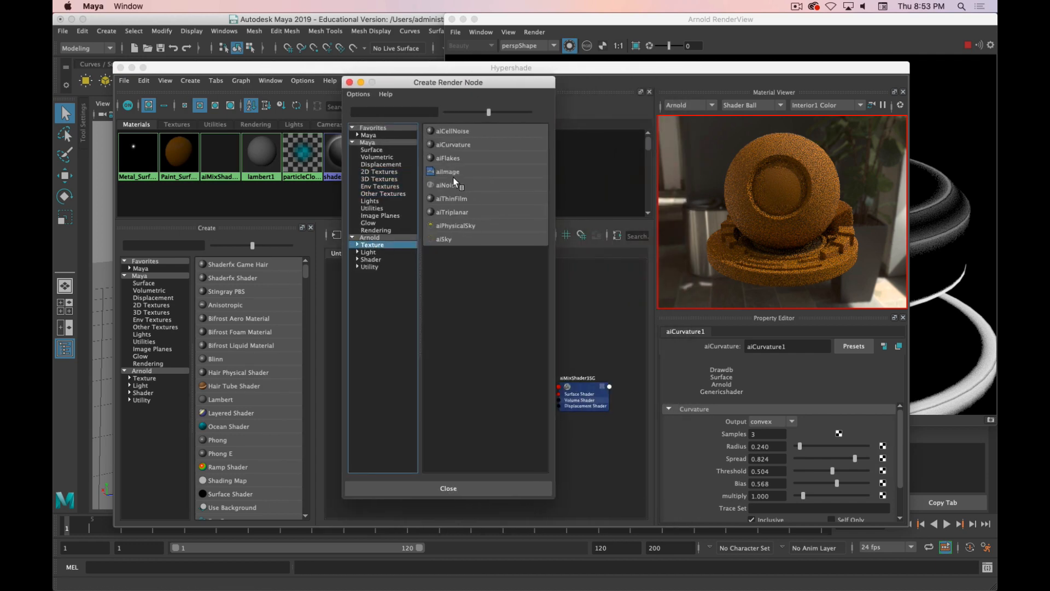
{"action": "left_click", "coordinate": [447, 171]}
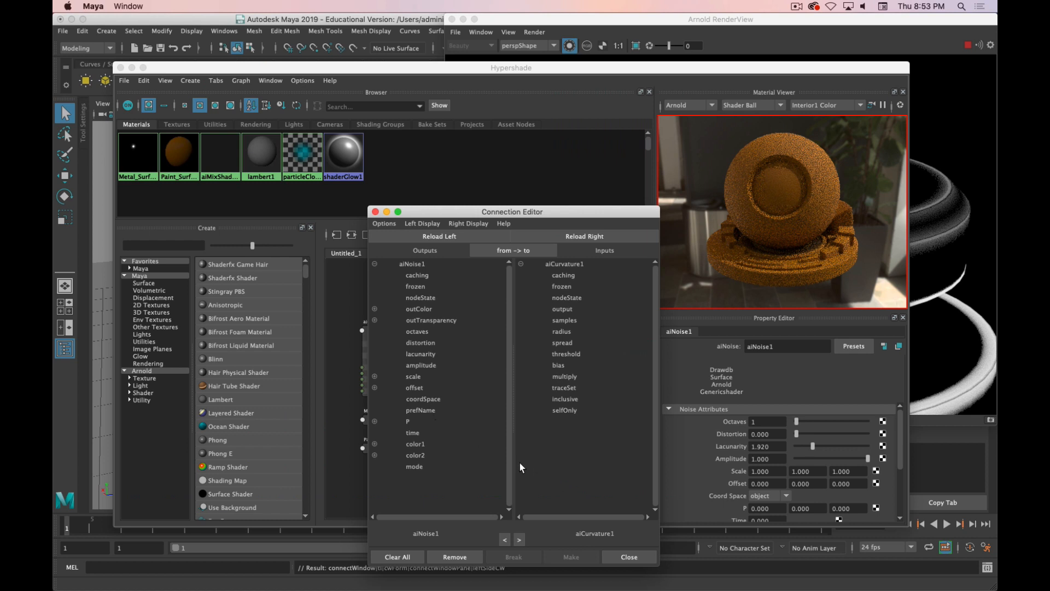
{"action": "left_click", "coordinate": [627, 557]}
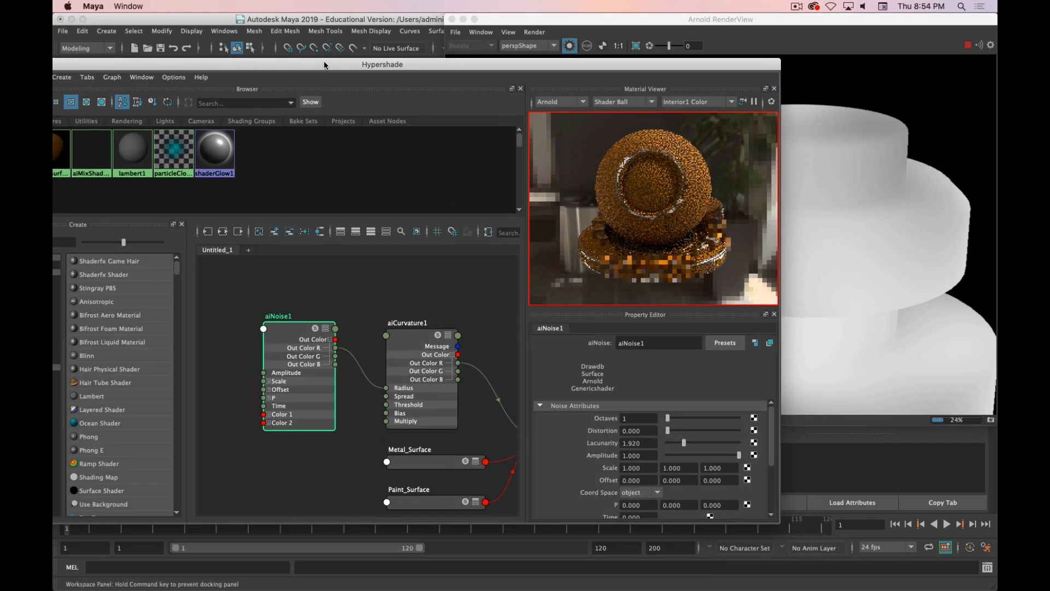
- Drag the Hypershade window aside to uncover the cylinder's noise render
{"action": "left_click_drag", "start_coordinate": [382, 63], "coordinate": [385, 123]}
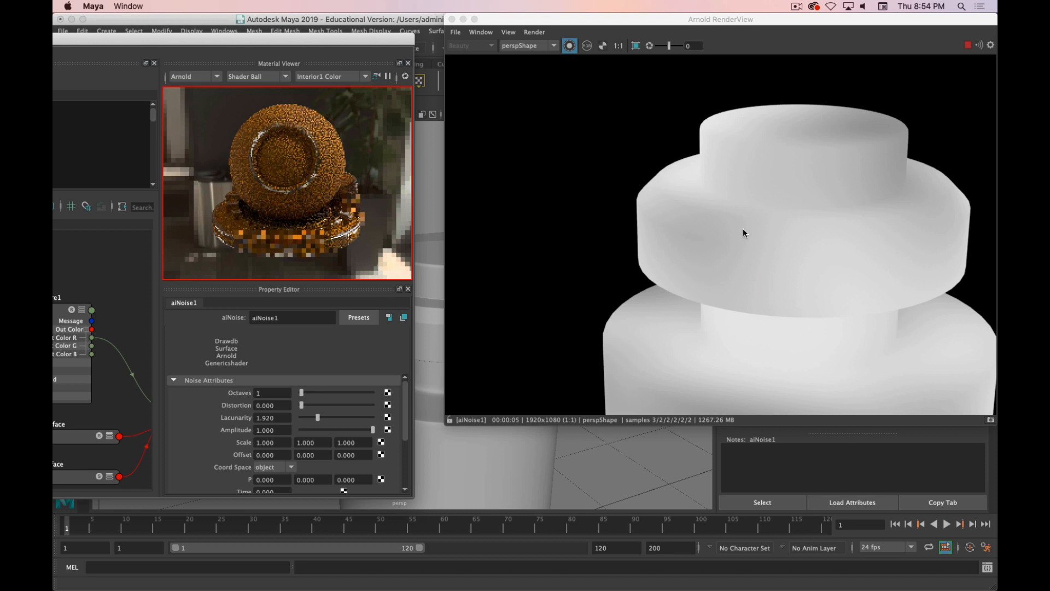
{"action": "mouse_move", "coordinate": [735, 217]}
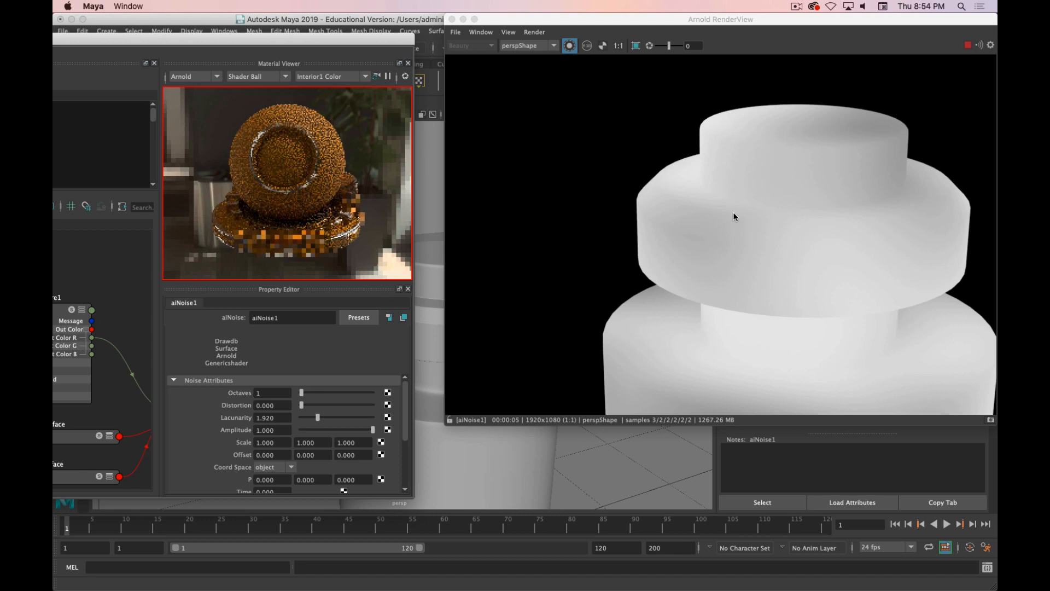
{"action": "mouse_move", "coordinate": [668, 244]}
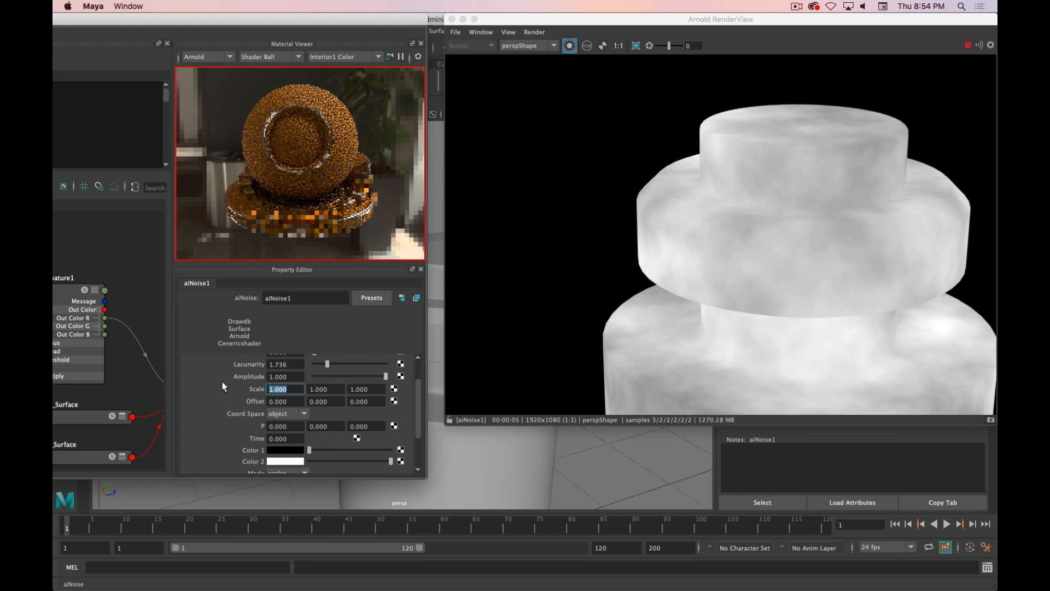
{"action": "mouse_move", "coordinate": [223, 390]}
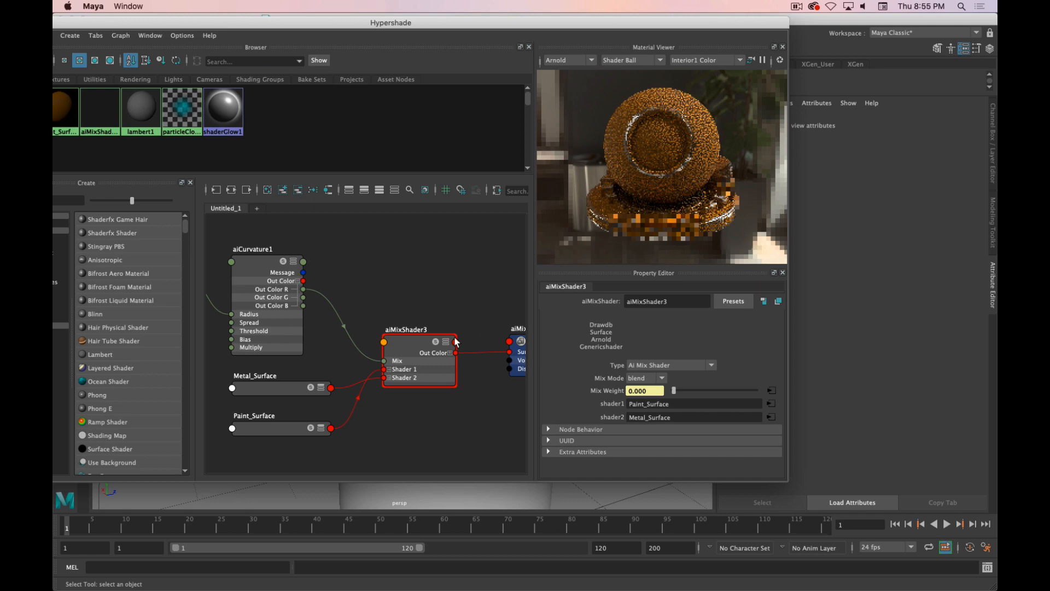
- Select aiMixShader3 and start the Arnold interactive render of the full shader
{"action": "left_click", "coordinate": [495, 325]}
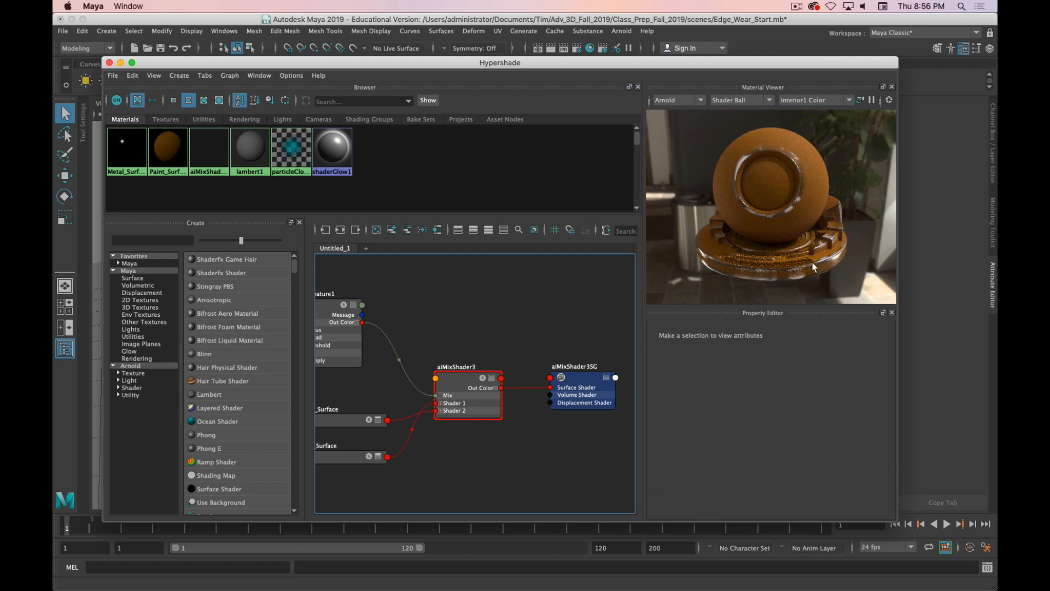
{"action": "mouse_move", "coordinate": [782, 236]}
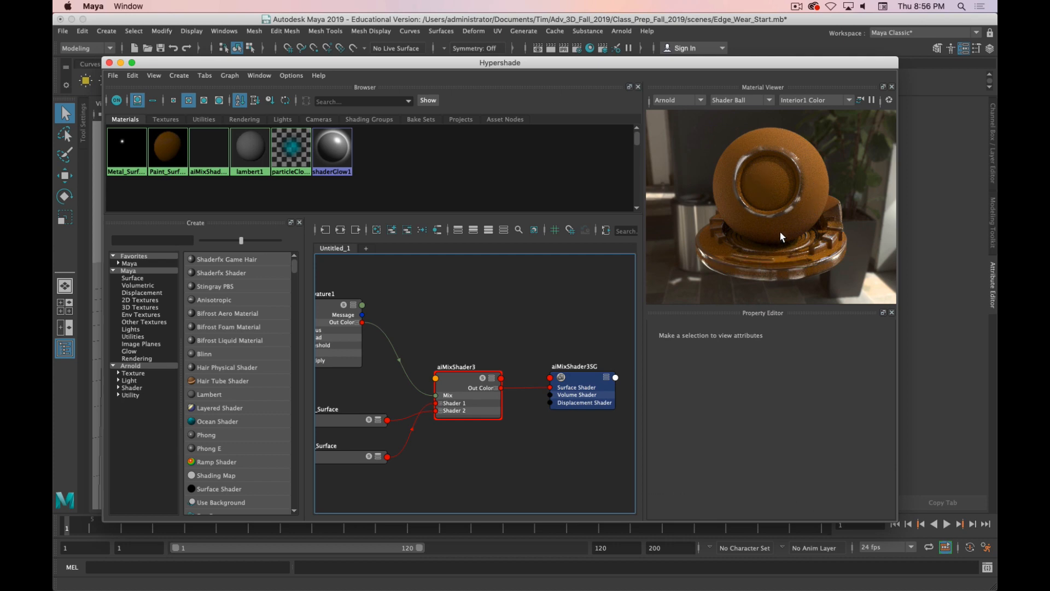
{"action": "mouse_move", "coordinate": [740, 68]}
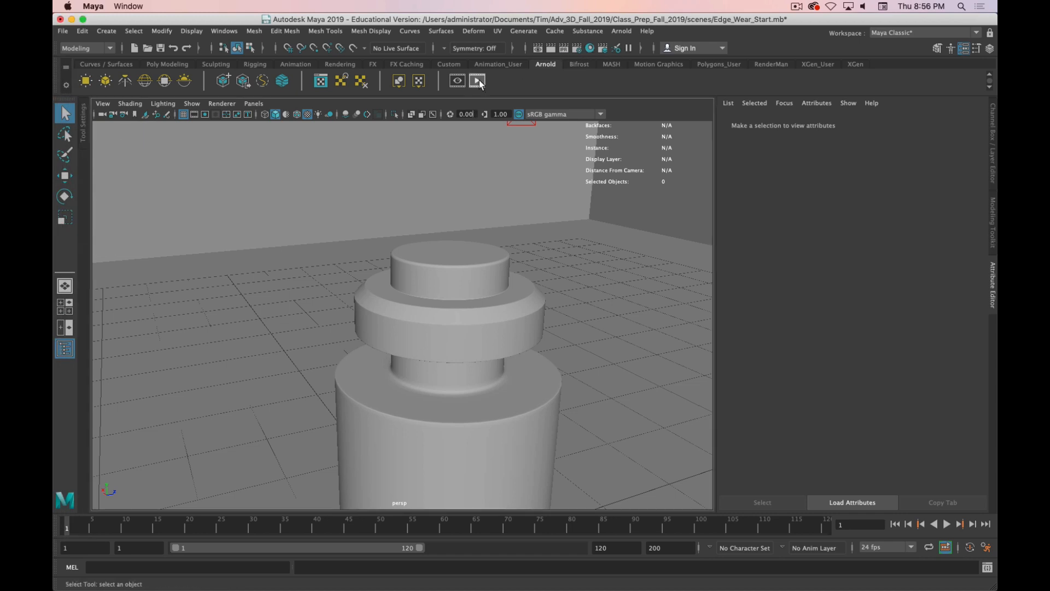
{"action": "left_click", "coordinate": [479, 80]}
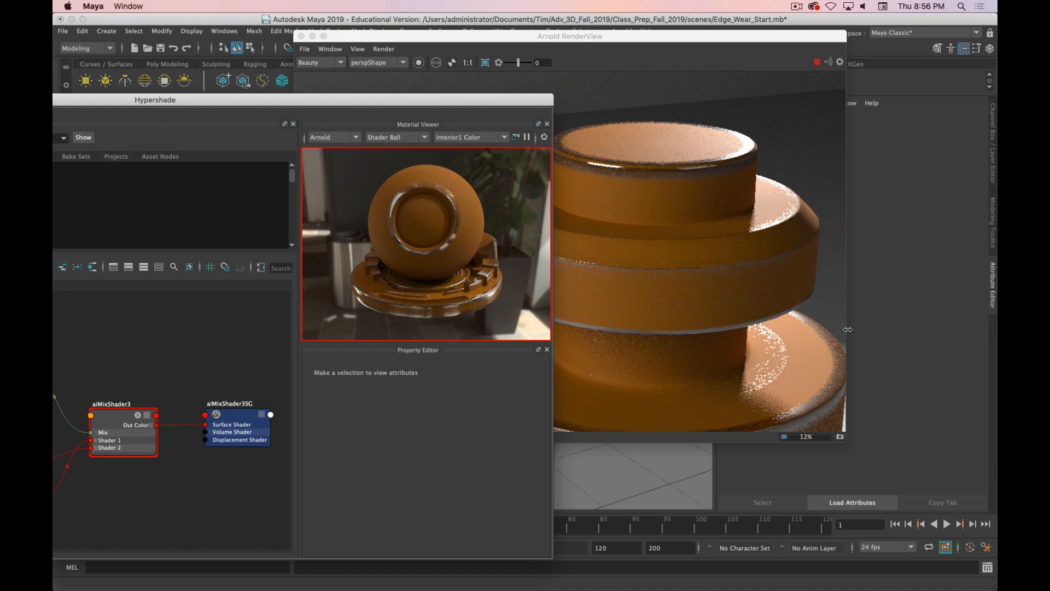
{"action": "mouse_move", "coordinate": [587, 197]}
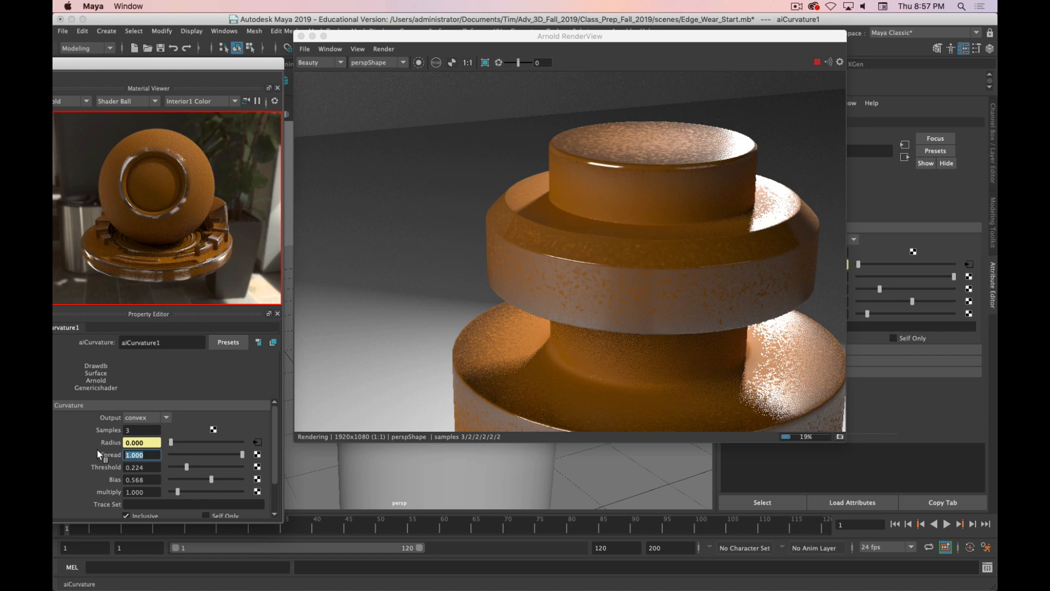
- Collapse aiCurvature1's Curvature section in the Property Editor
{"action": "left_click", "coordinate": [68, 405]}
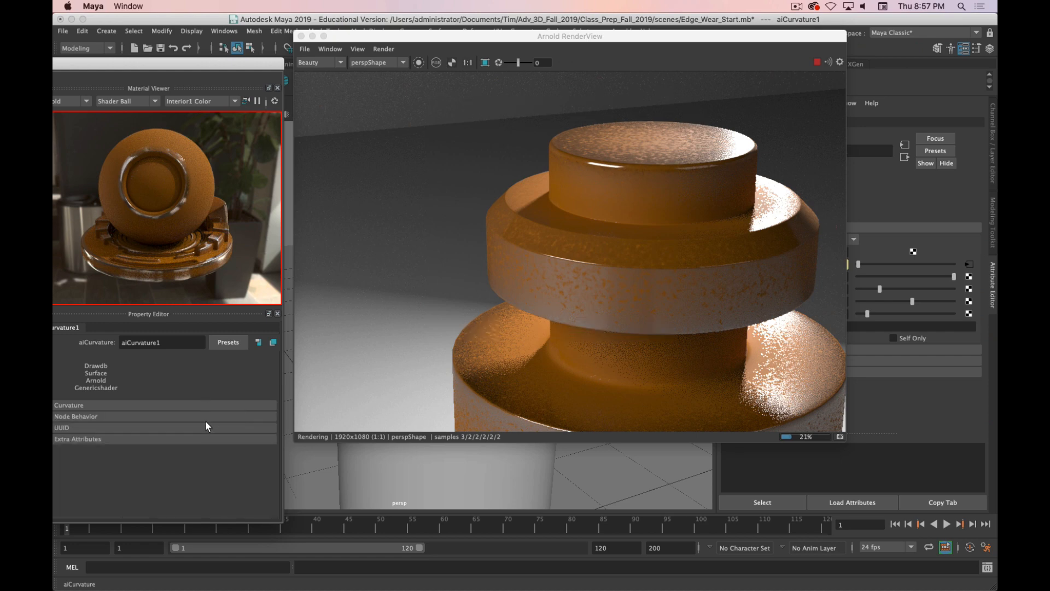